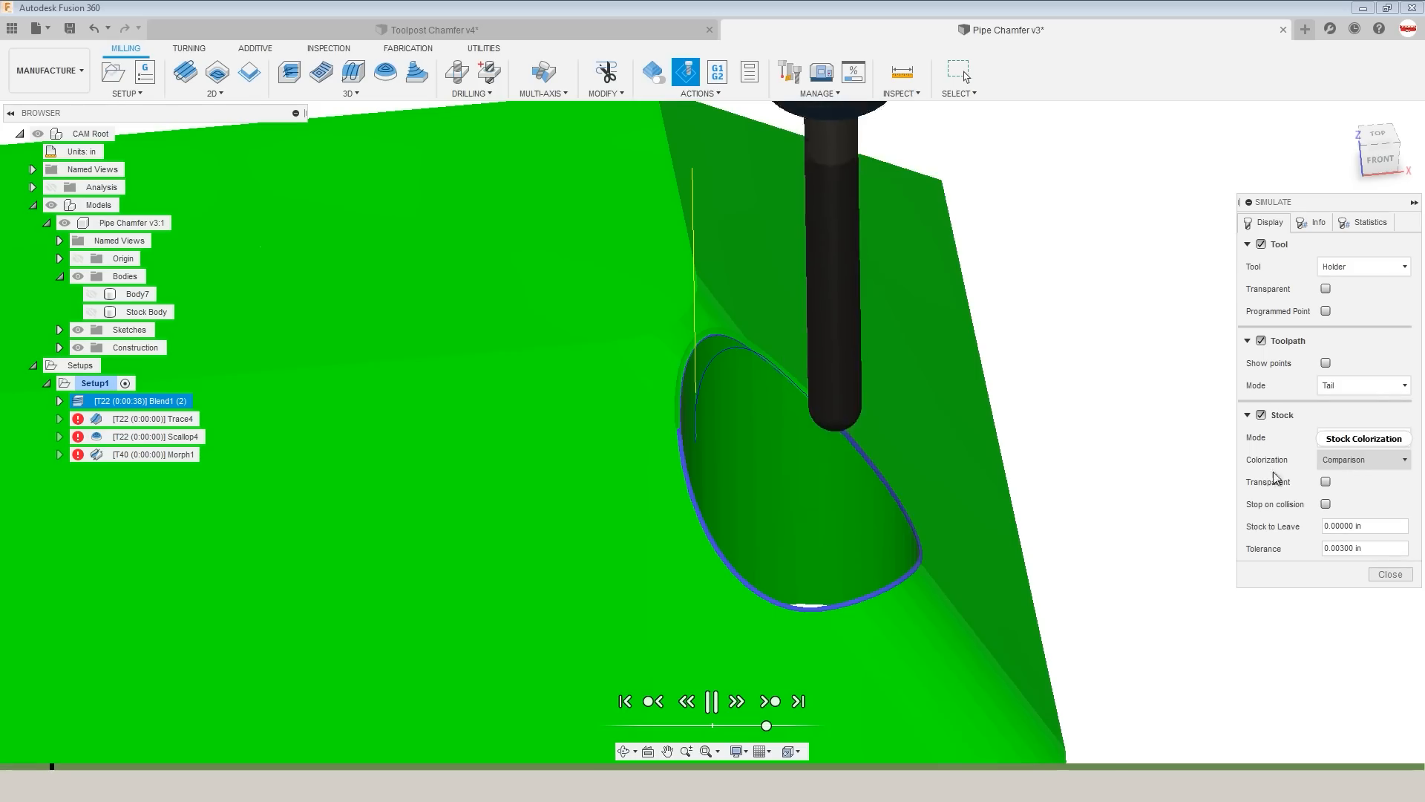
Leave the simulation and zoom in on the Toolpost Chamfer's chamfered hole.
click(1363, 437)
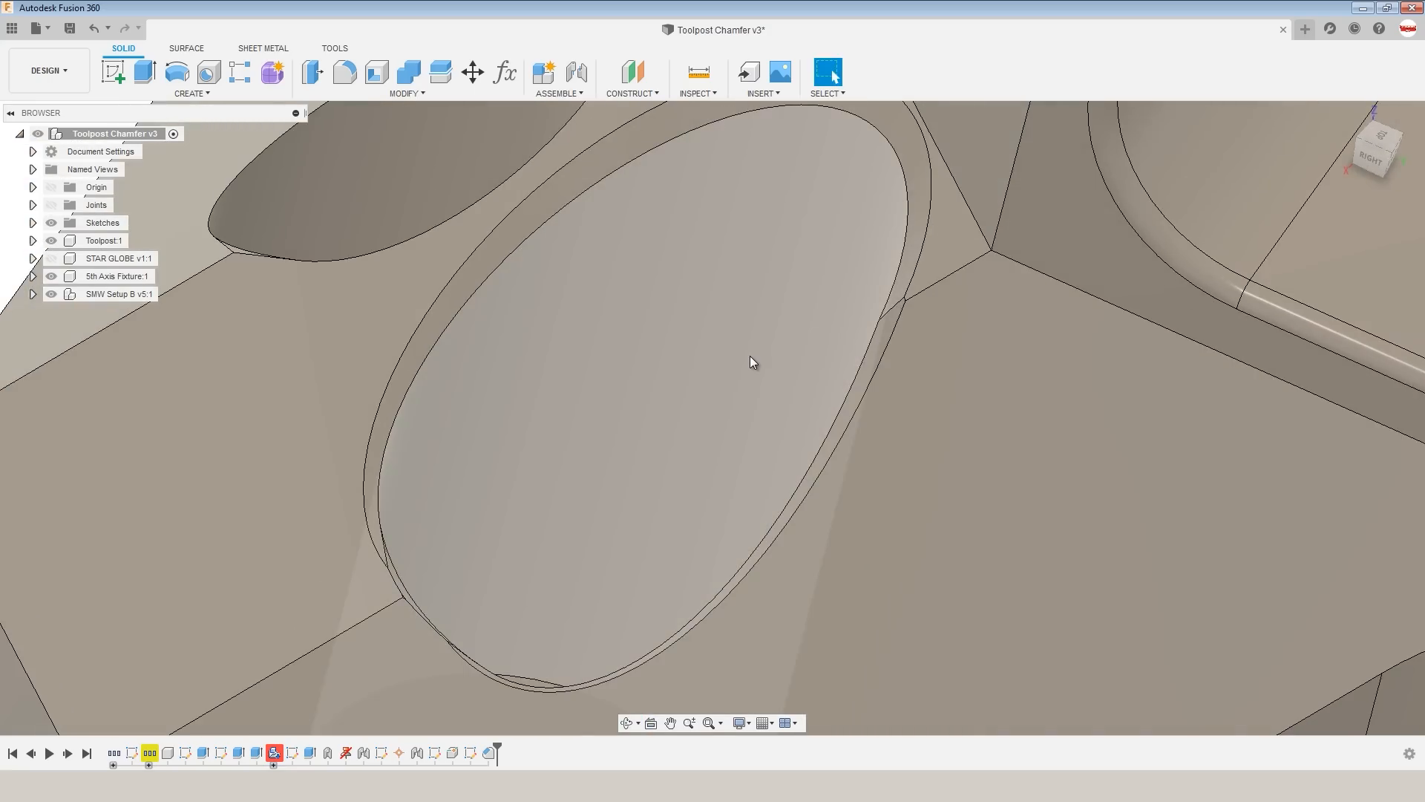
Orbit around the counterbored toolpost hole, then switch to the Pipe Chamfer v1 design.
drag(750, 362, 856, 307)
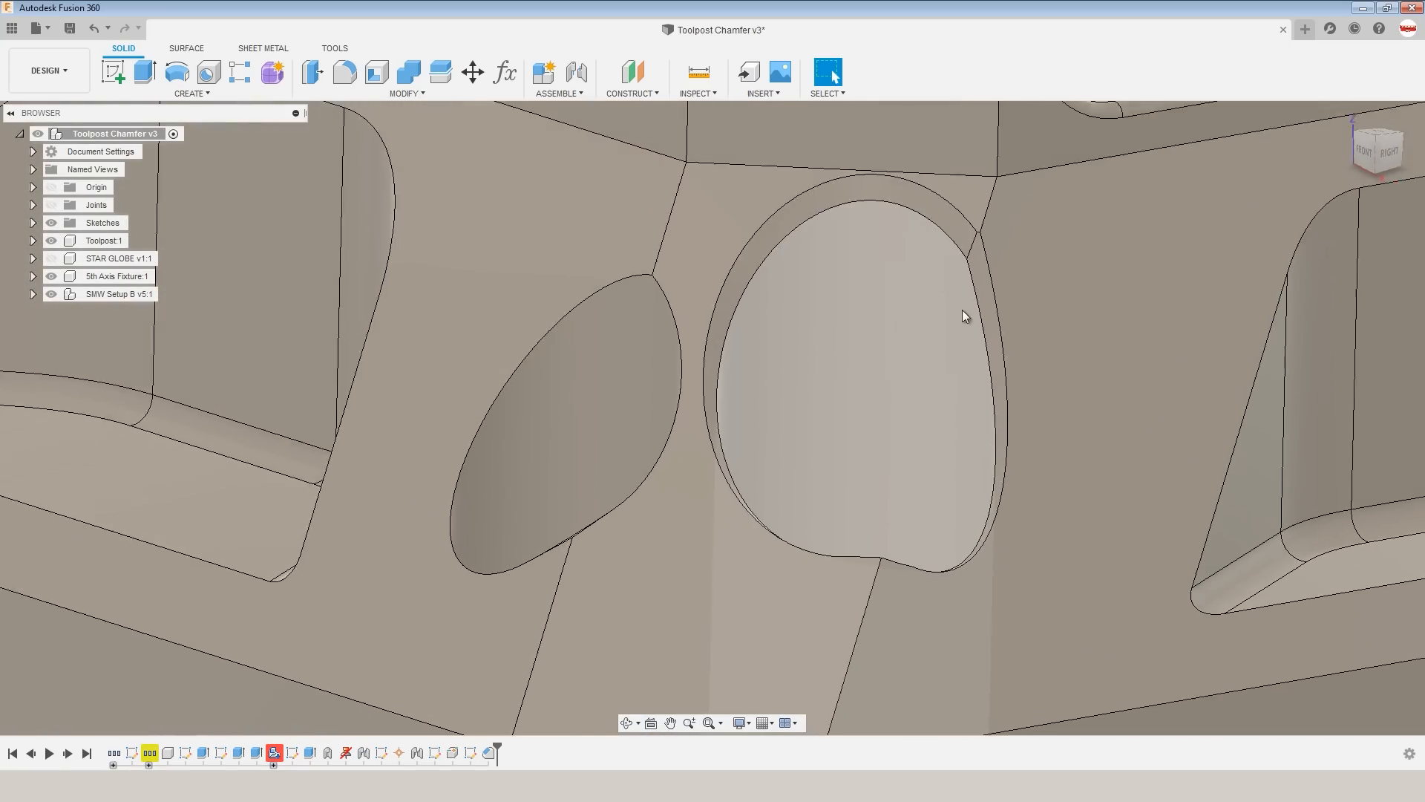
drag(964, 315, 927, 380)
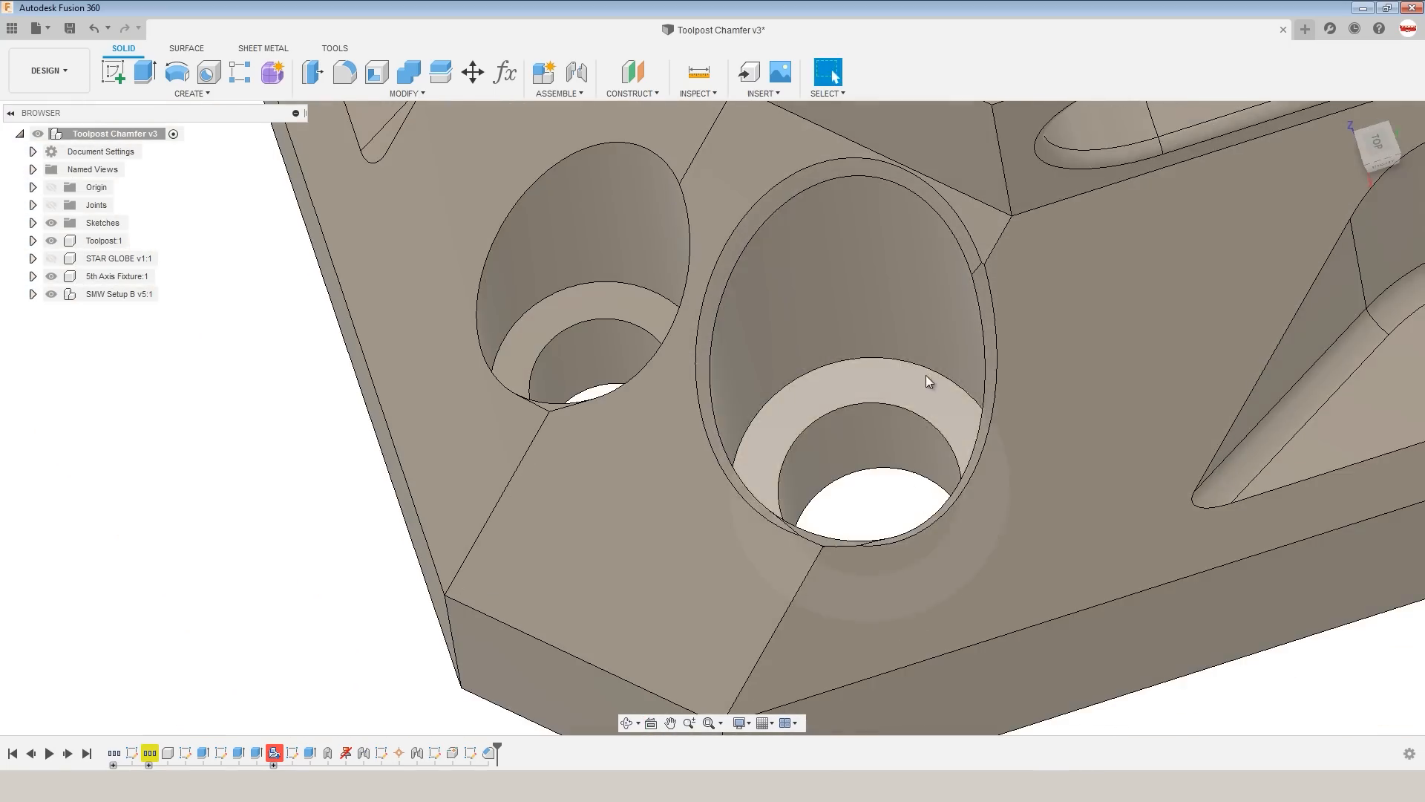
click(1000, 30)
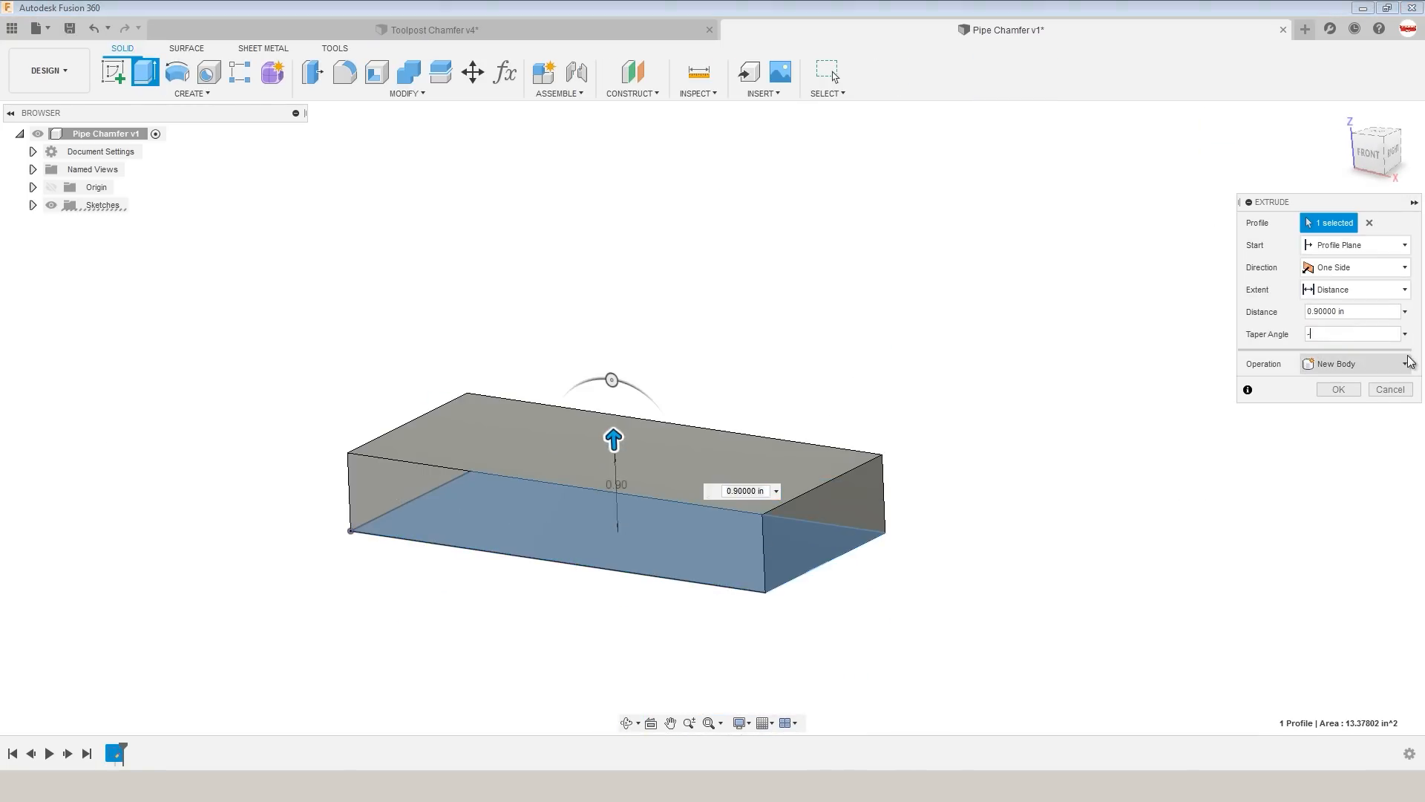
Confirm the 0.9 in block extrude, preview a 0.04 in chamfer on the hole edge and cancel it.
click(344, 72)
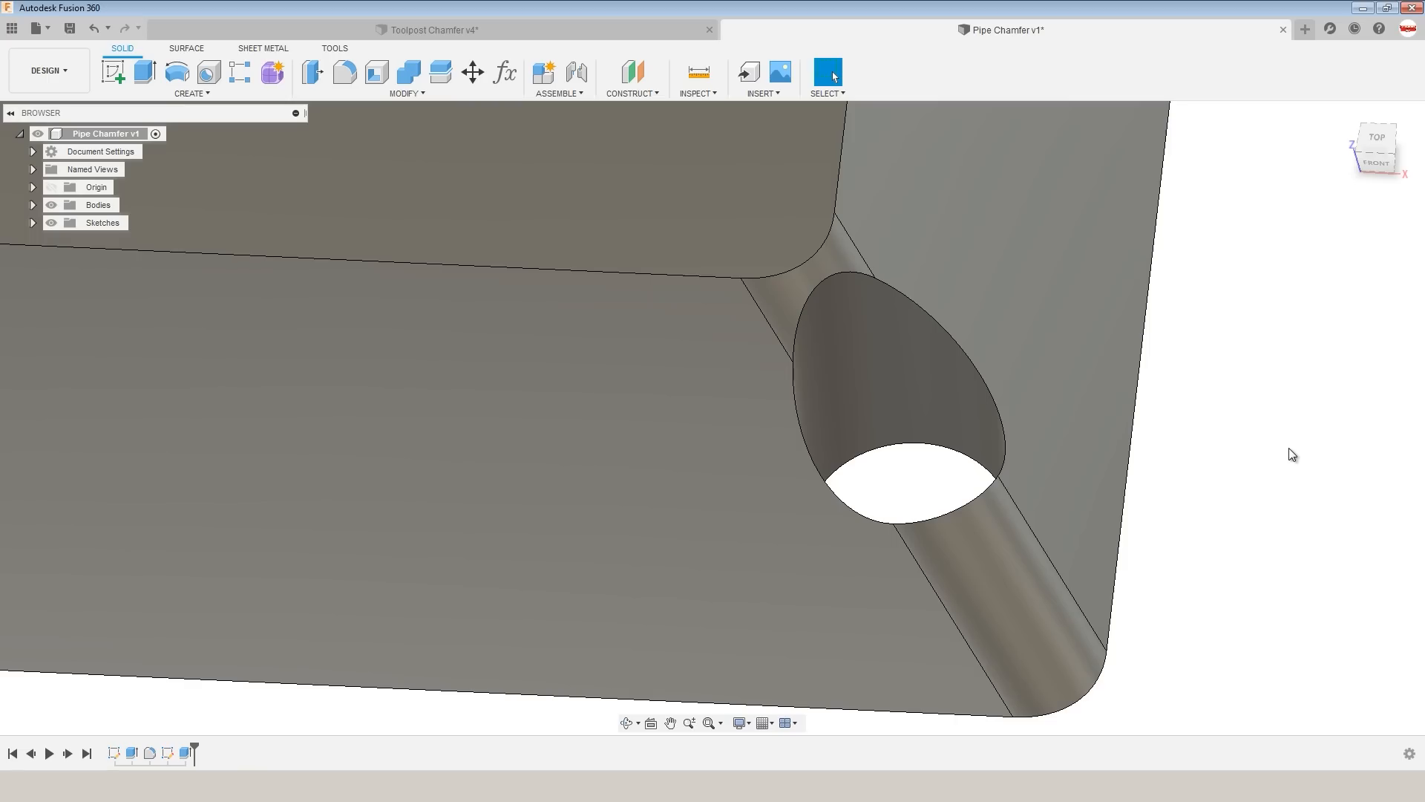
text(chamf)
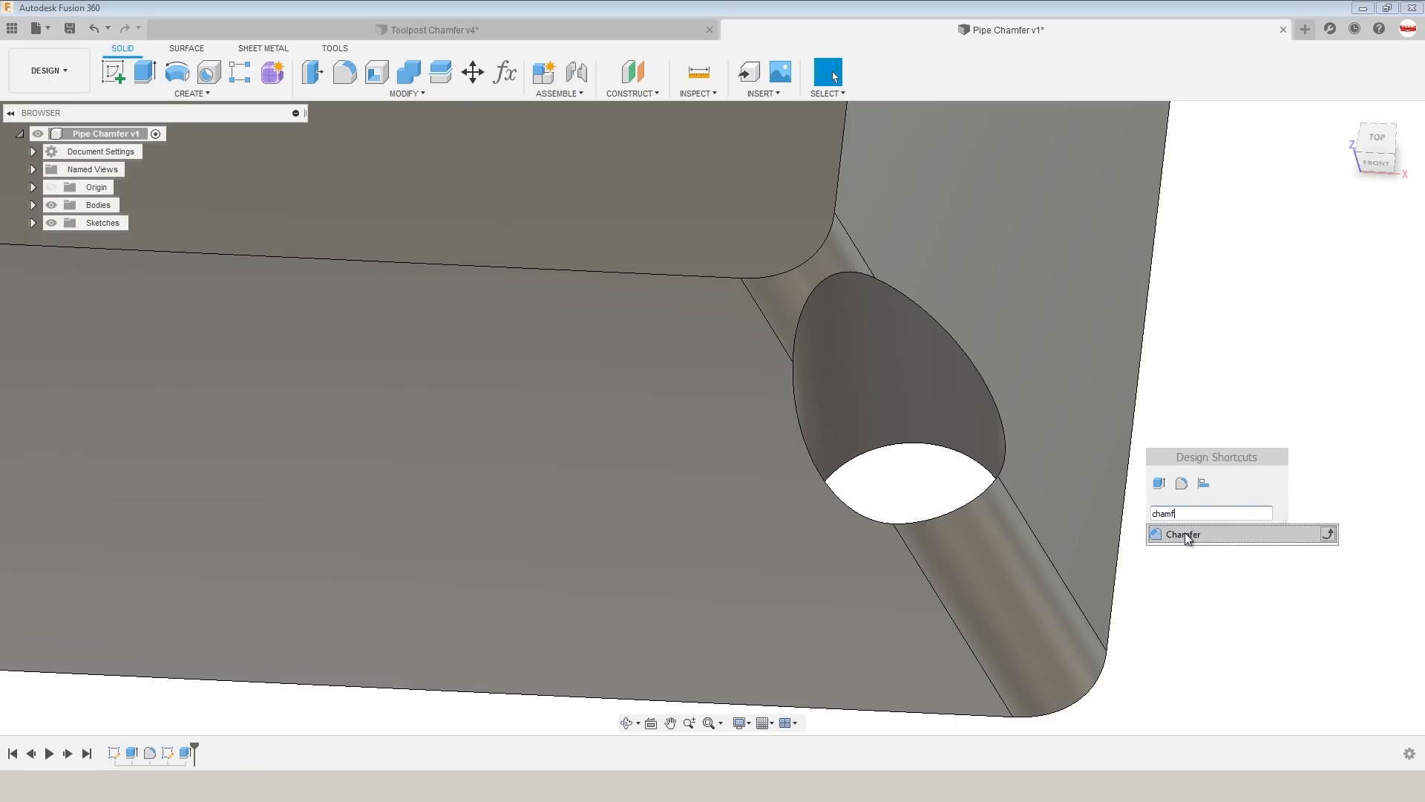
click(1182, 533)
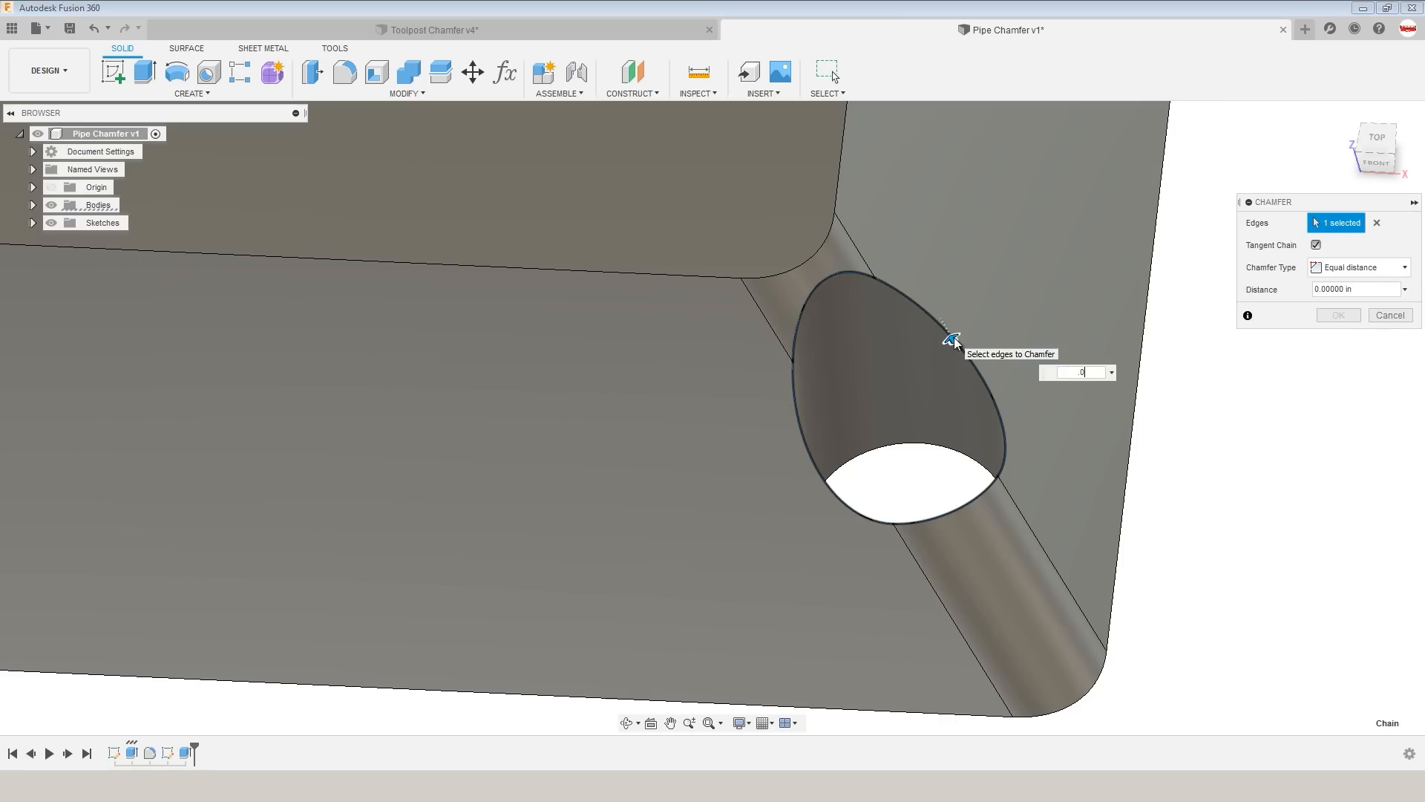
text(0.04)
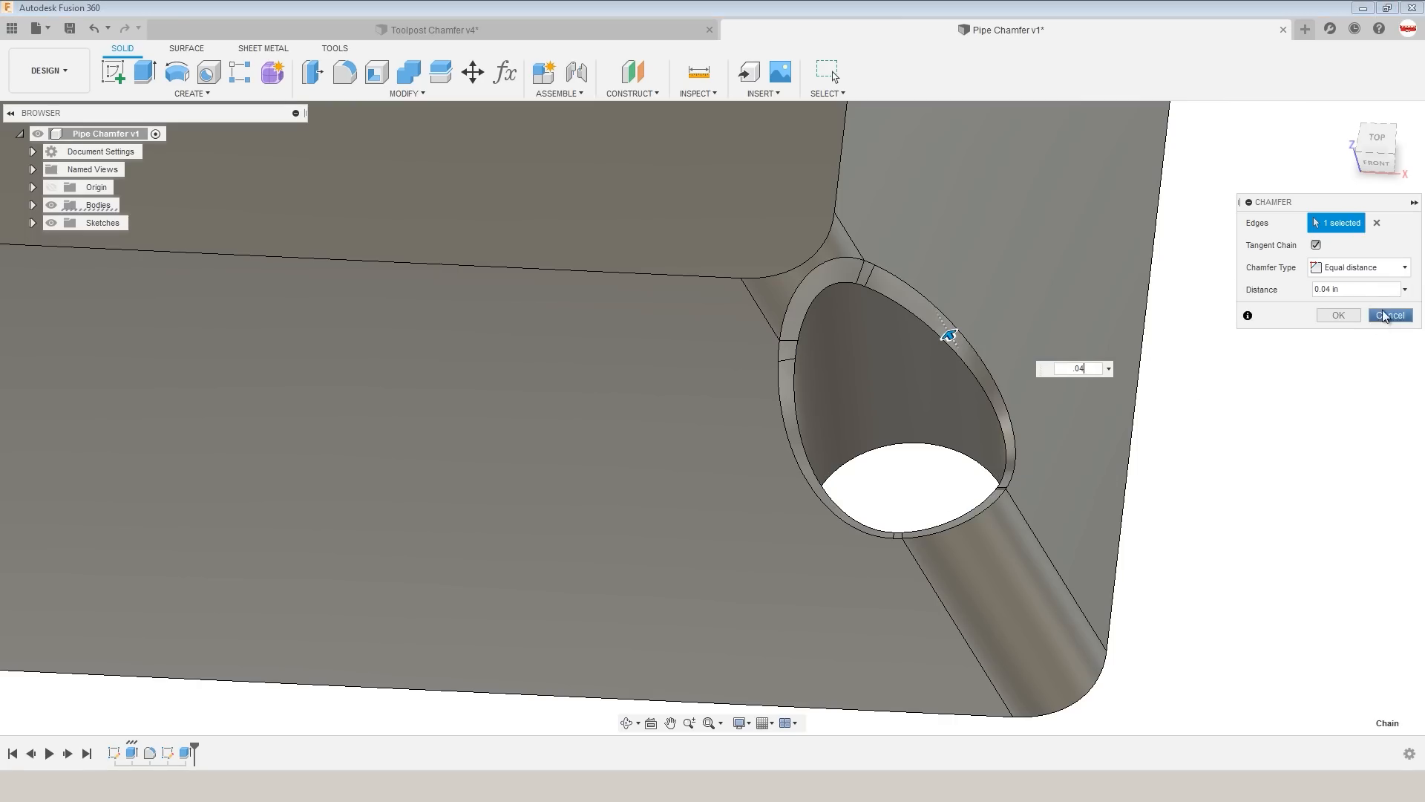
click(1389, 314)
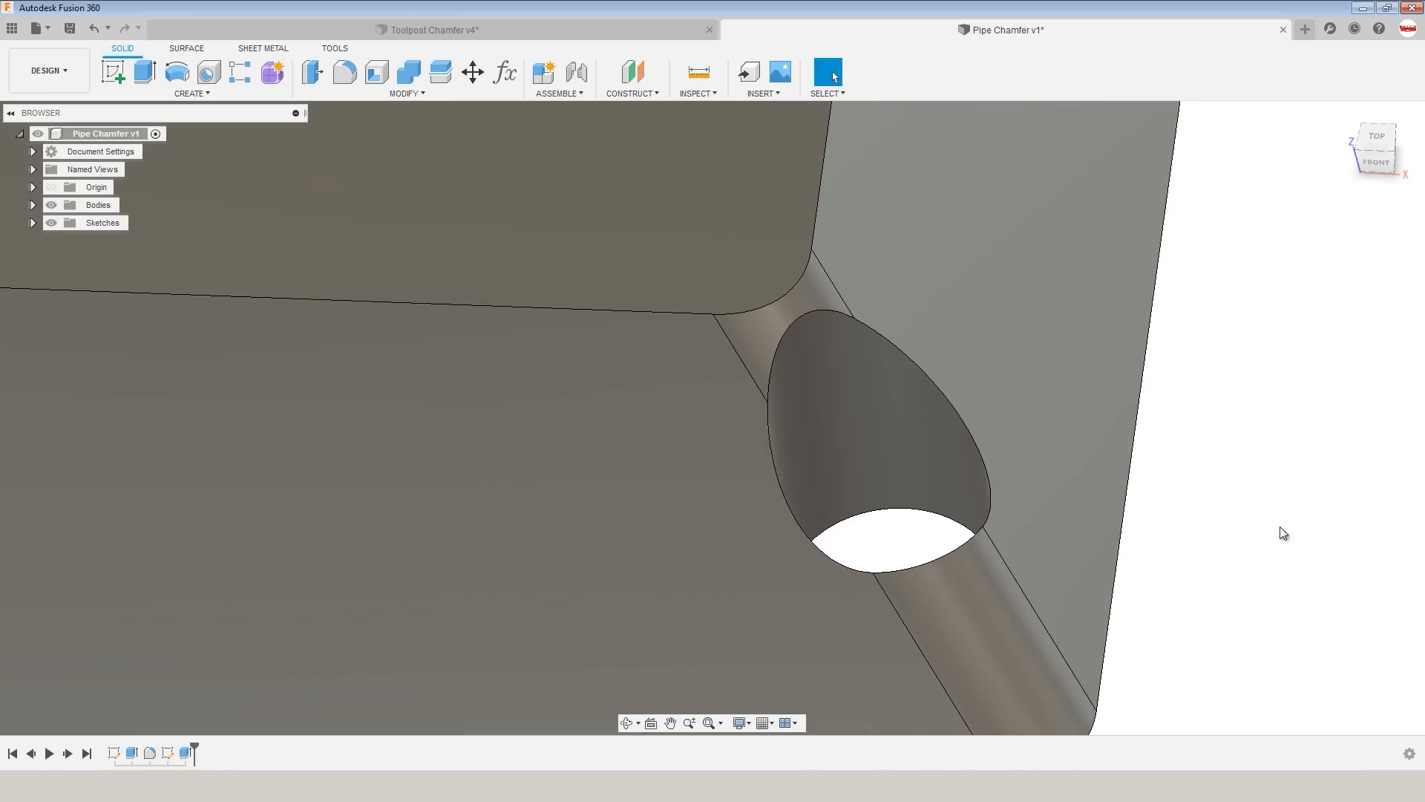
Create a Pipe feature running along the elliptical hole edge as its path.
key(s)
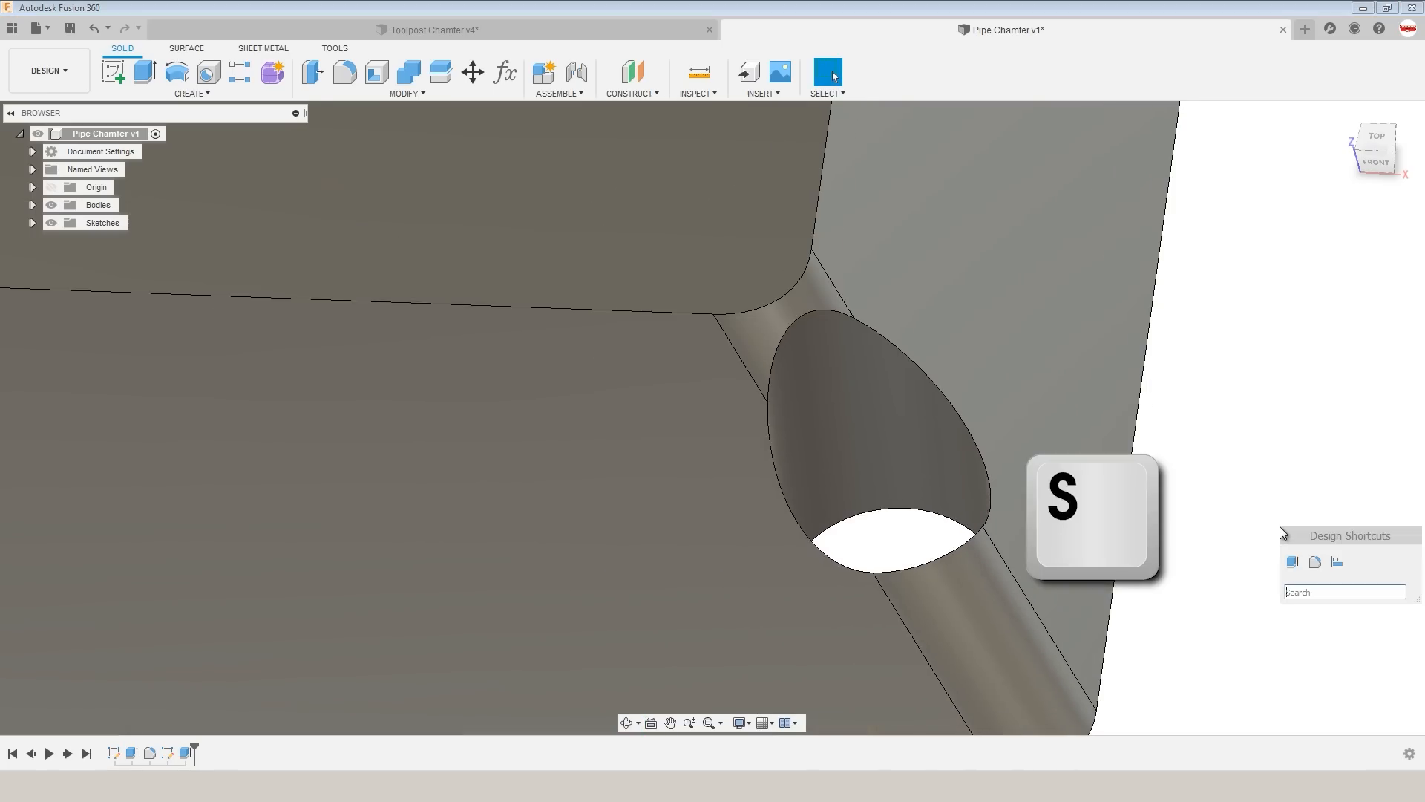
text(pipe)
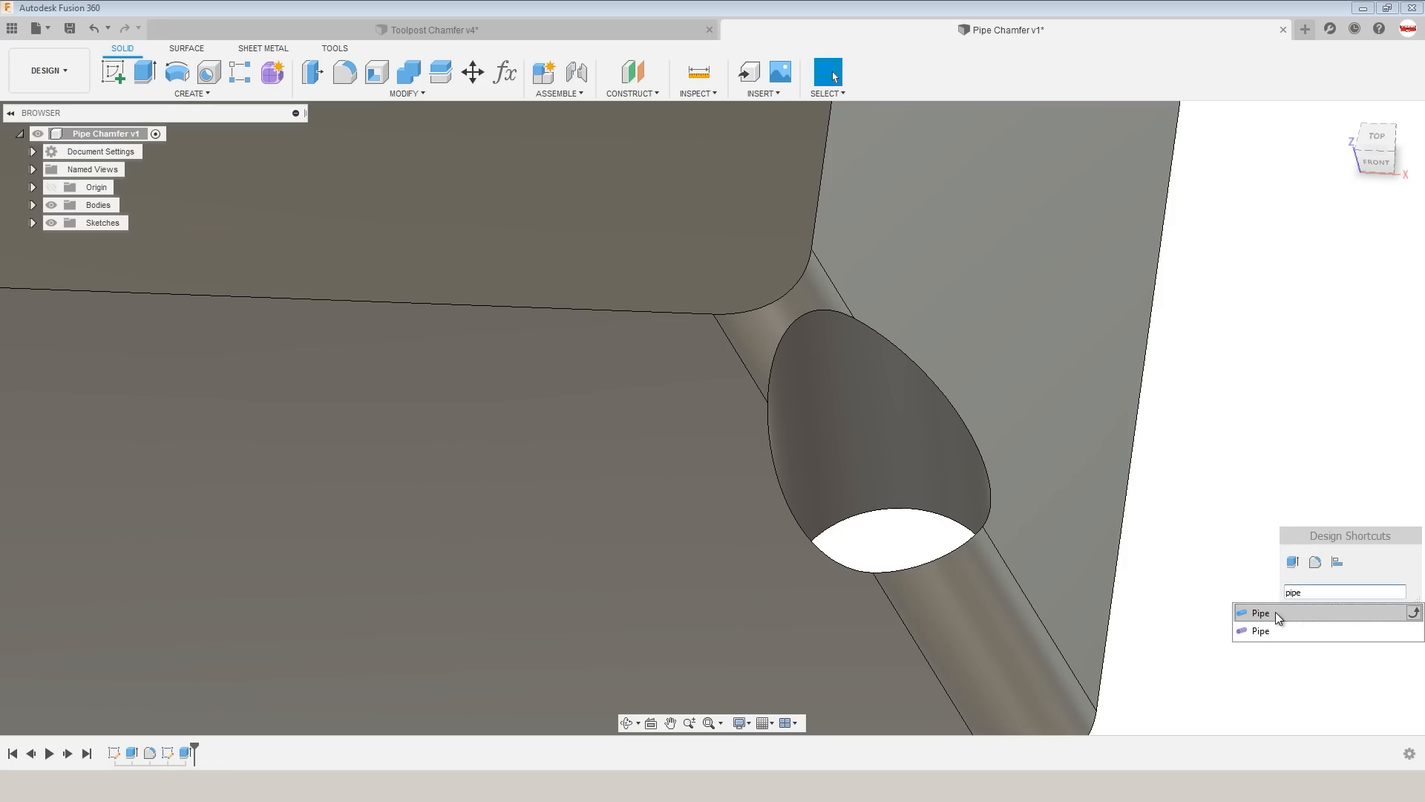
click(1259, 612)
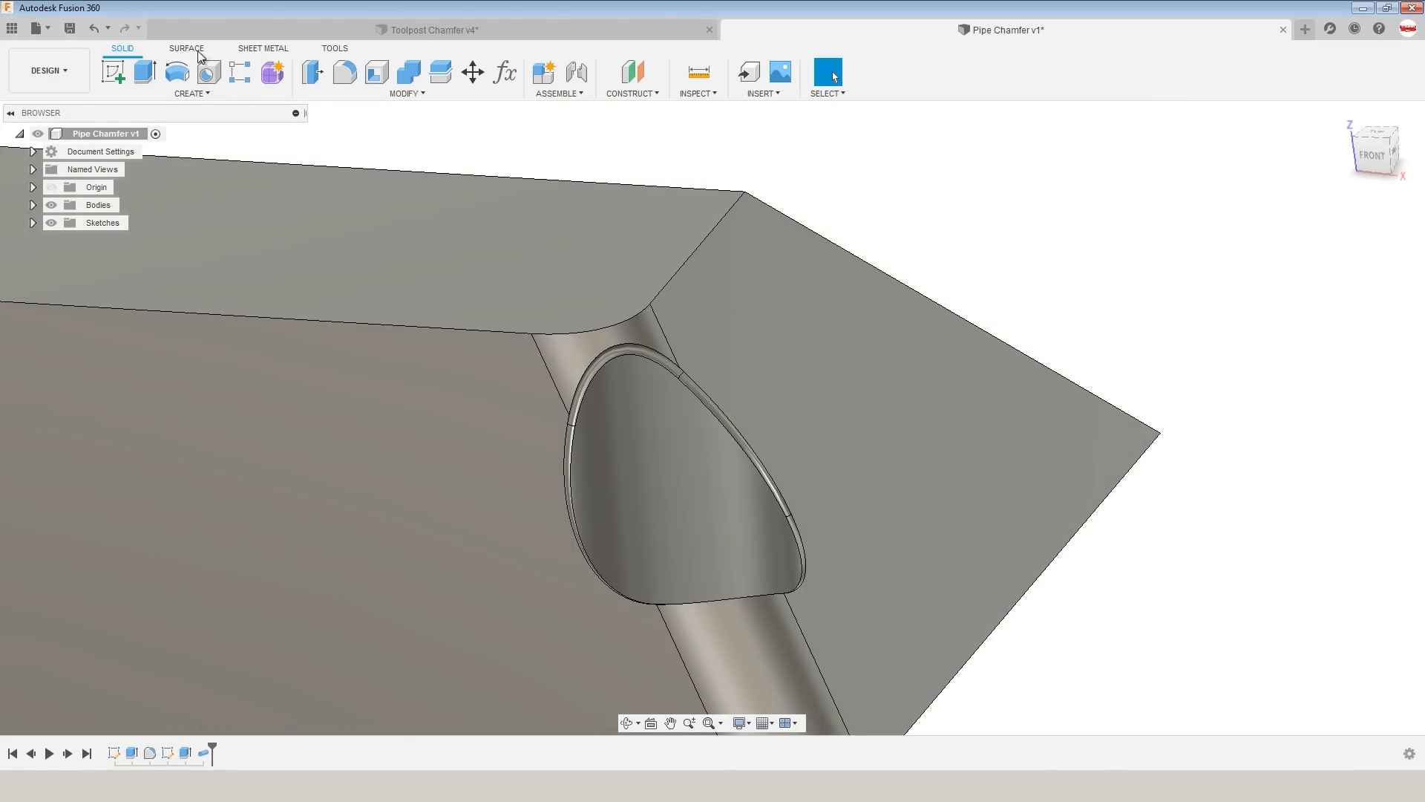
Switch into the Surface modelling tools to build a thin band around the hole rim.
click(186, 48)
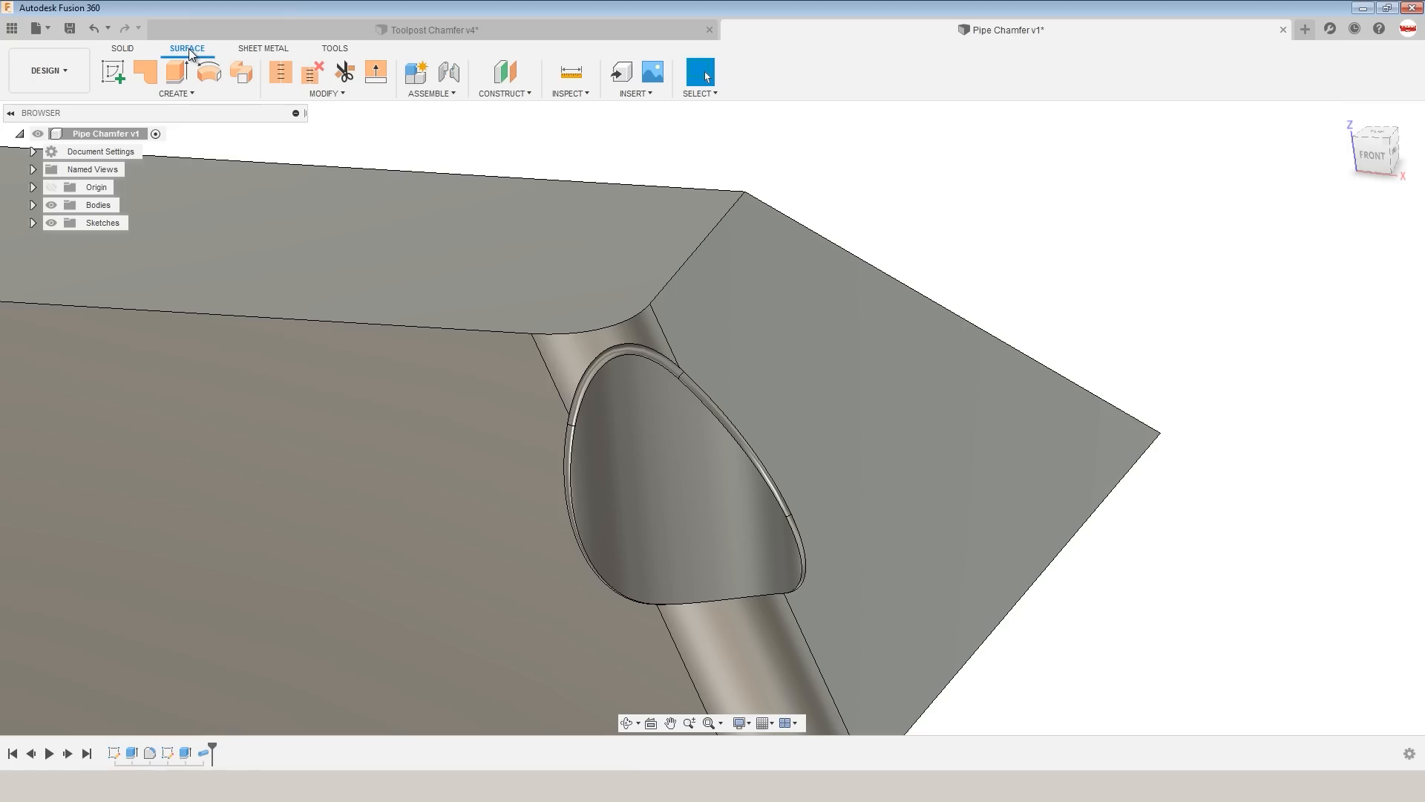
click(122, 48)
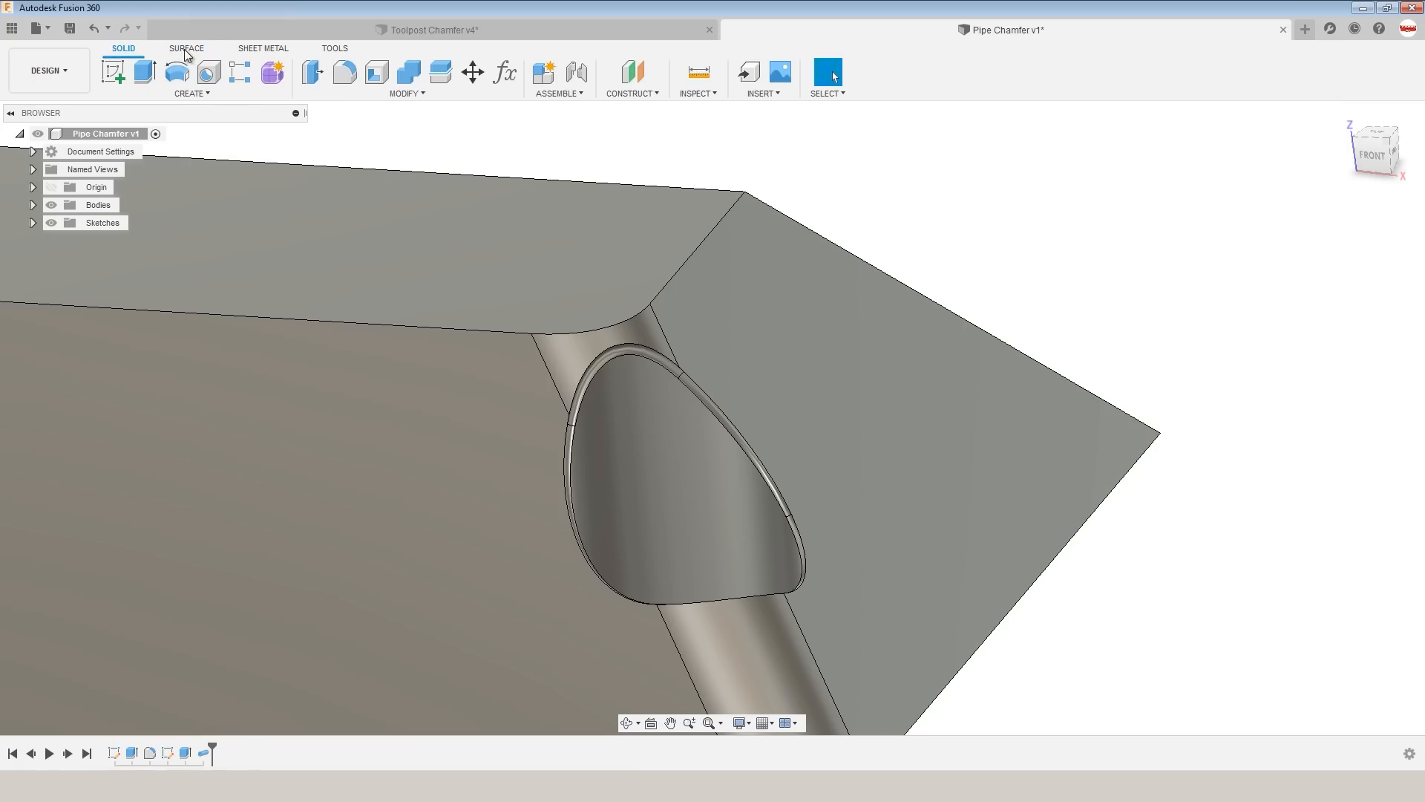
click(186, 49)
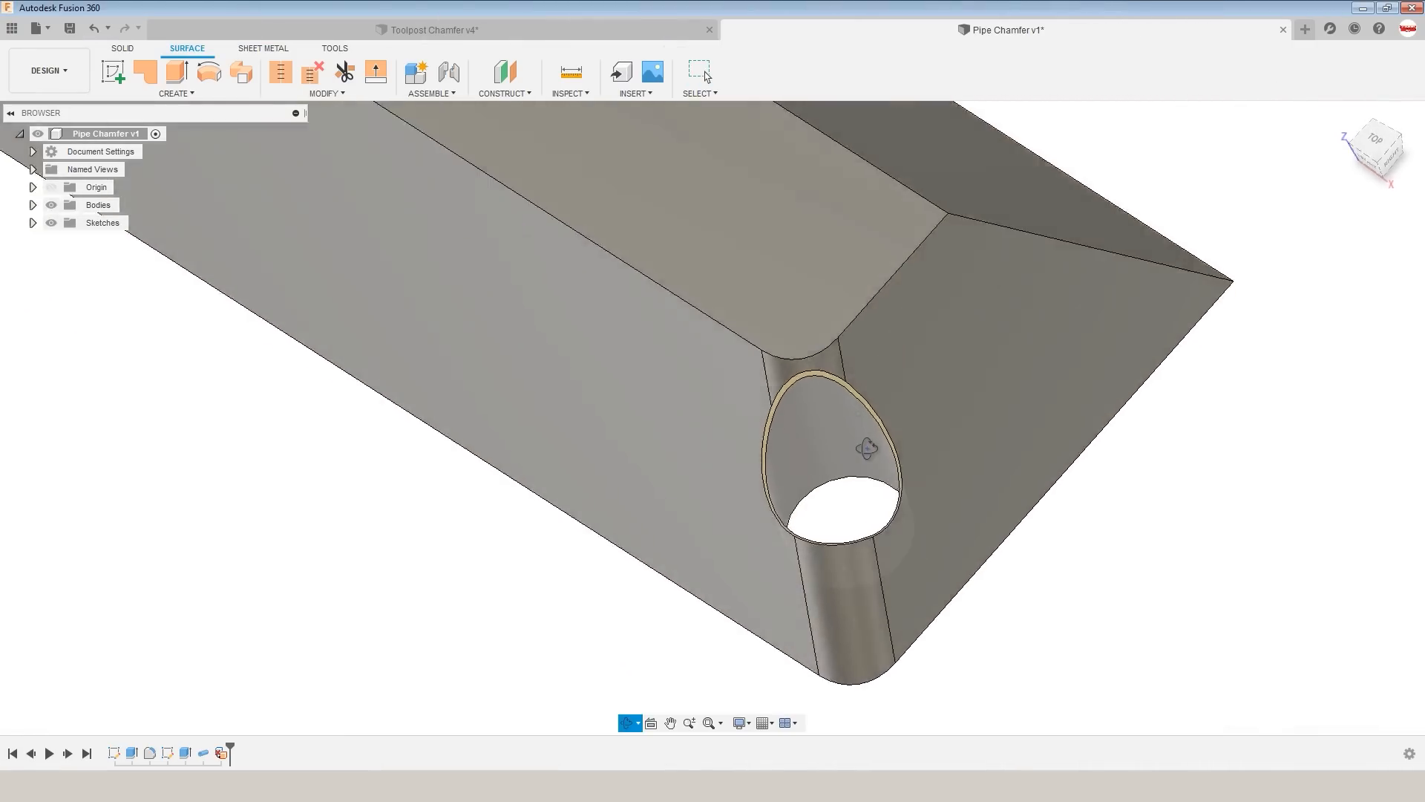
Run a Section Analysis at 0.80 in cutting the block lengthwise through the hole.
click(570, 77)
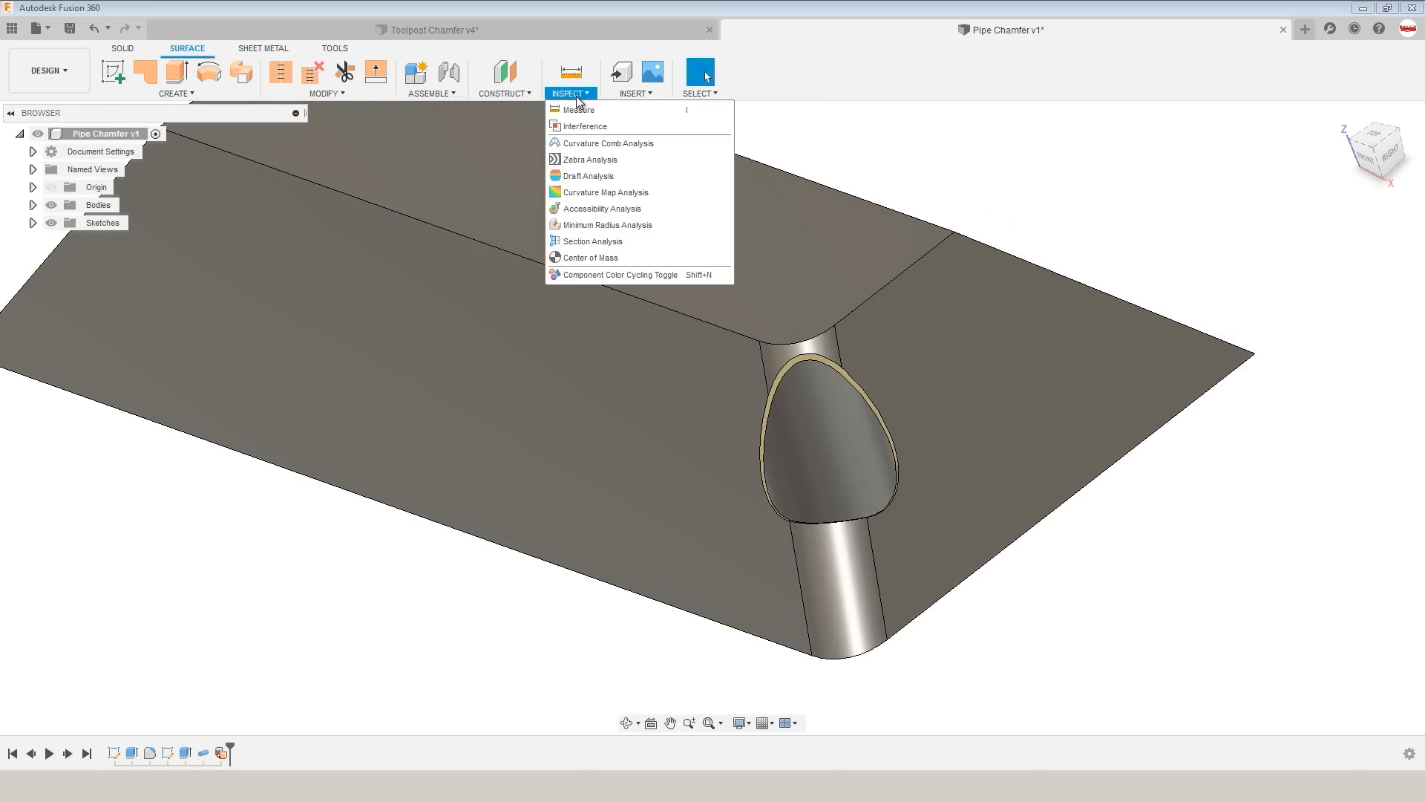
mouse_move(591, 240)
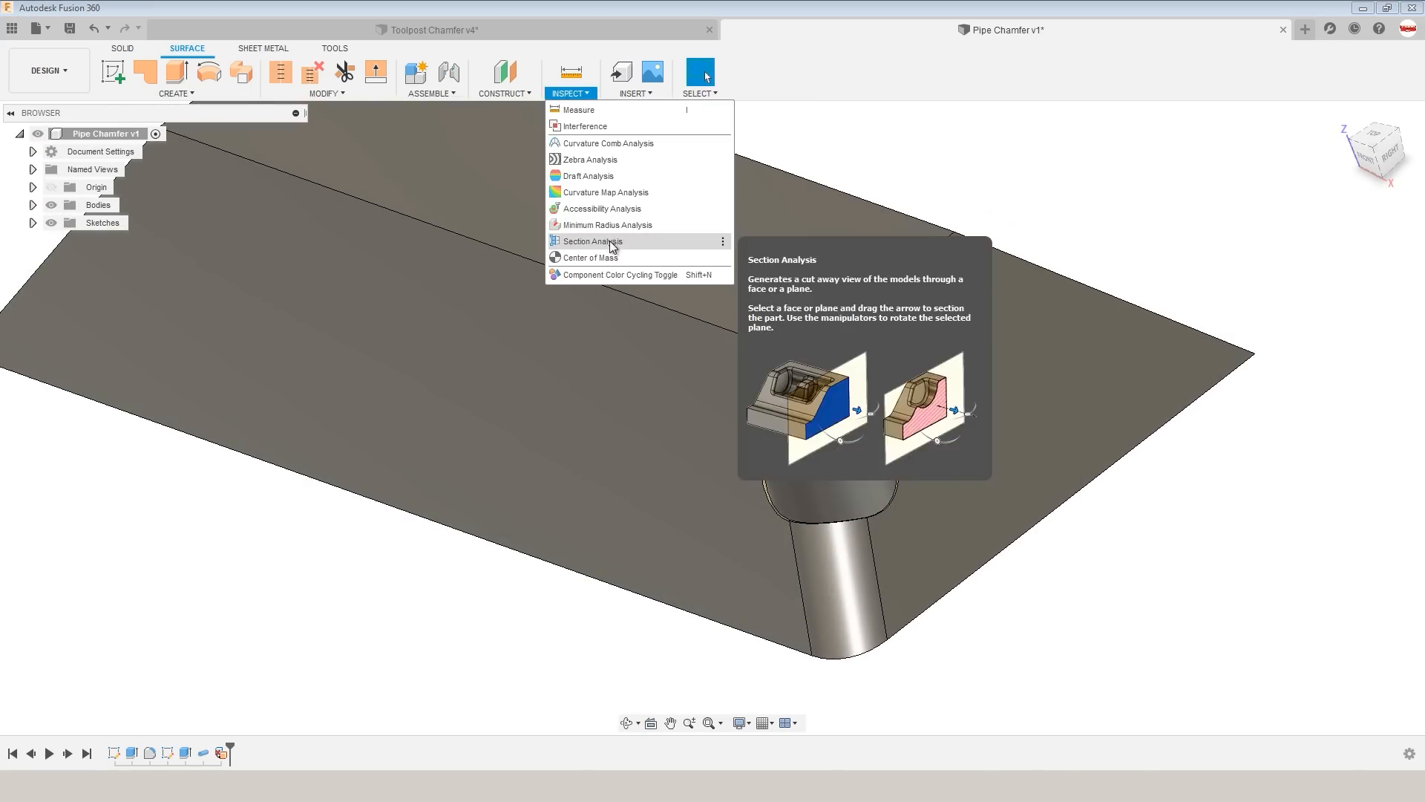
click(592, 241)
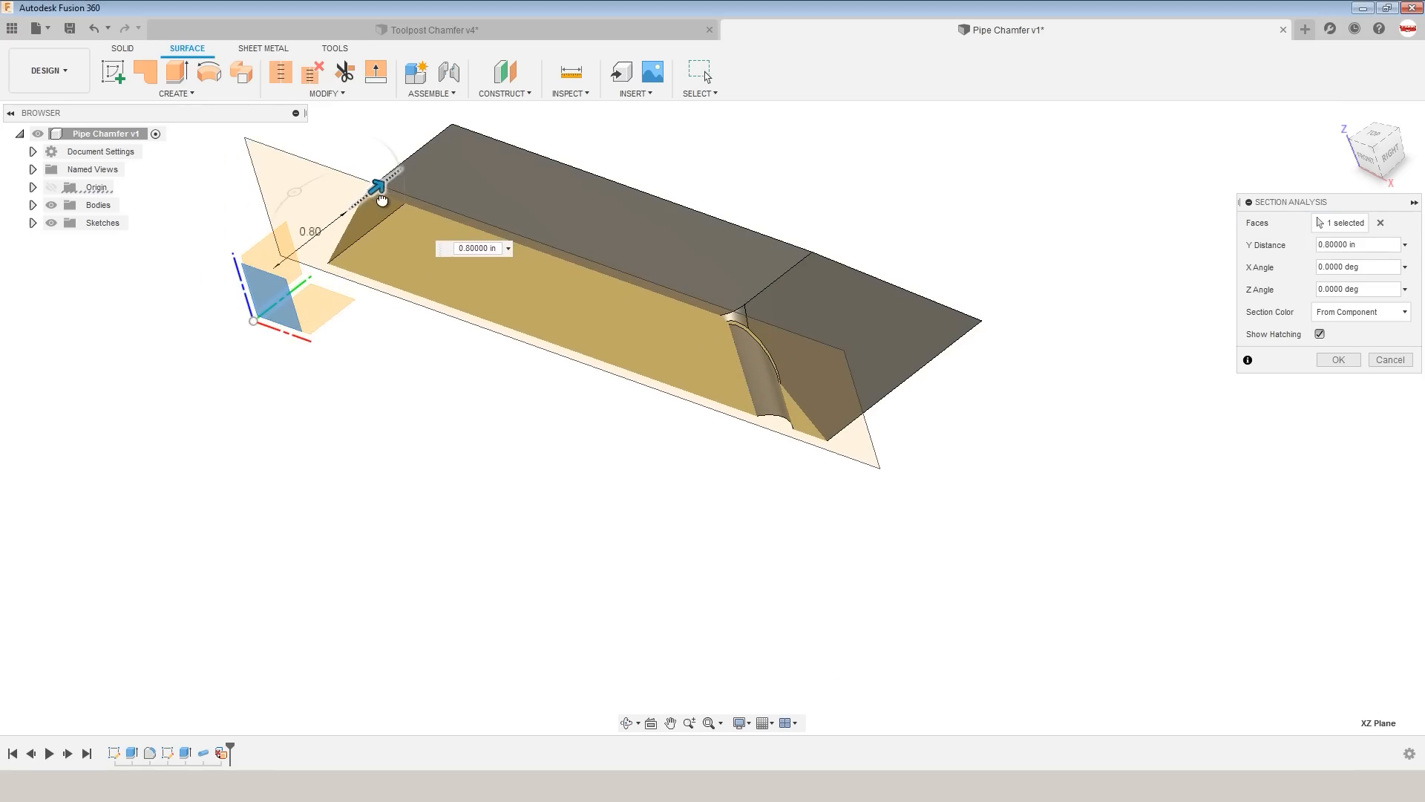
click(1336, 359)
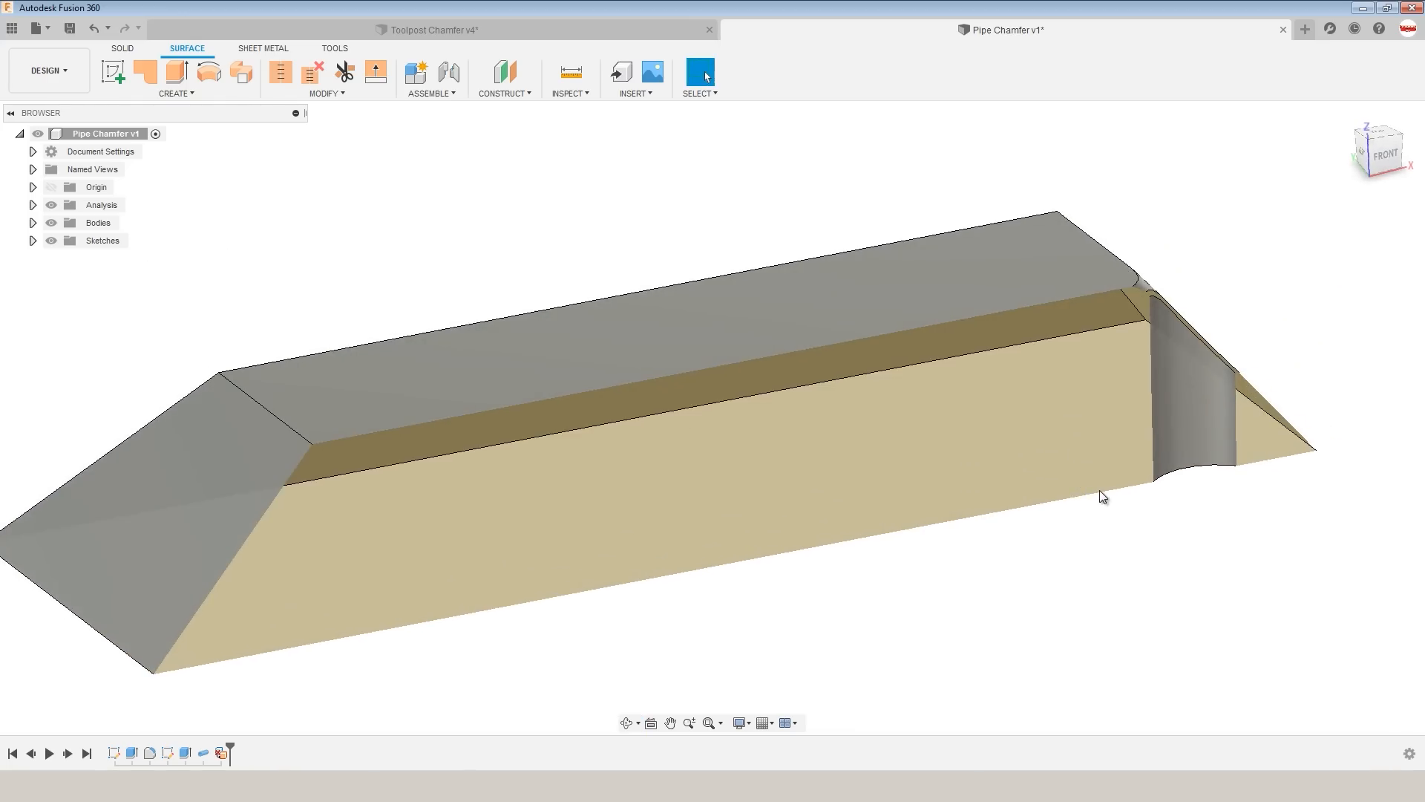
Inspect the sectioned hole wall up close, then hide the Analysis folder to show the whole part.
click(1173, 400)
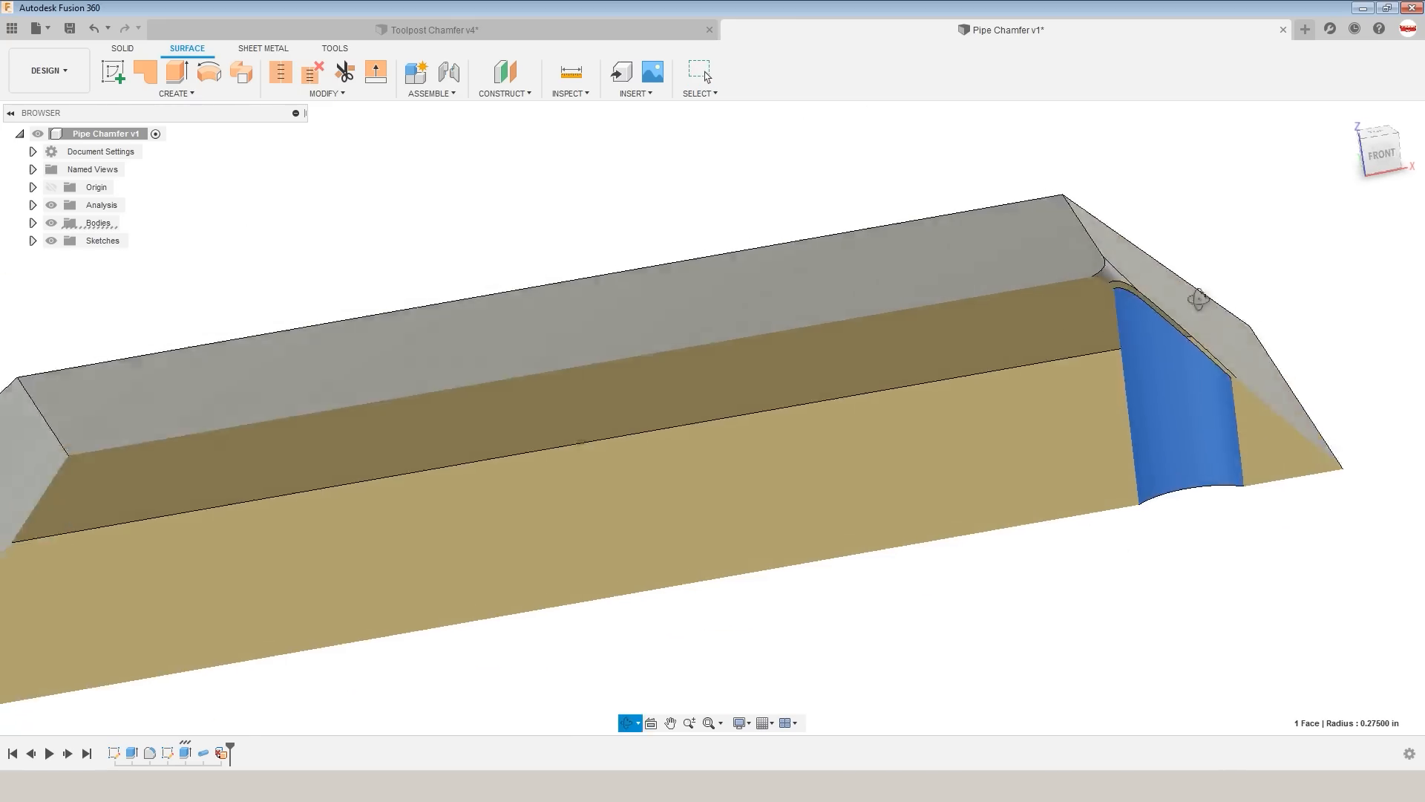
scroll(down, 3)
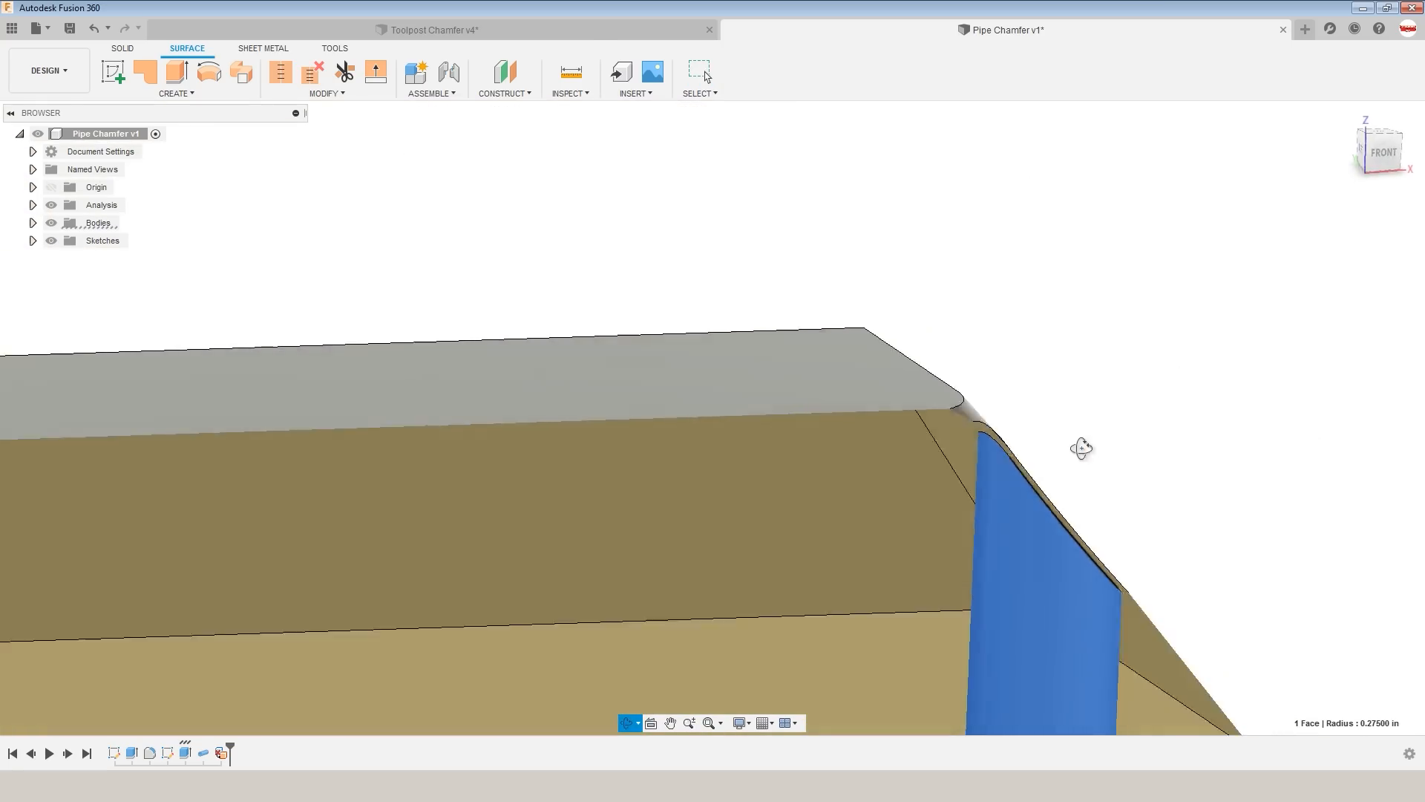
drag(1082, 448, 1054, 430)
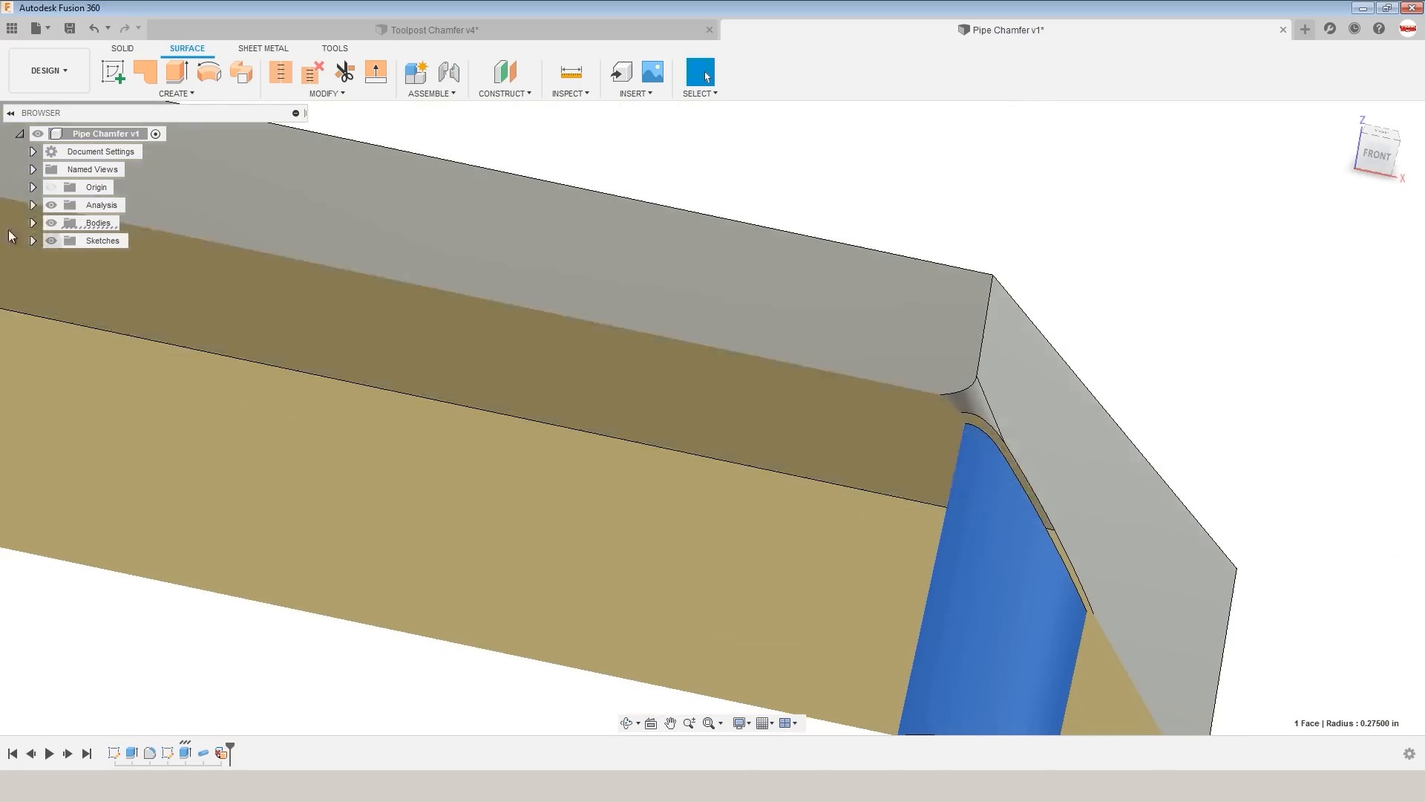
click(97, 222)
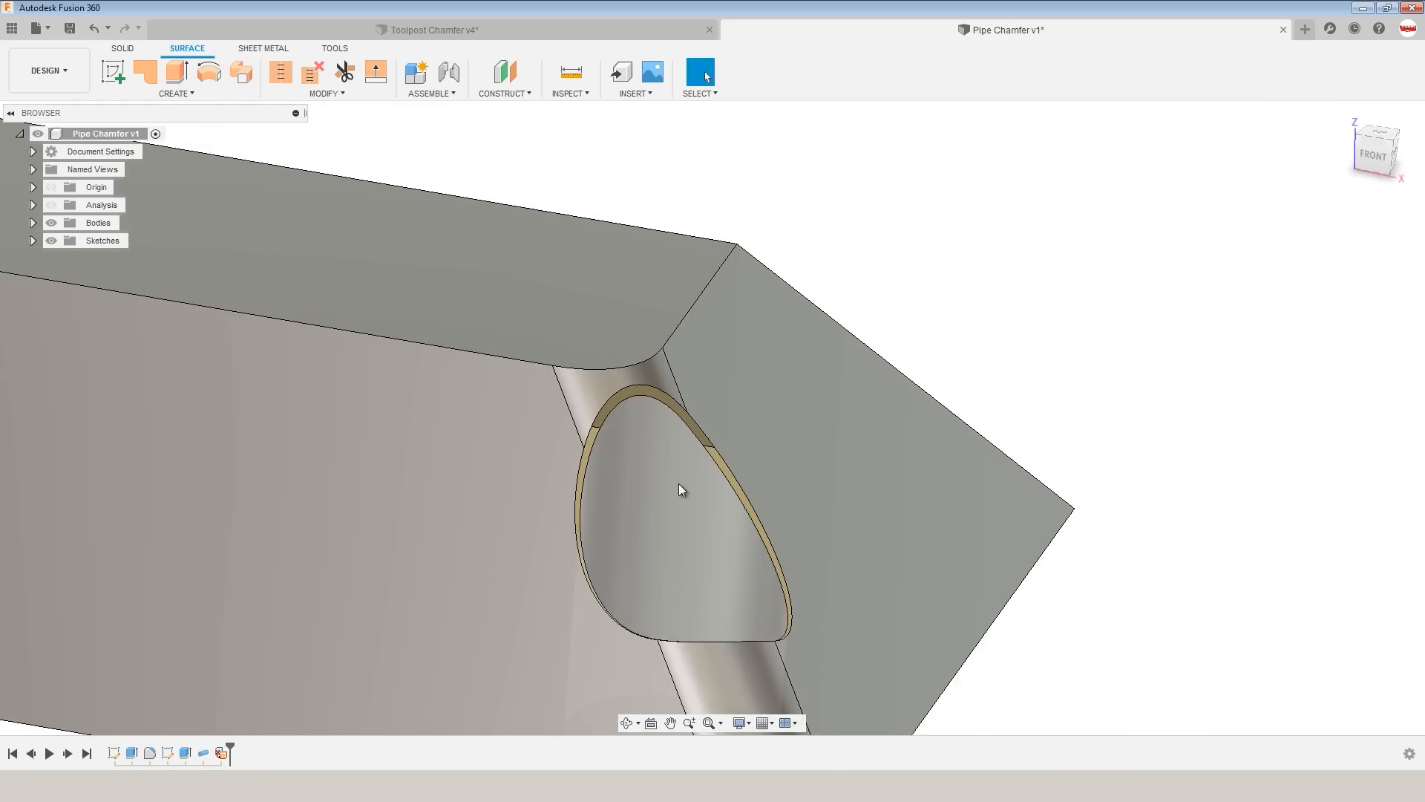
Loft a surface patch across the first gap in the band between its two edges.
key(s)
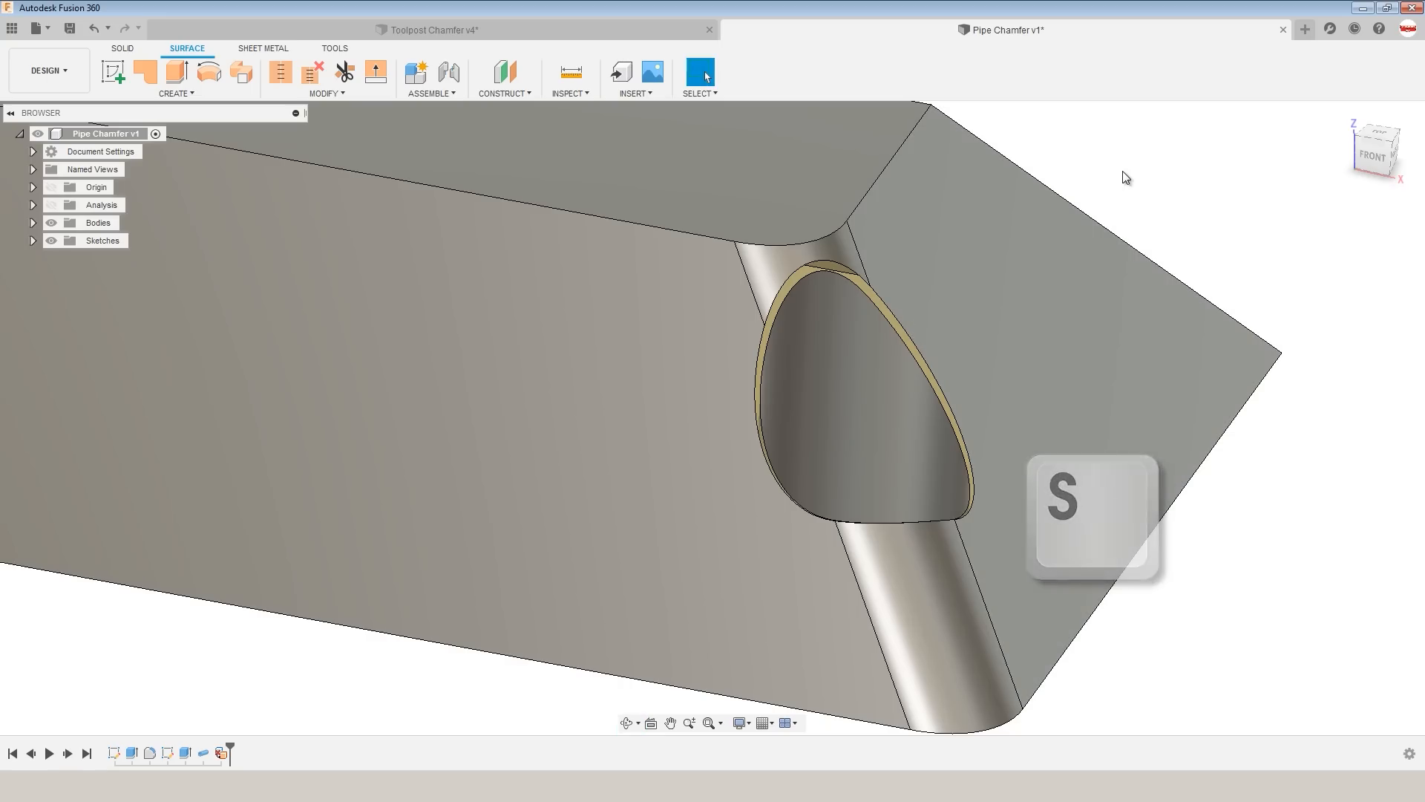
text(loft)
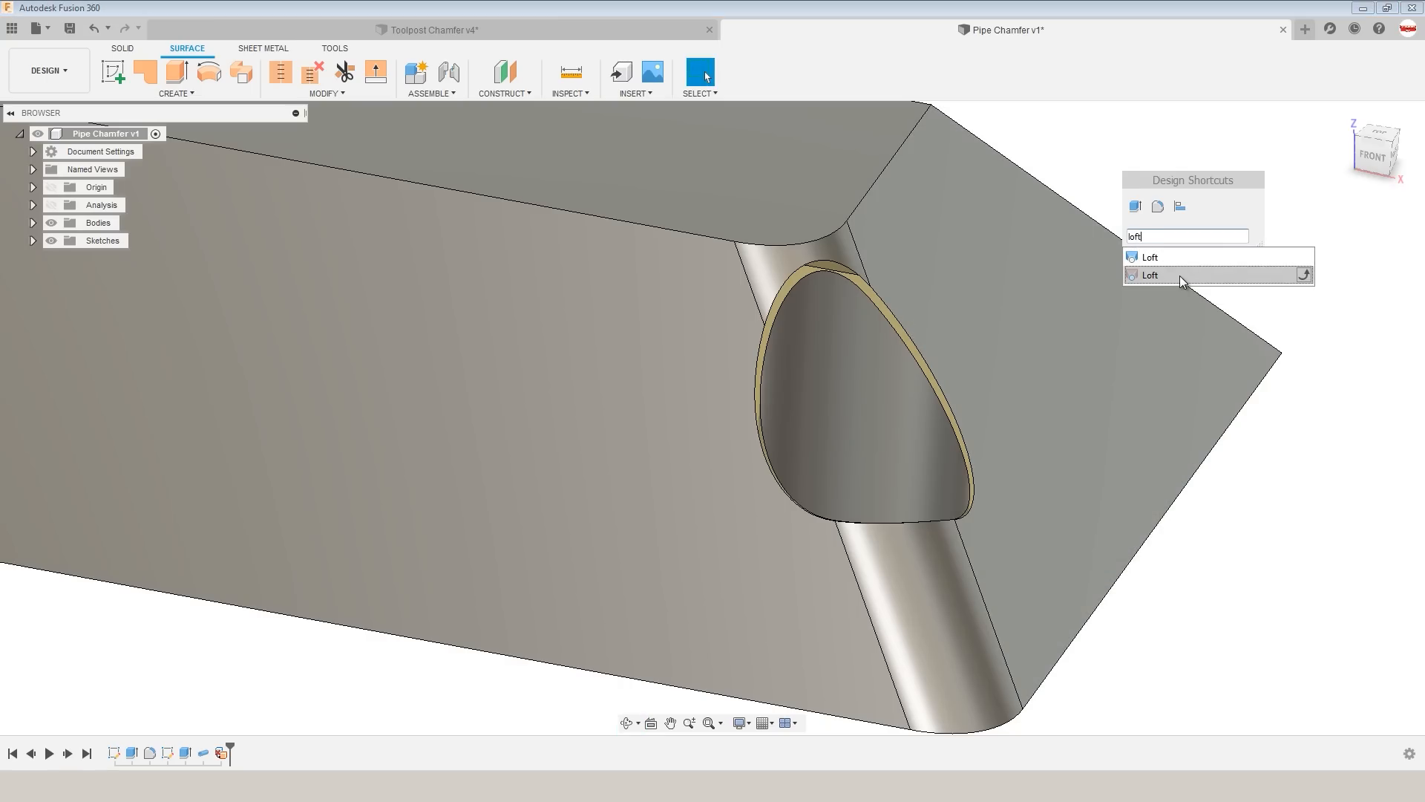
click(1150, 274)
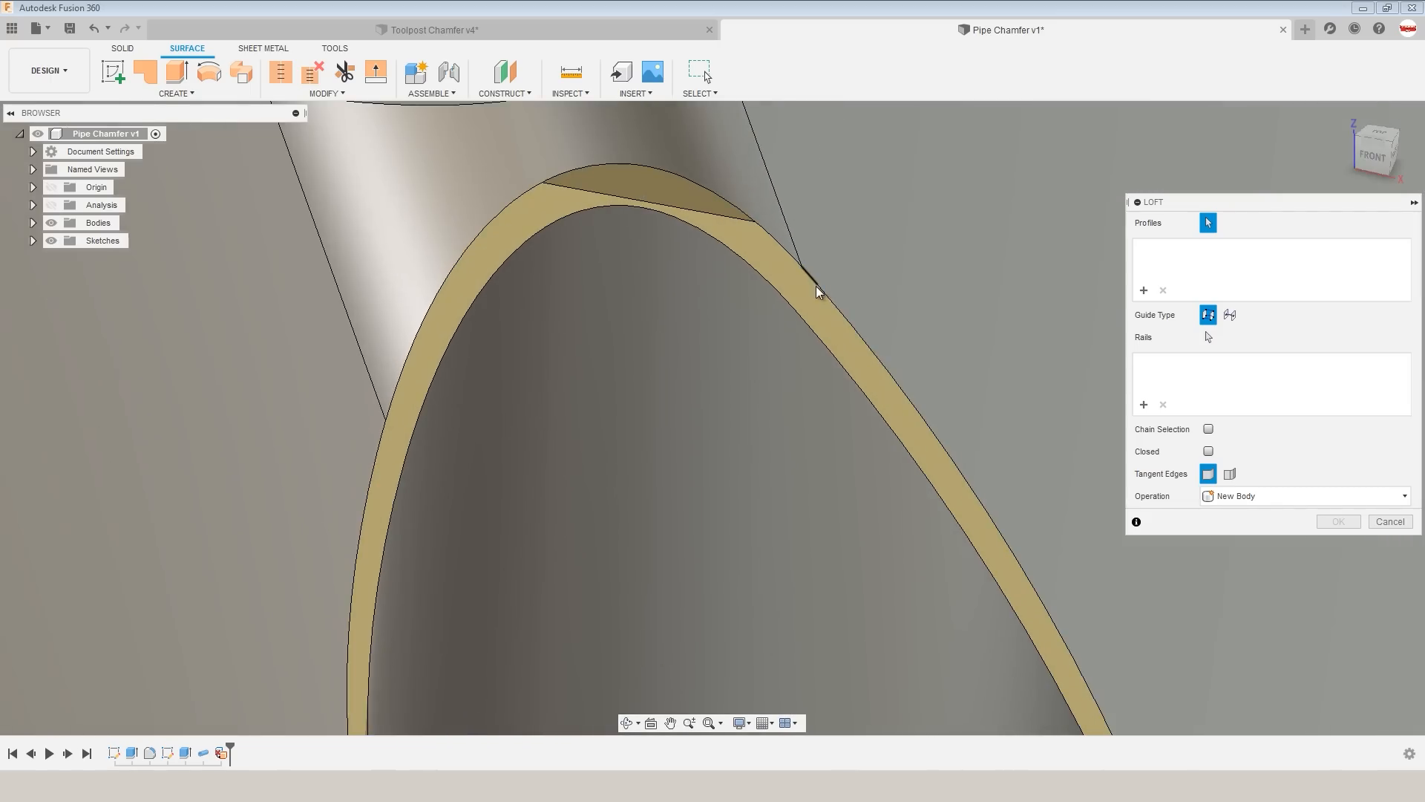
click(816, 277)
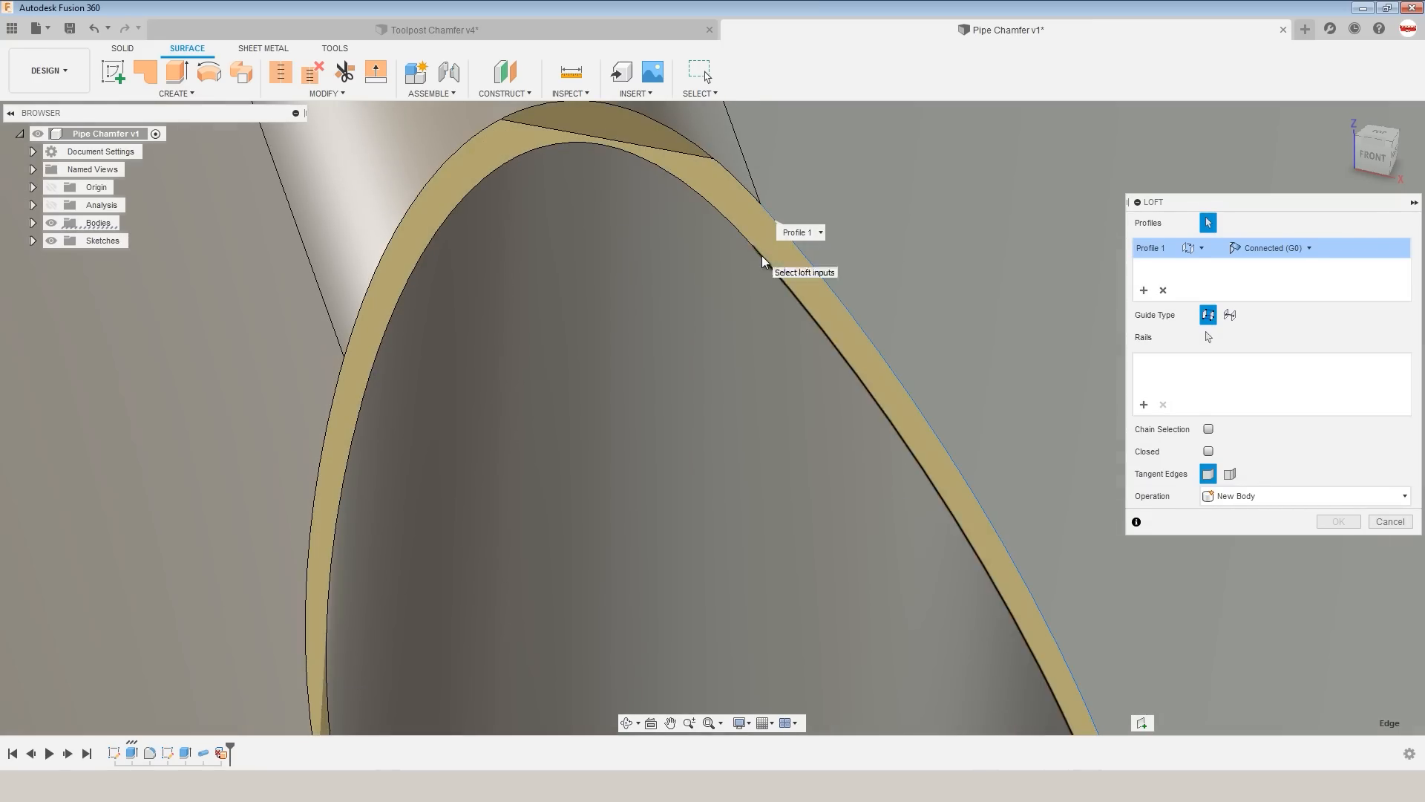
click(1036, 564)
text(loft)
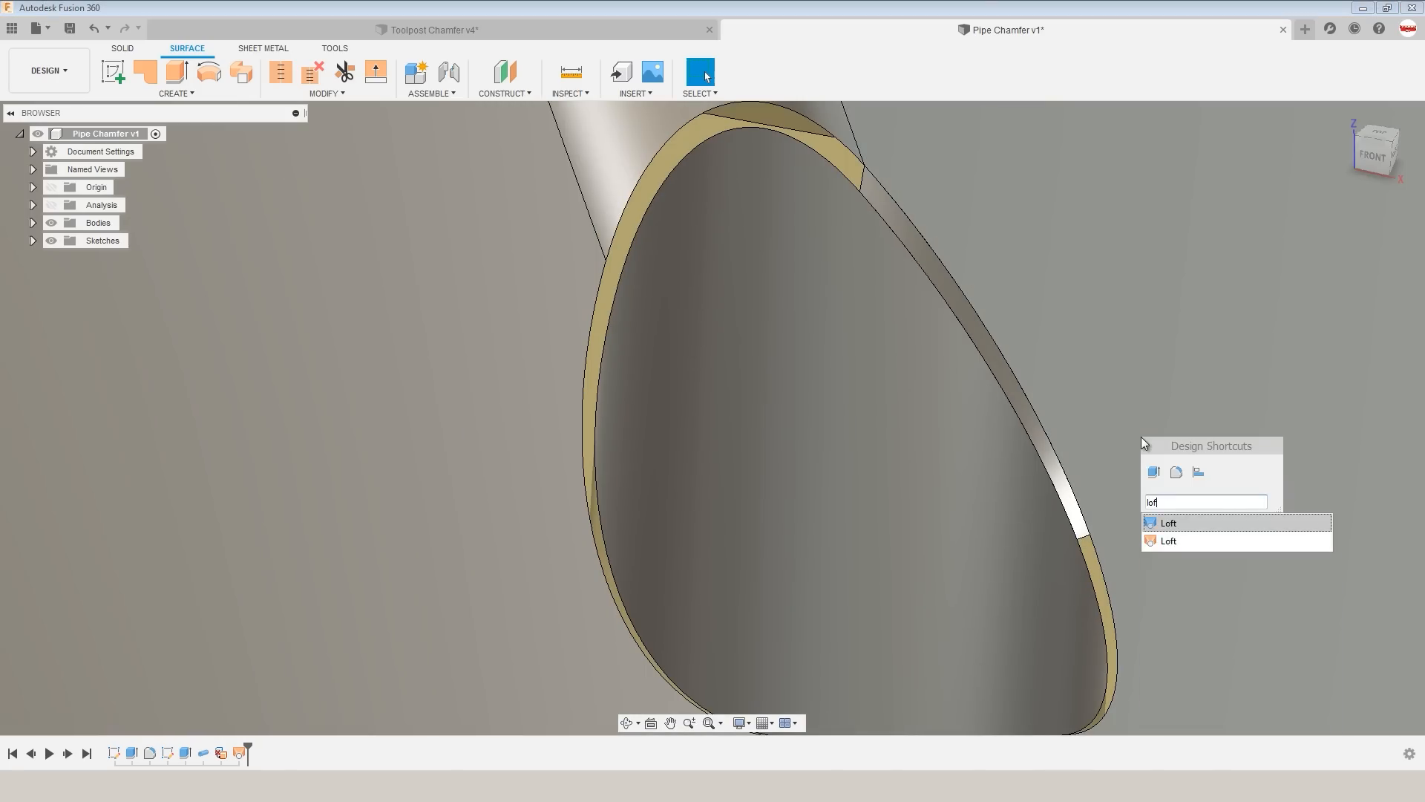
Add further loft patches across the next gaps around the hole rim.
click(1167, 522)
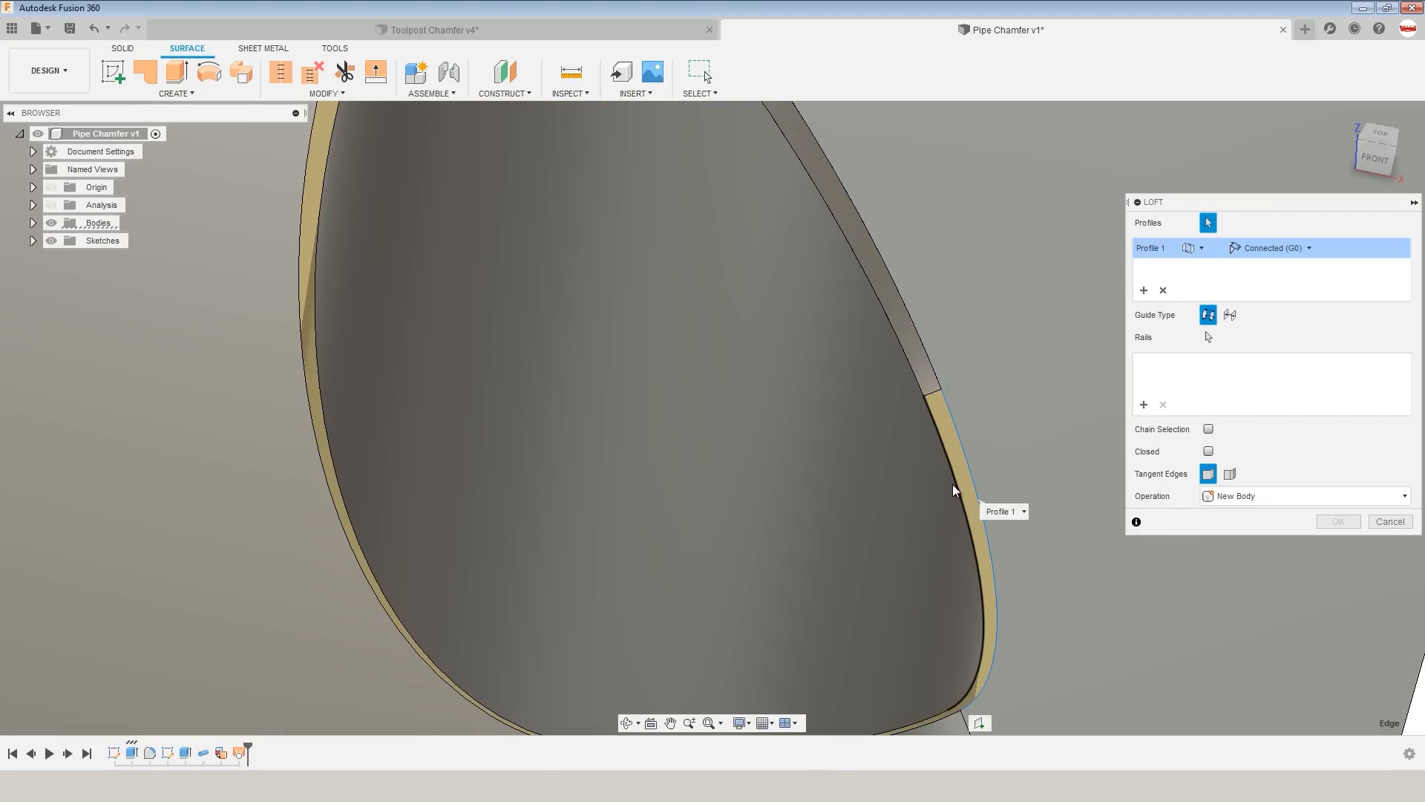
click(988, 660)
text(loft)
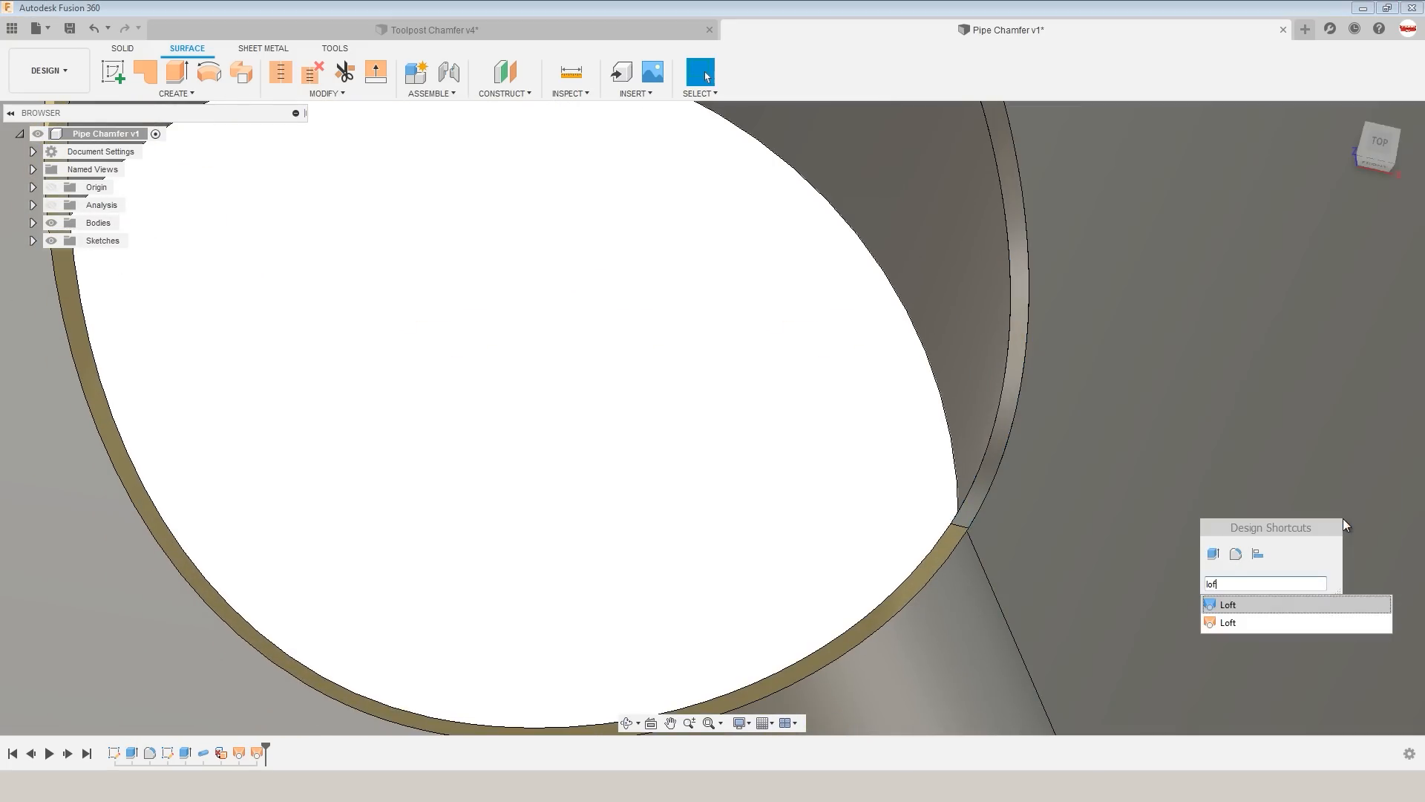
click(1227, 603)
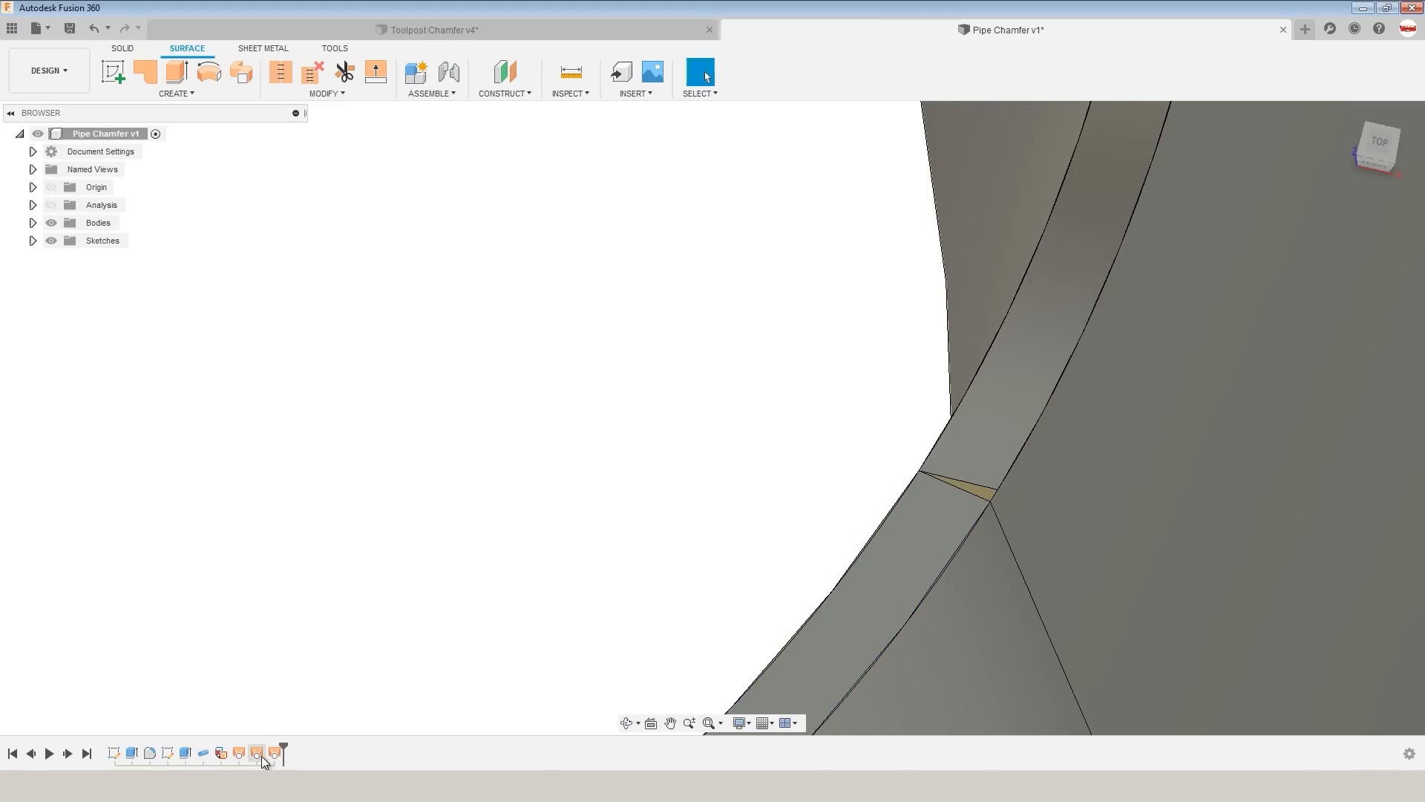
right_click(260, 753)
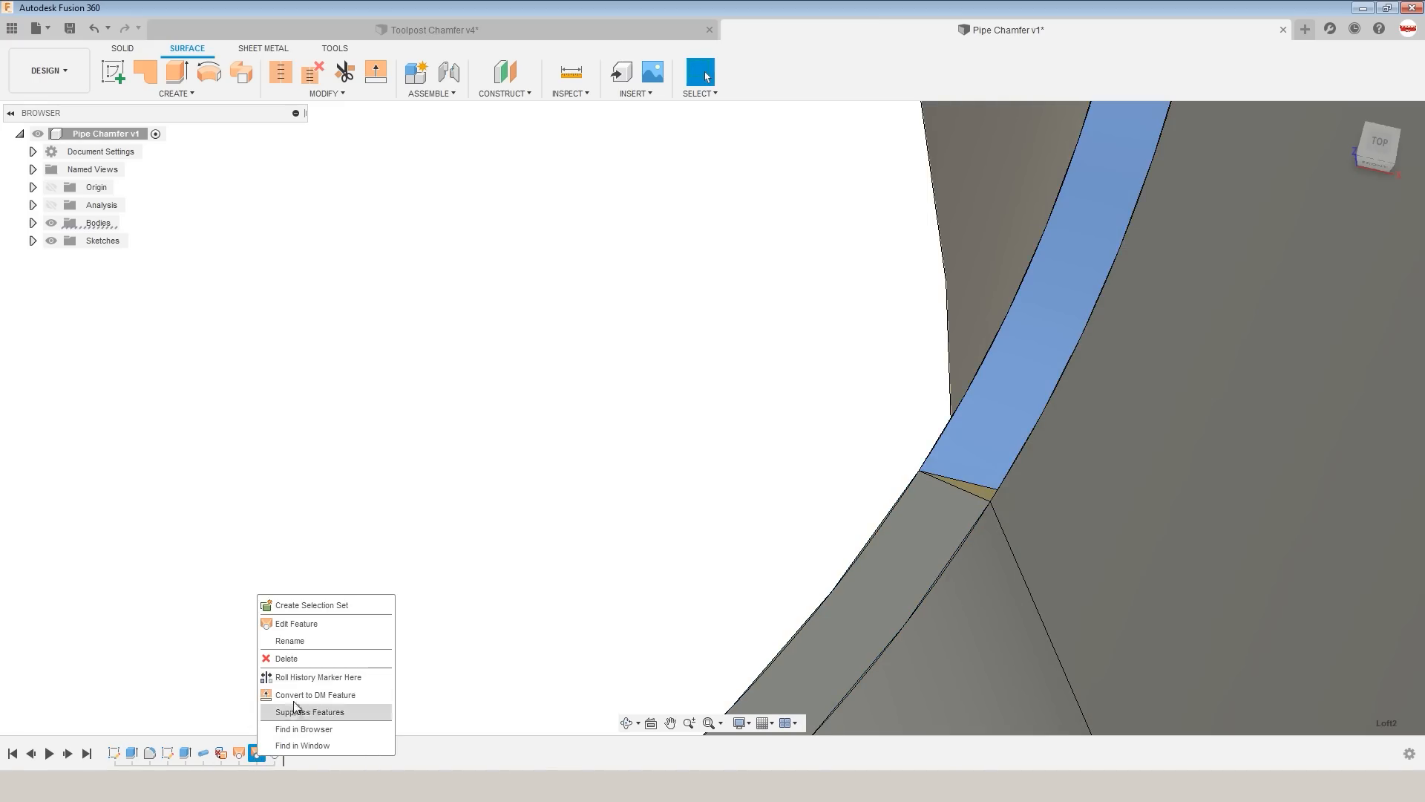
click(295, 624)
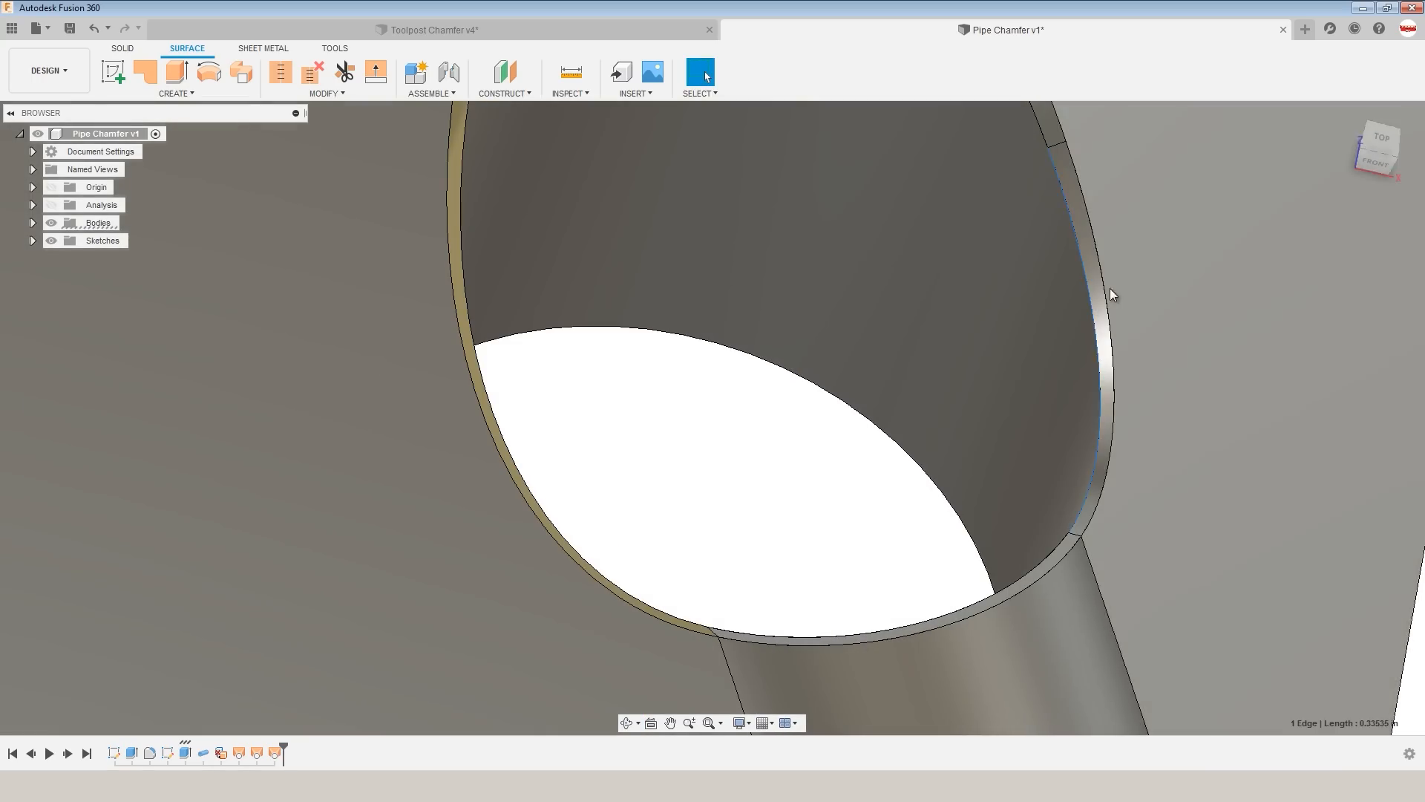
Loft patches across the remaining open gaps in the band, saving Pipe Chamfer as version 2.
text(lof)
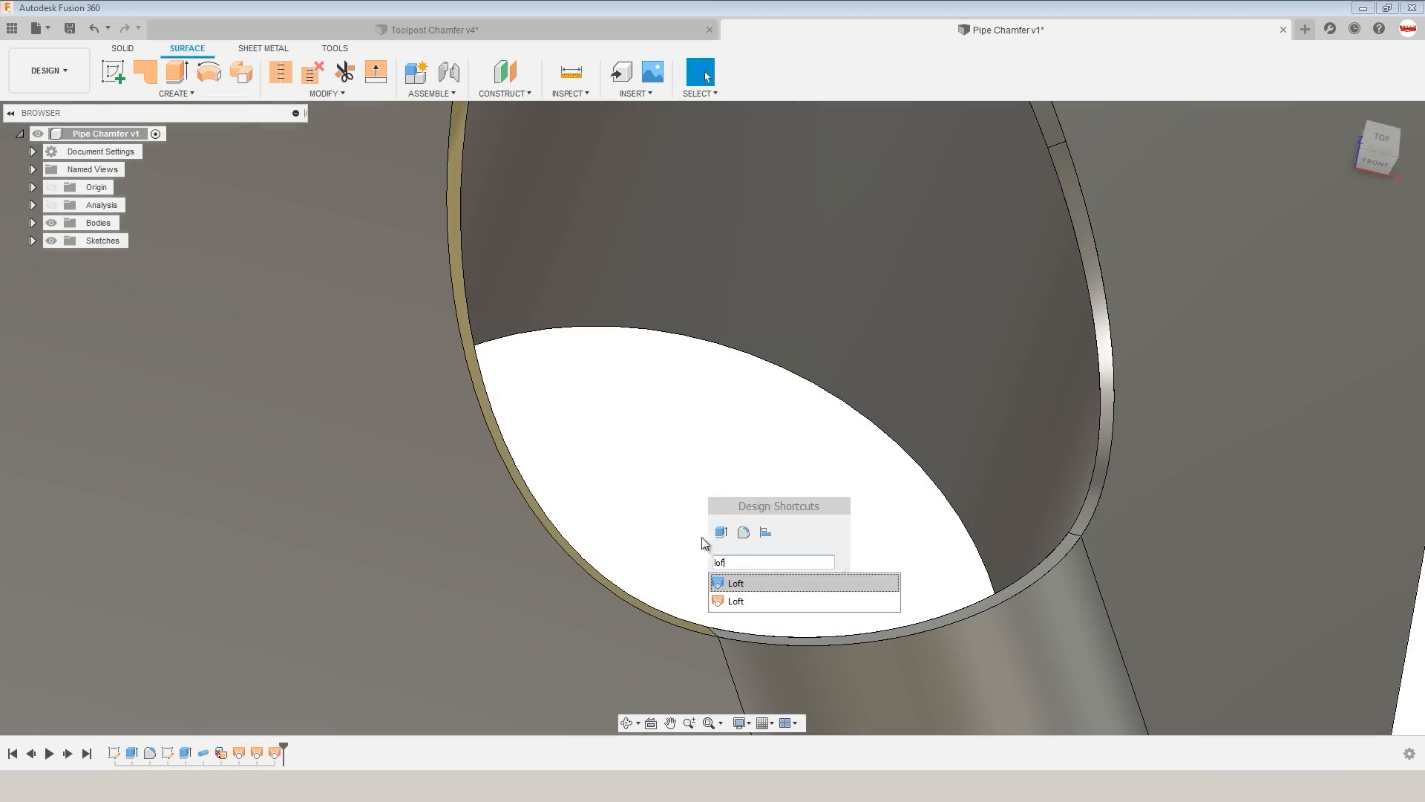
click(736, 582)
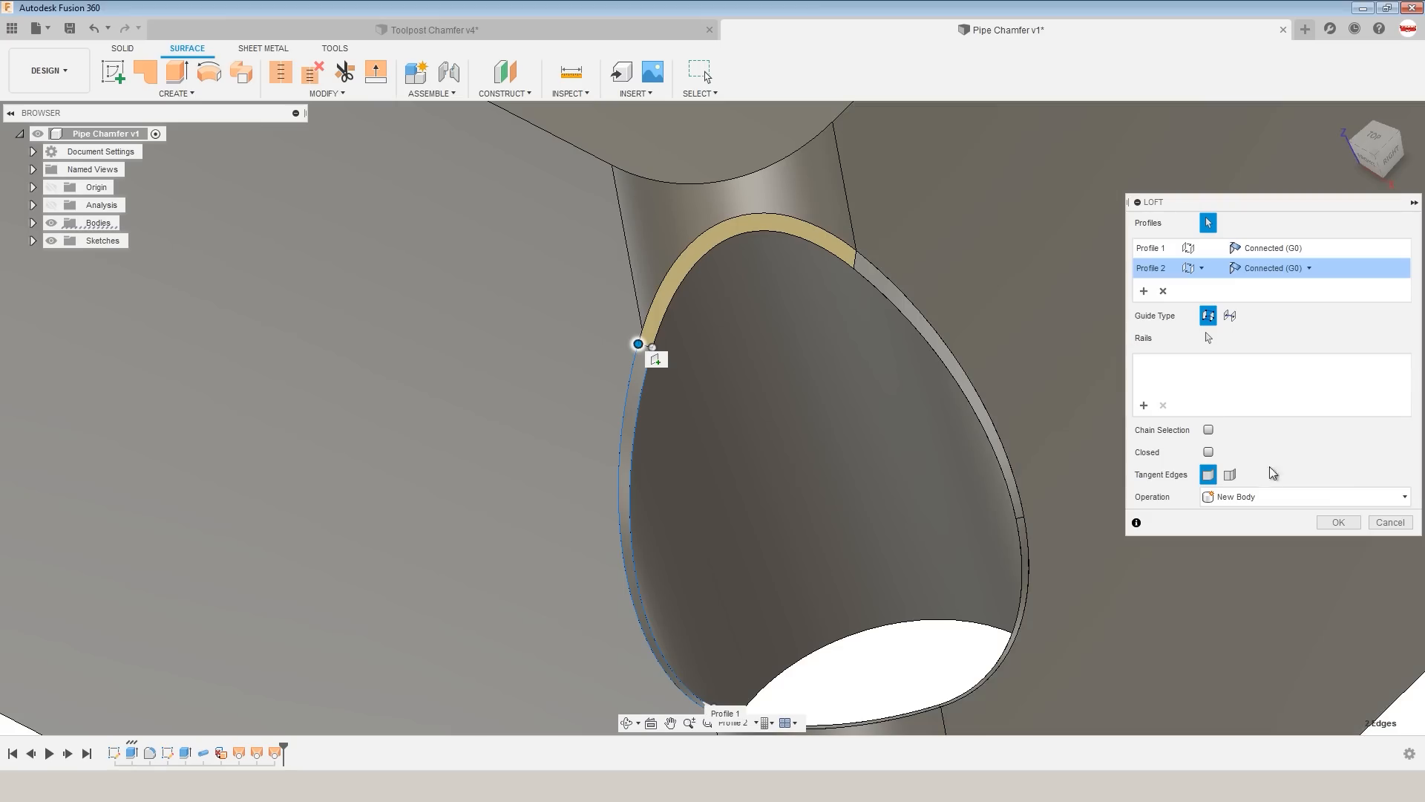
text(loft)
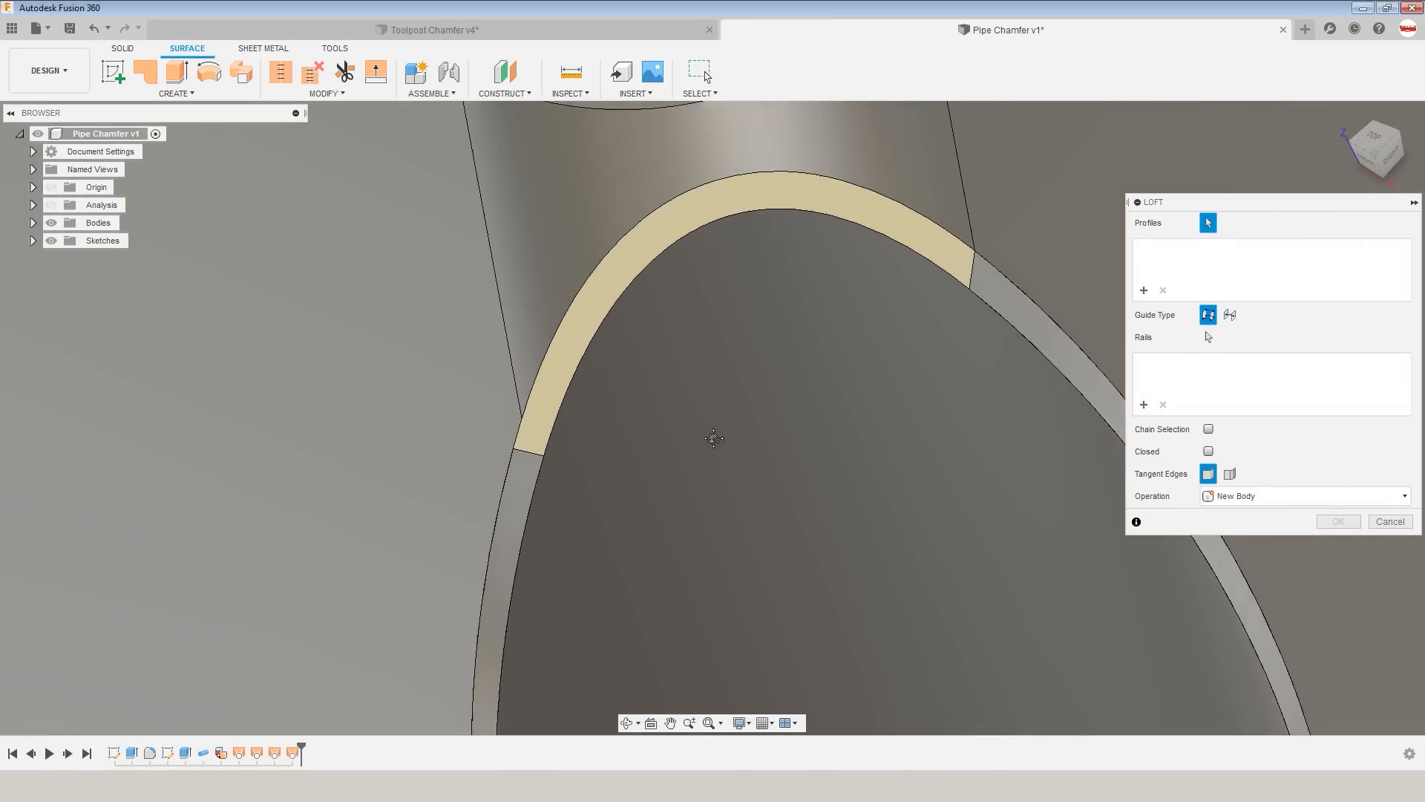
click(561, 473)
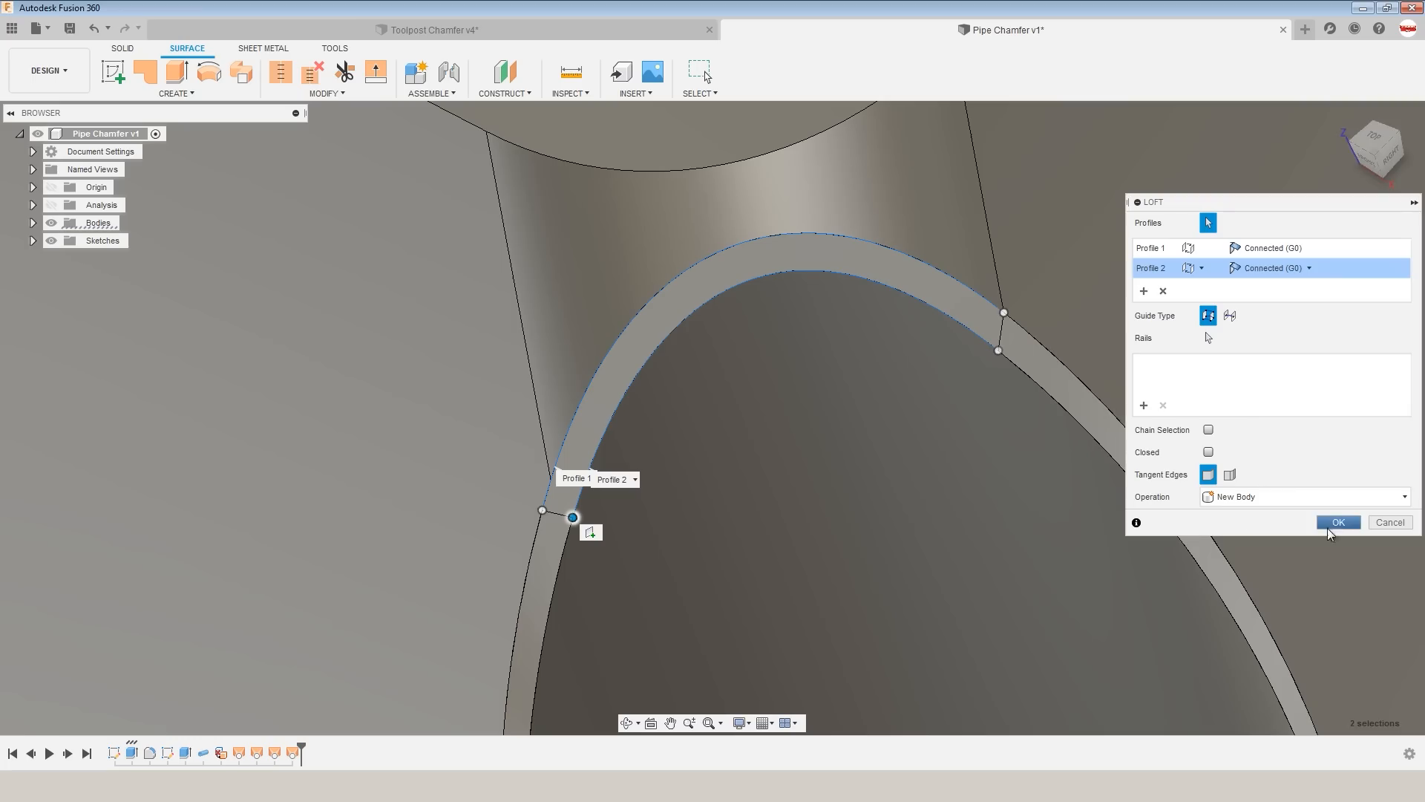
click(1337, 522)
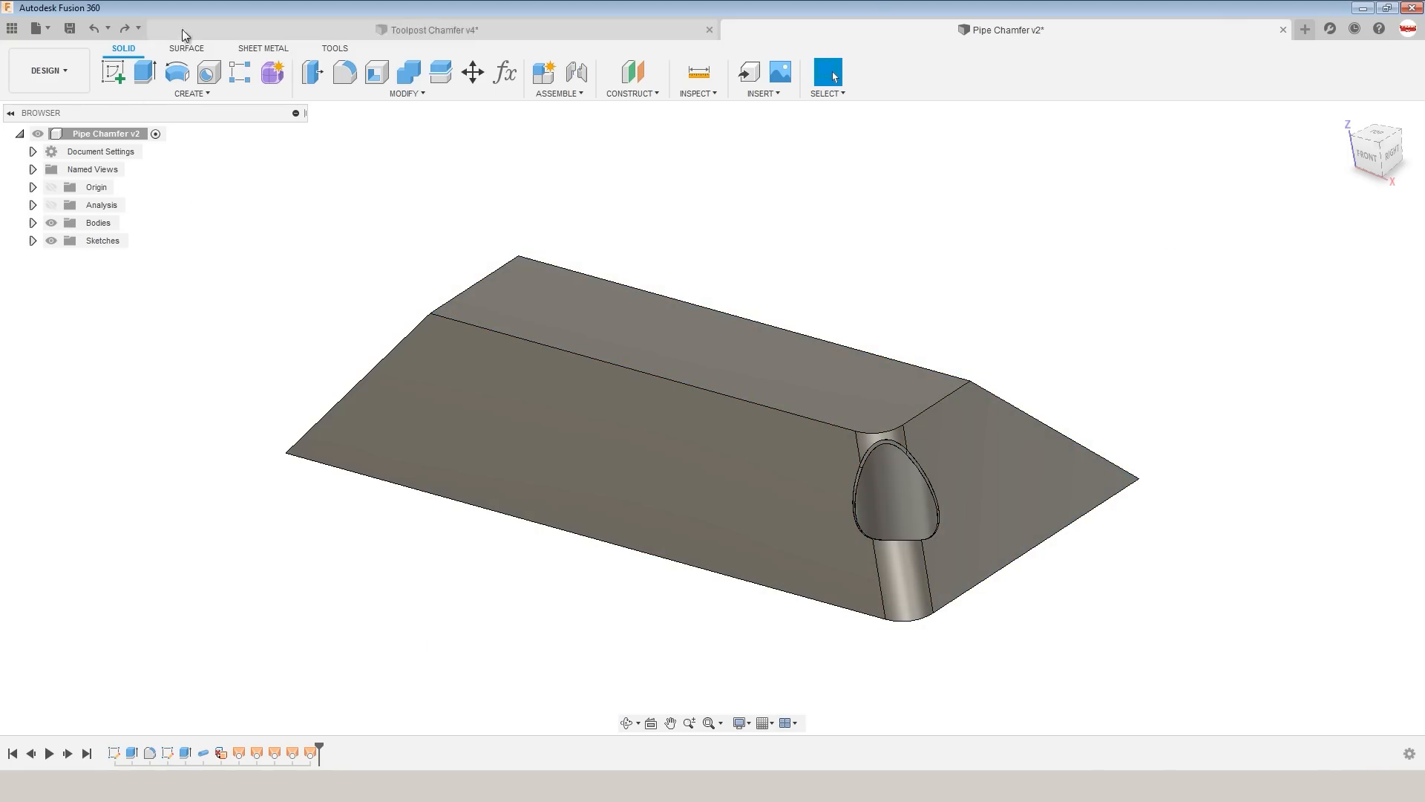
Stitch all six surfaces into one closed solid body with the default tolerance.
click(325, 93)
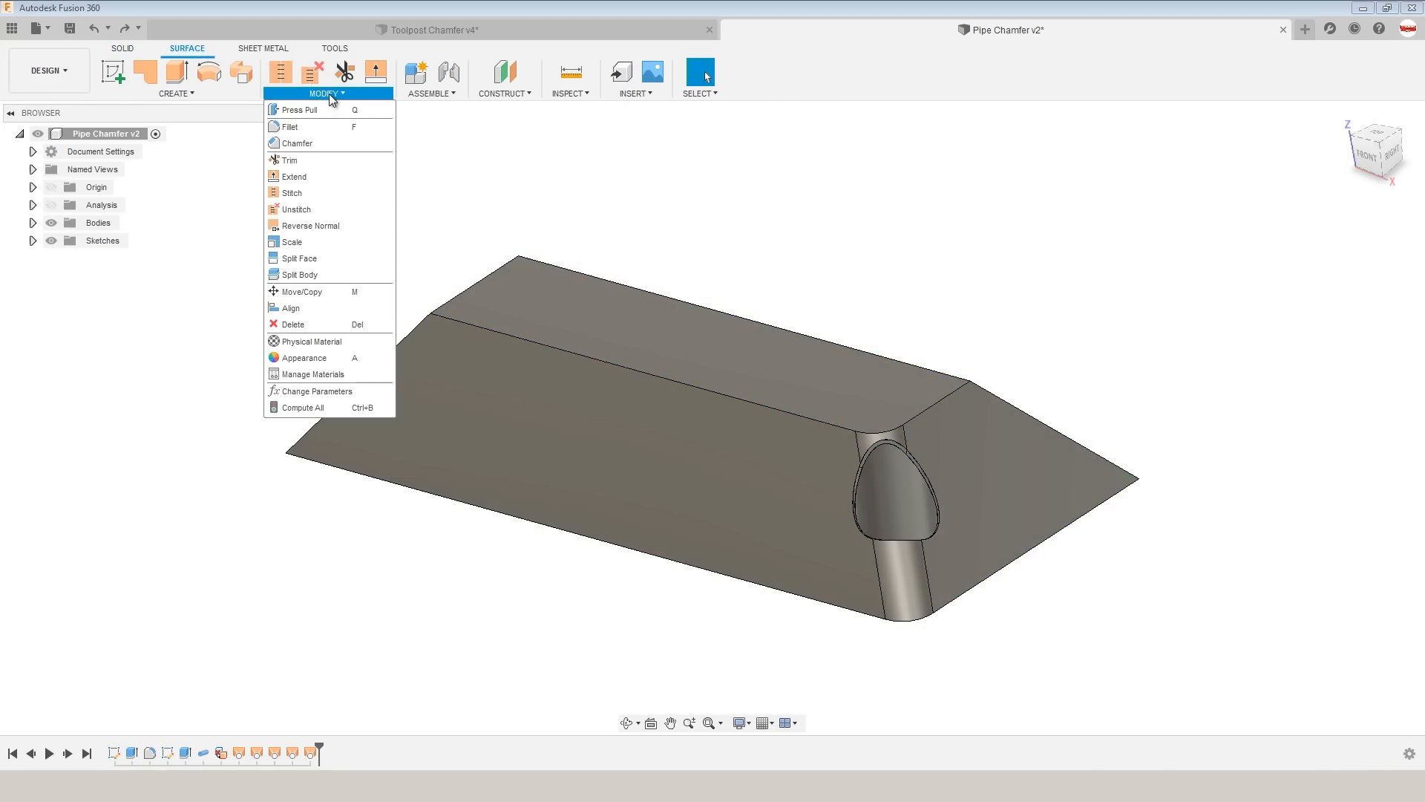
mouse_move(292, 193)
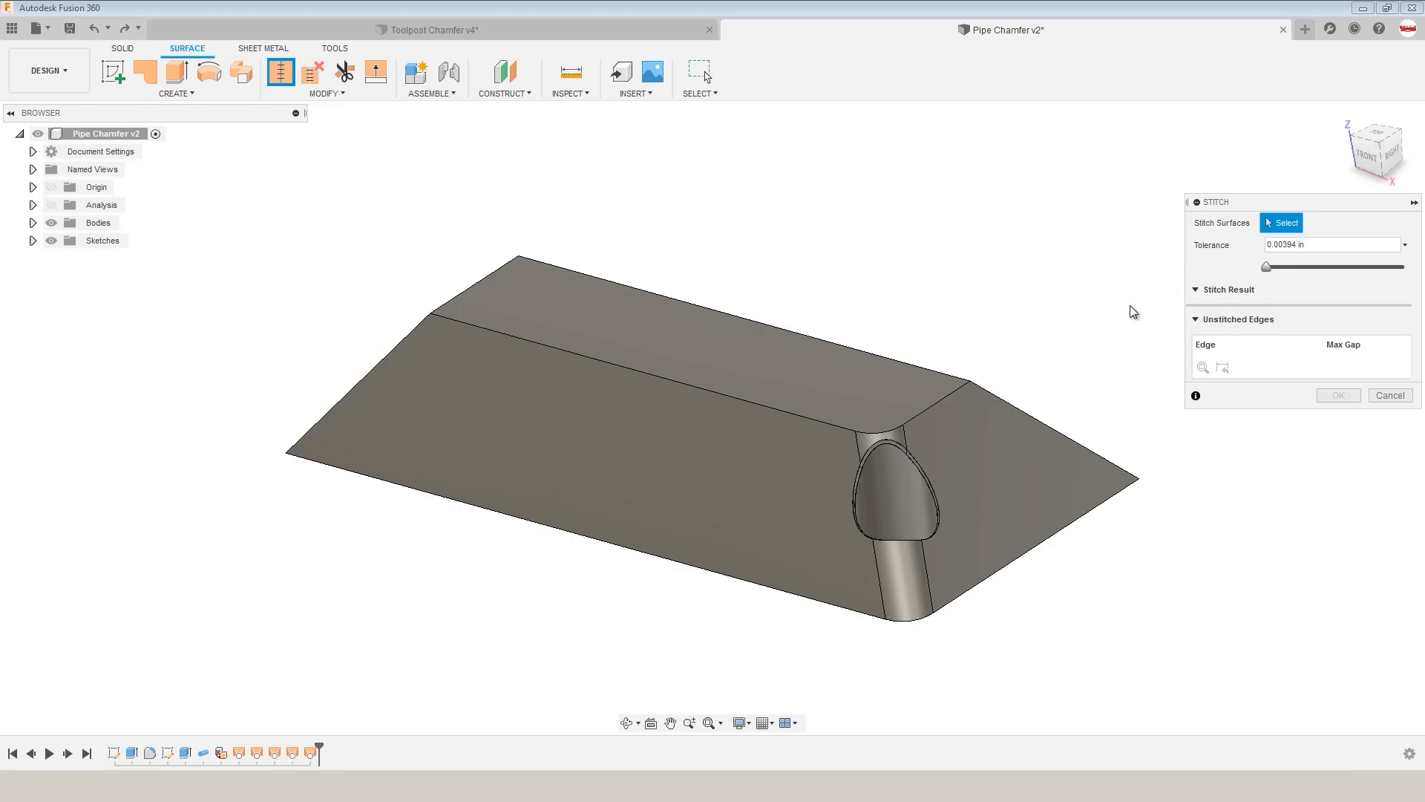
mouse_move(1121, 290)
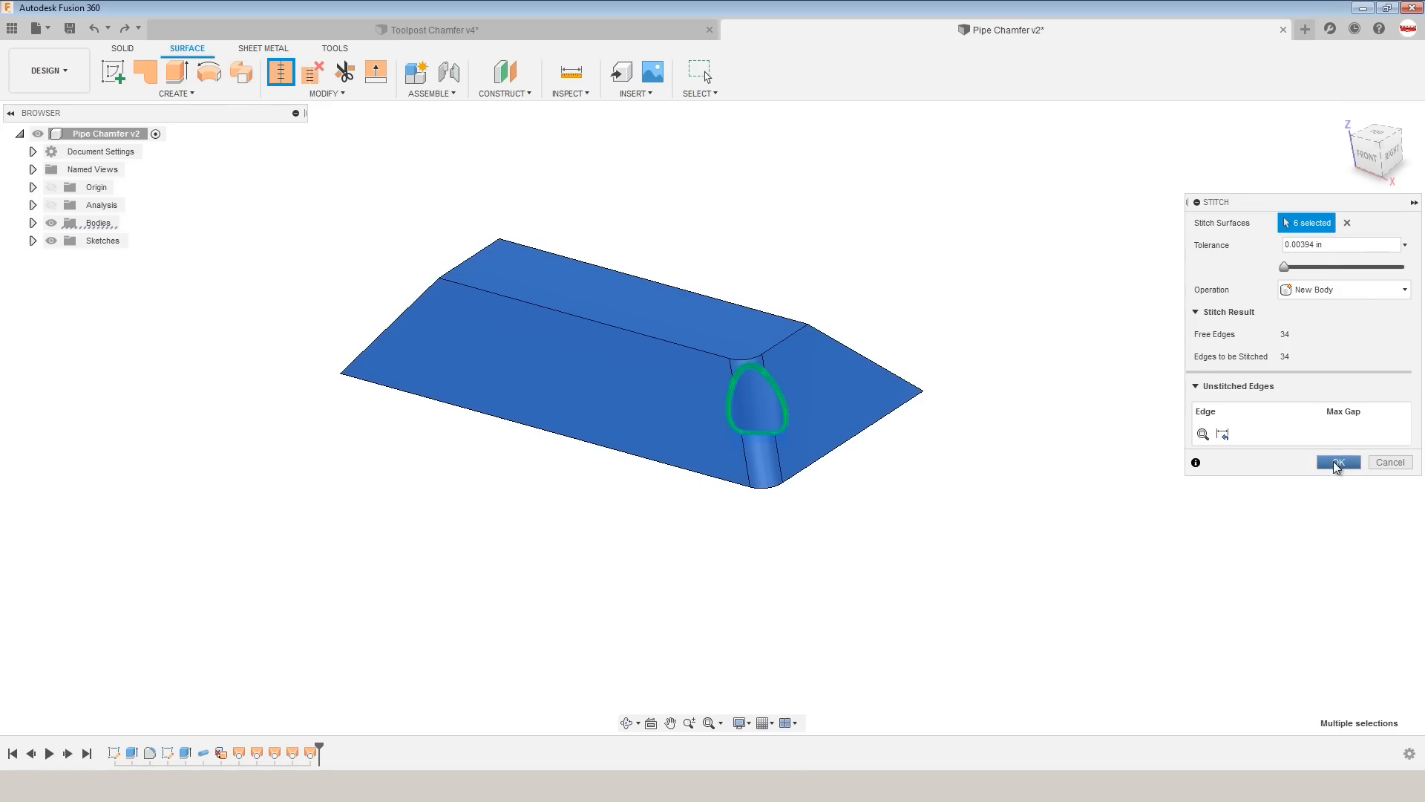
click(1337, 462)
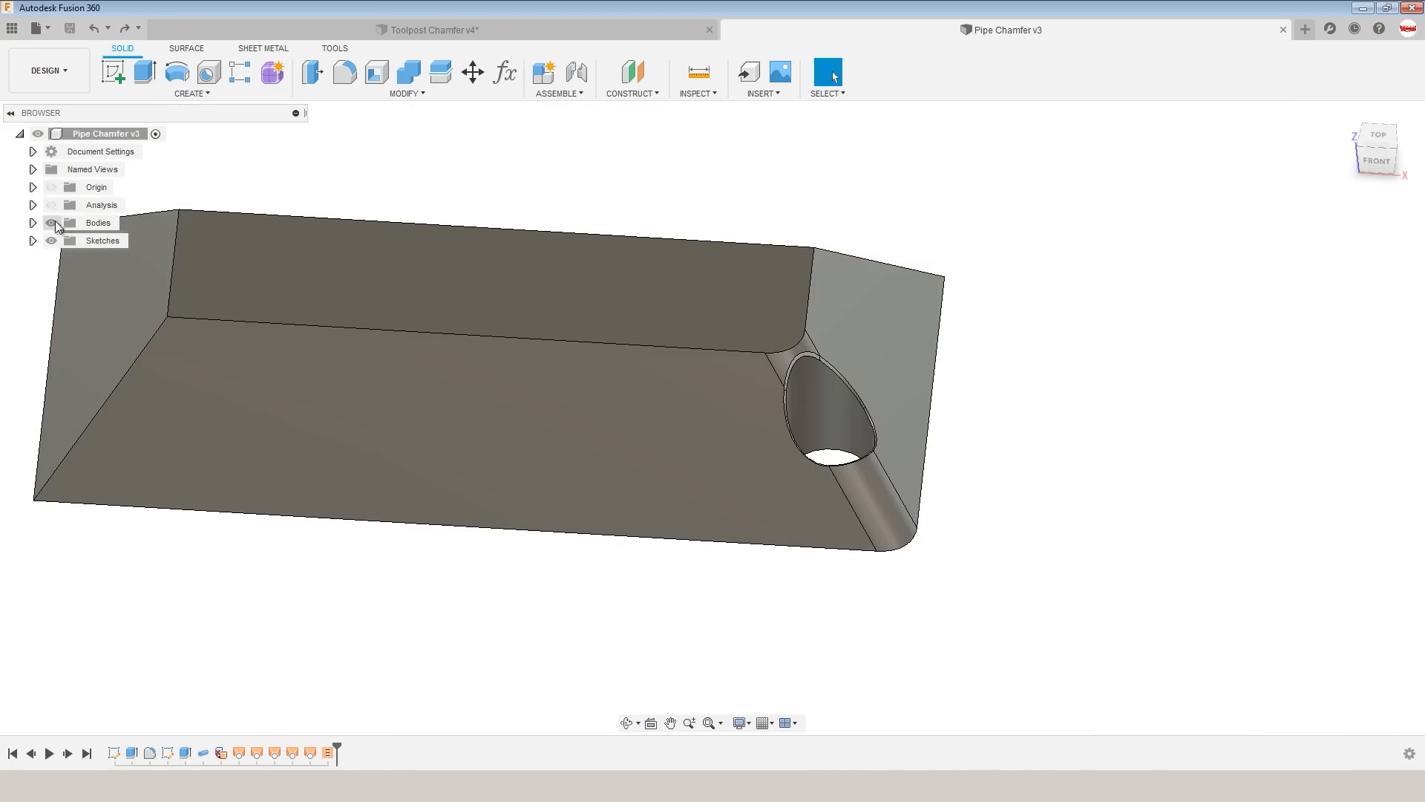
Copy Body7 into a new body renamed Stock Body, briefly hiding Body7 to check it.
right_click(110, 239)
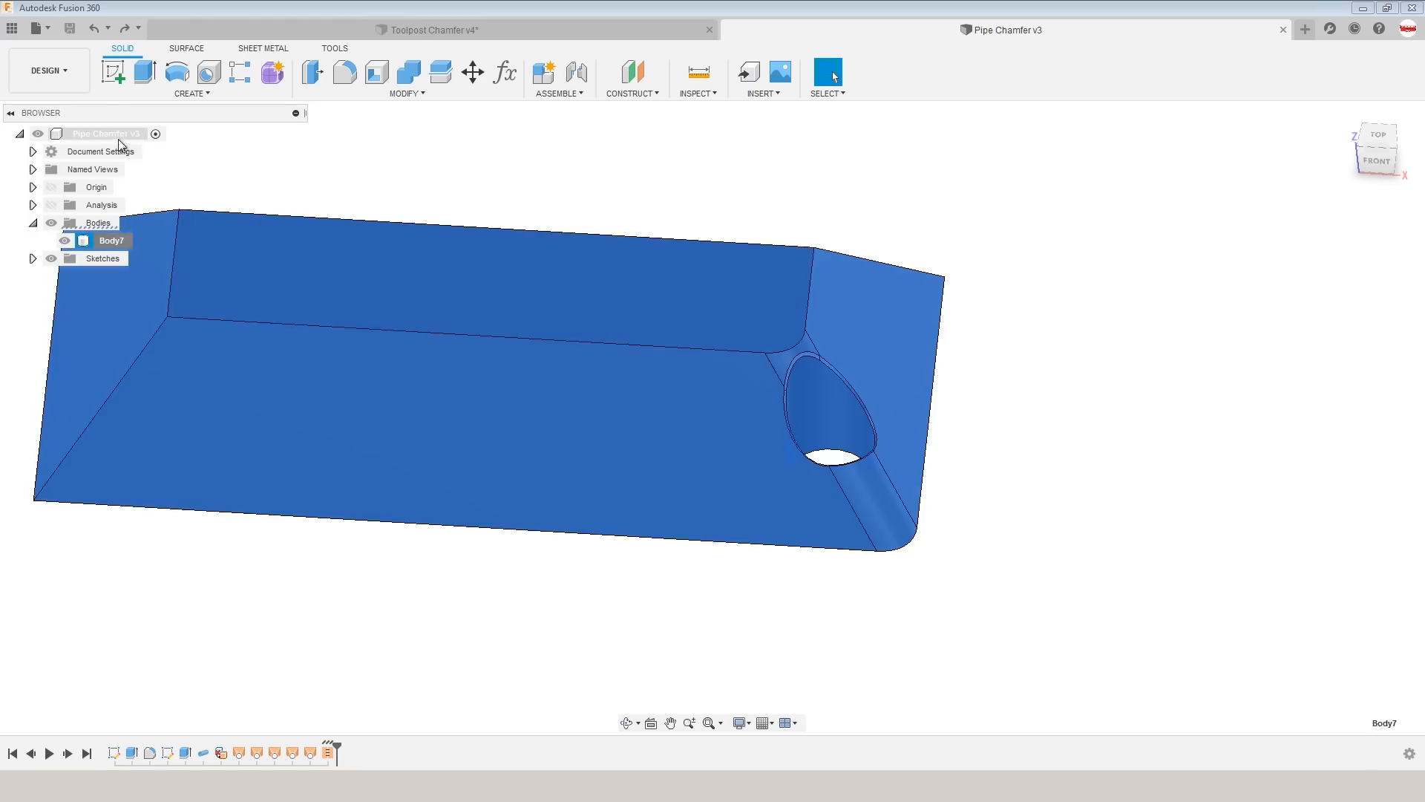
right_click(104, 133)
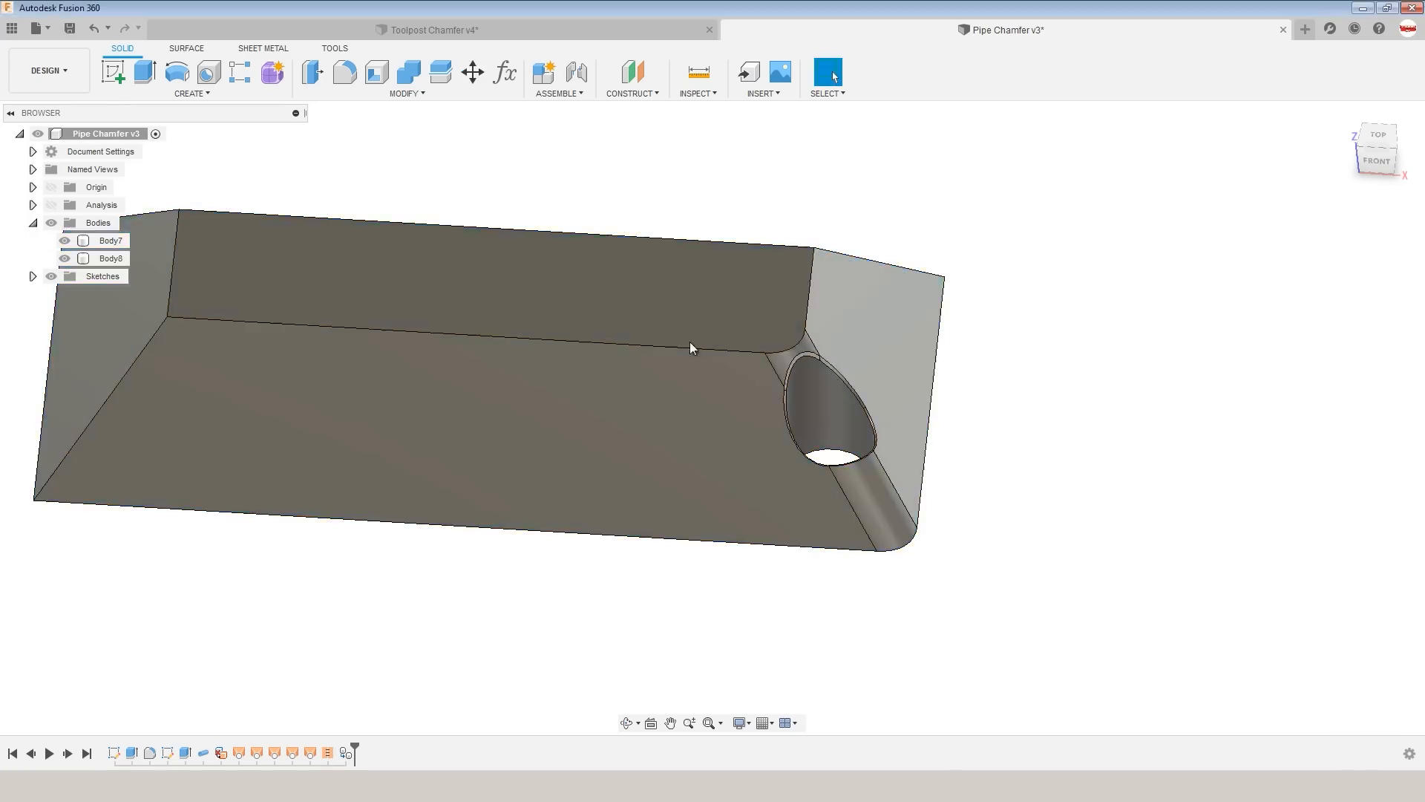
double_click(110, 257)
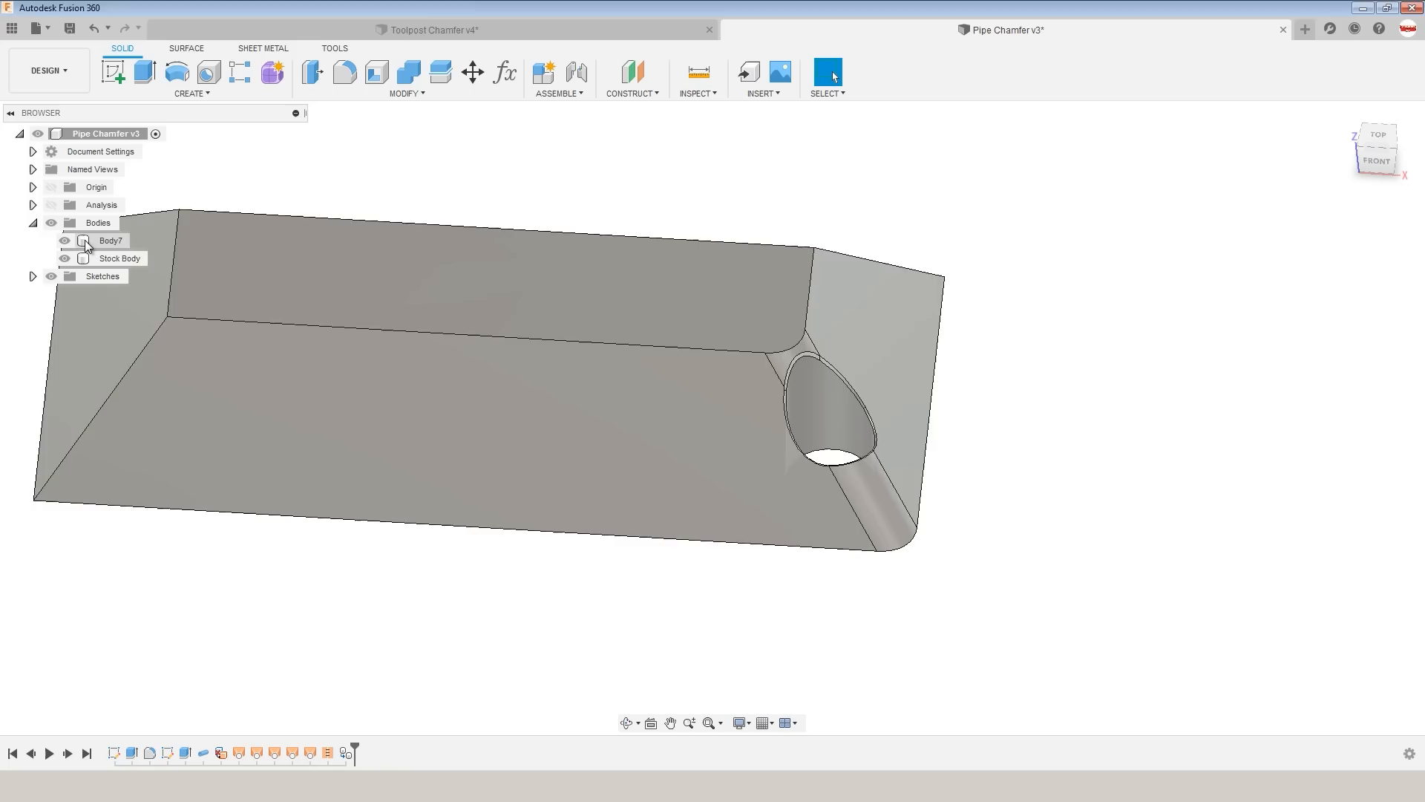
click(64, 239)
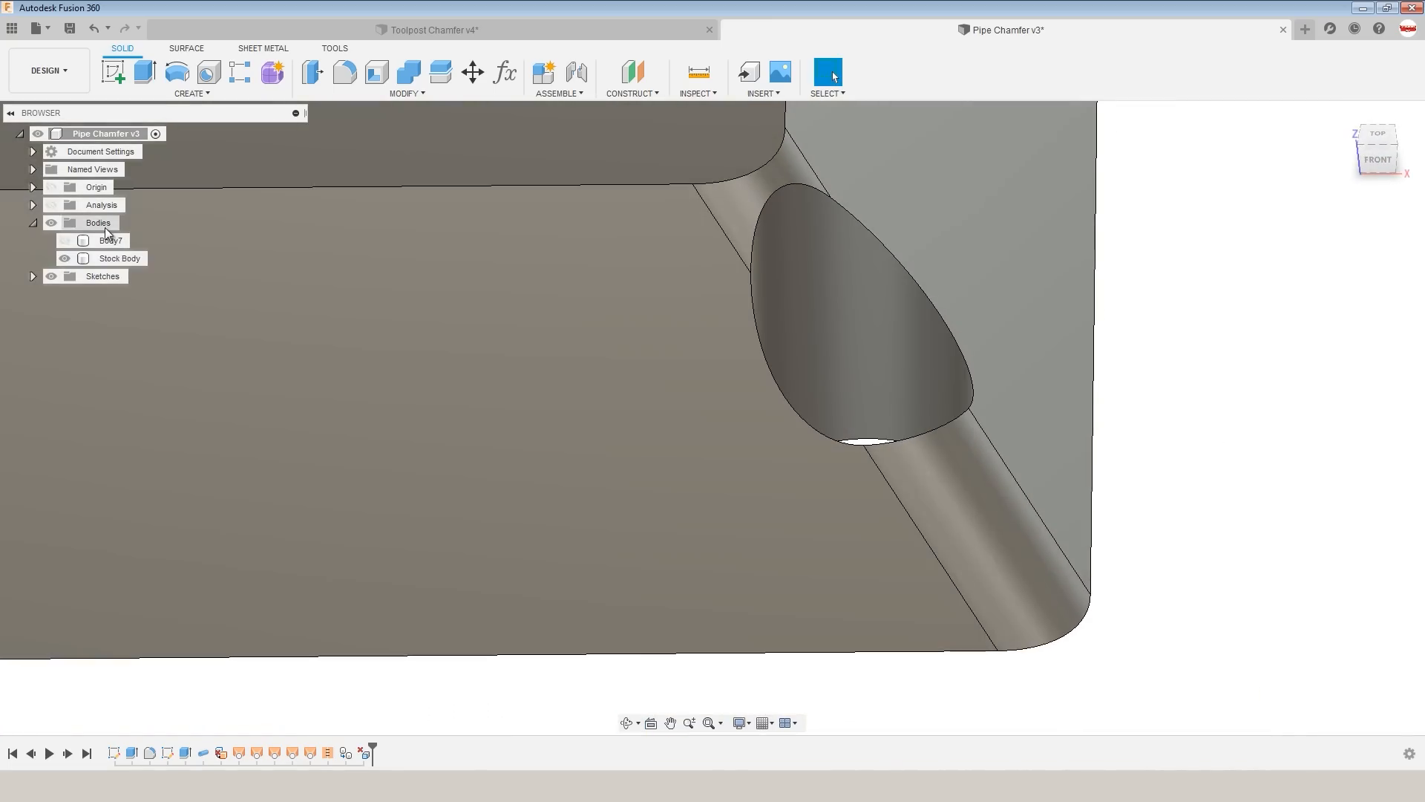
click(110, 240)
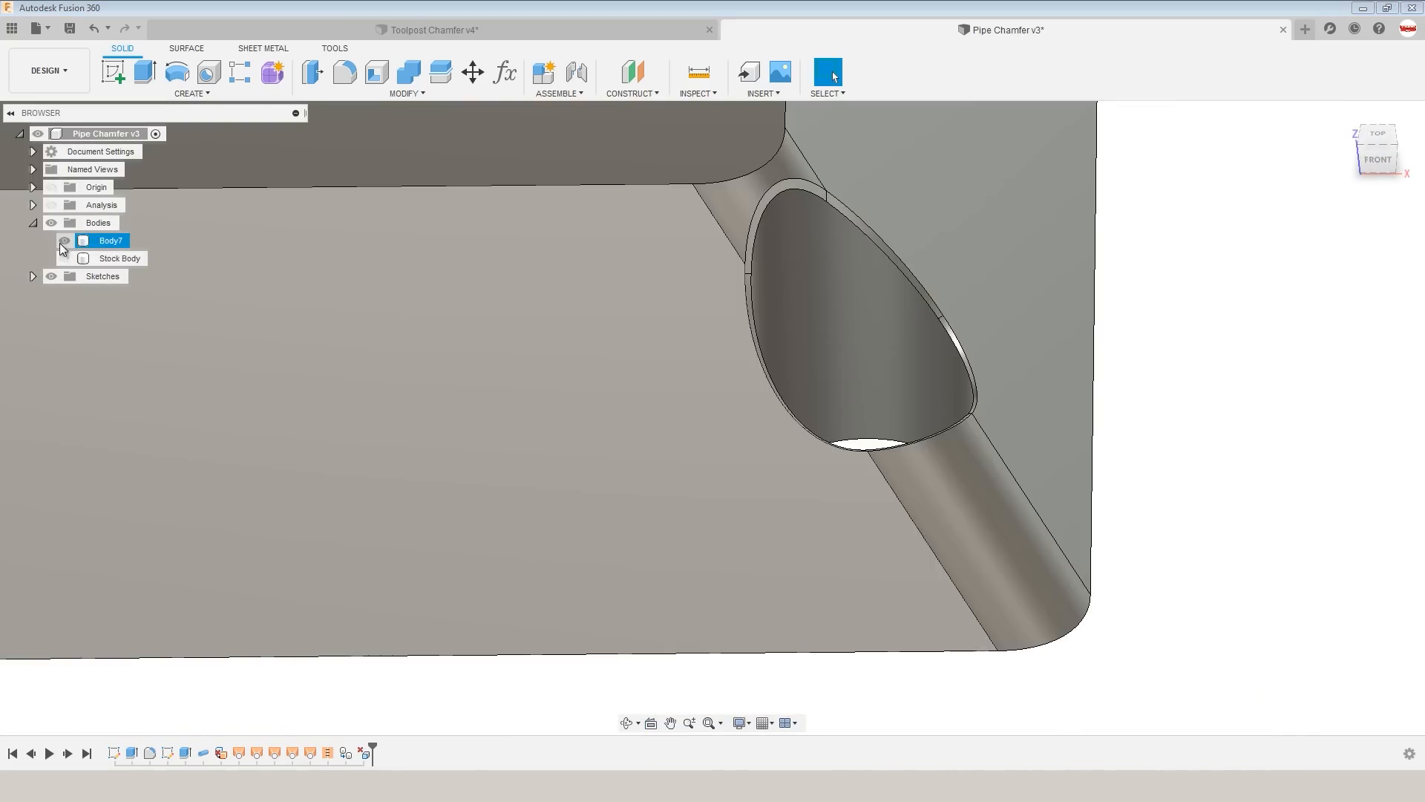
Start a new Manufacture setup with Body7 as its model.
click(48, 72)
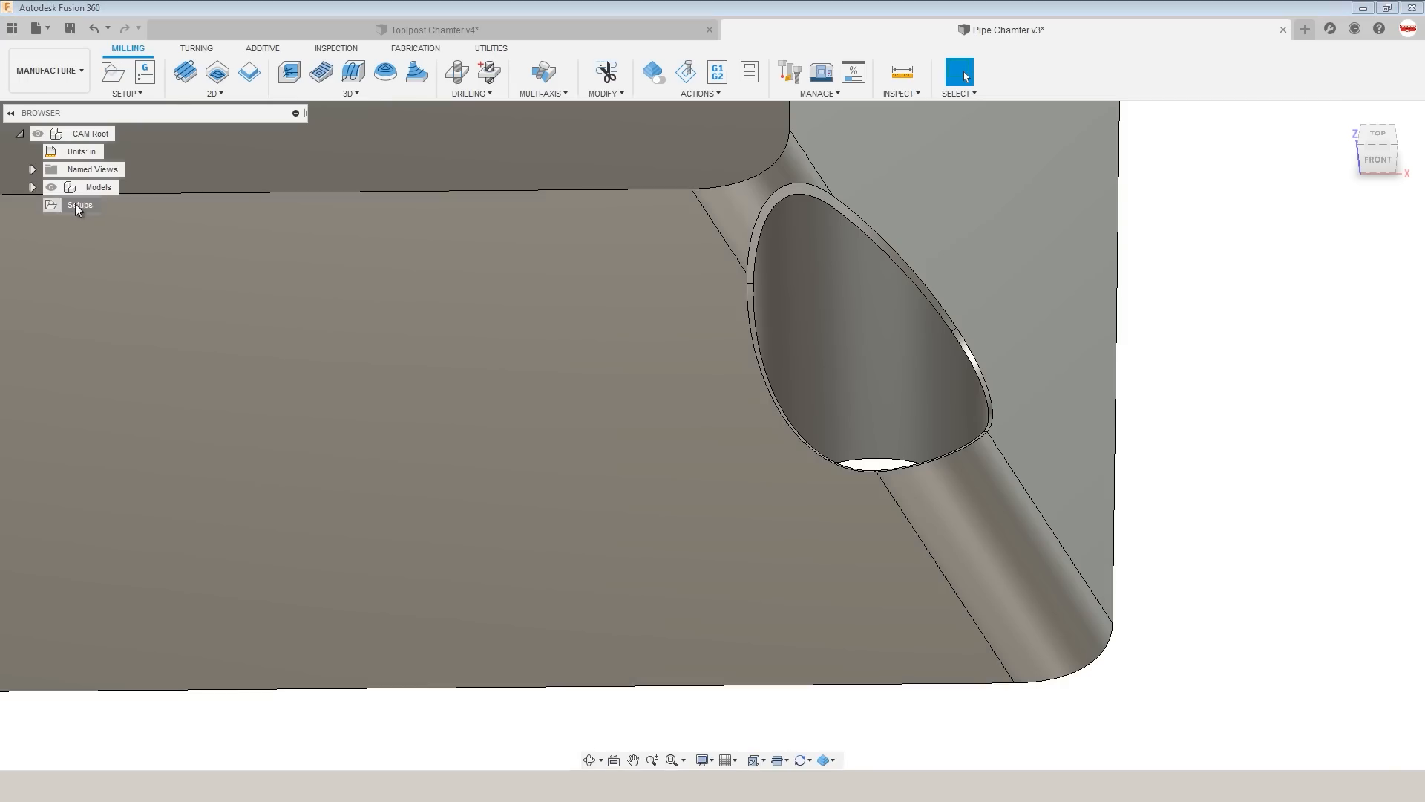
click(80, 204)
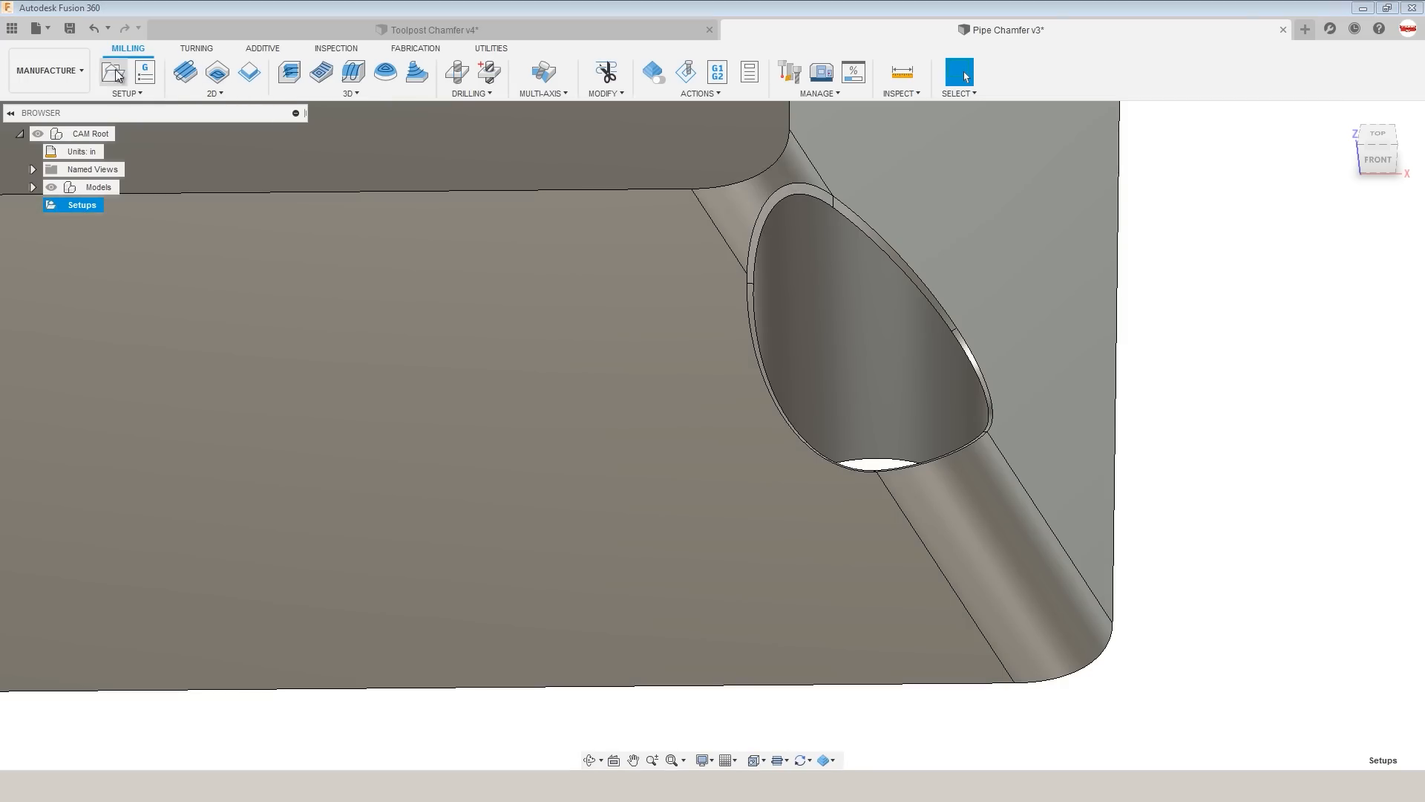
click(113, 72)
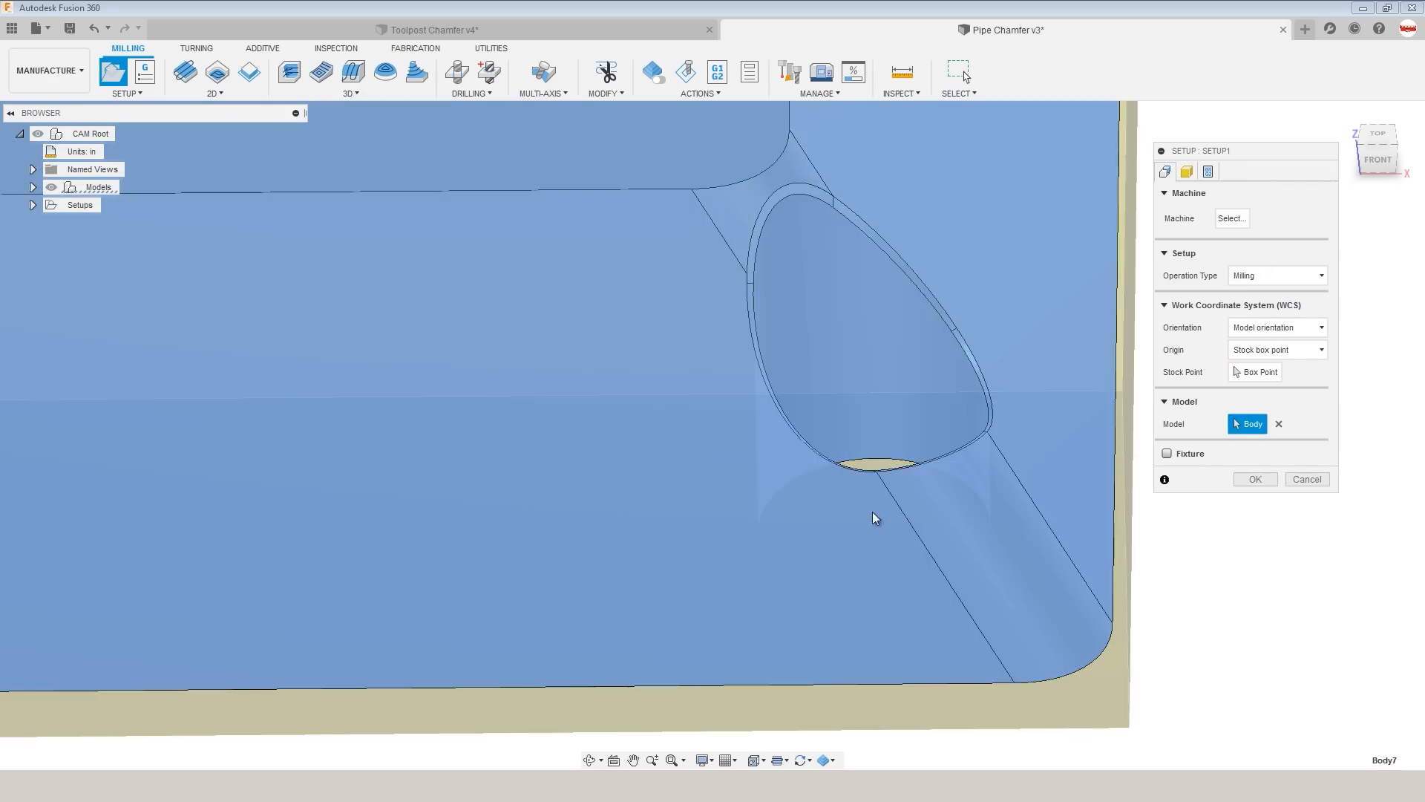
click(33, 187)
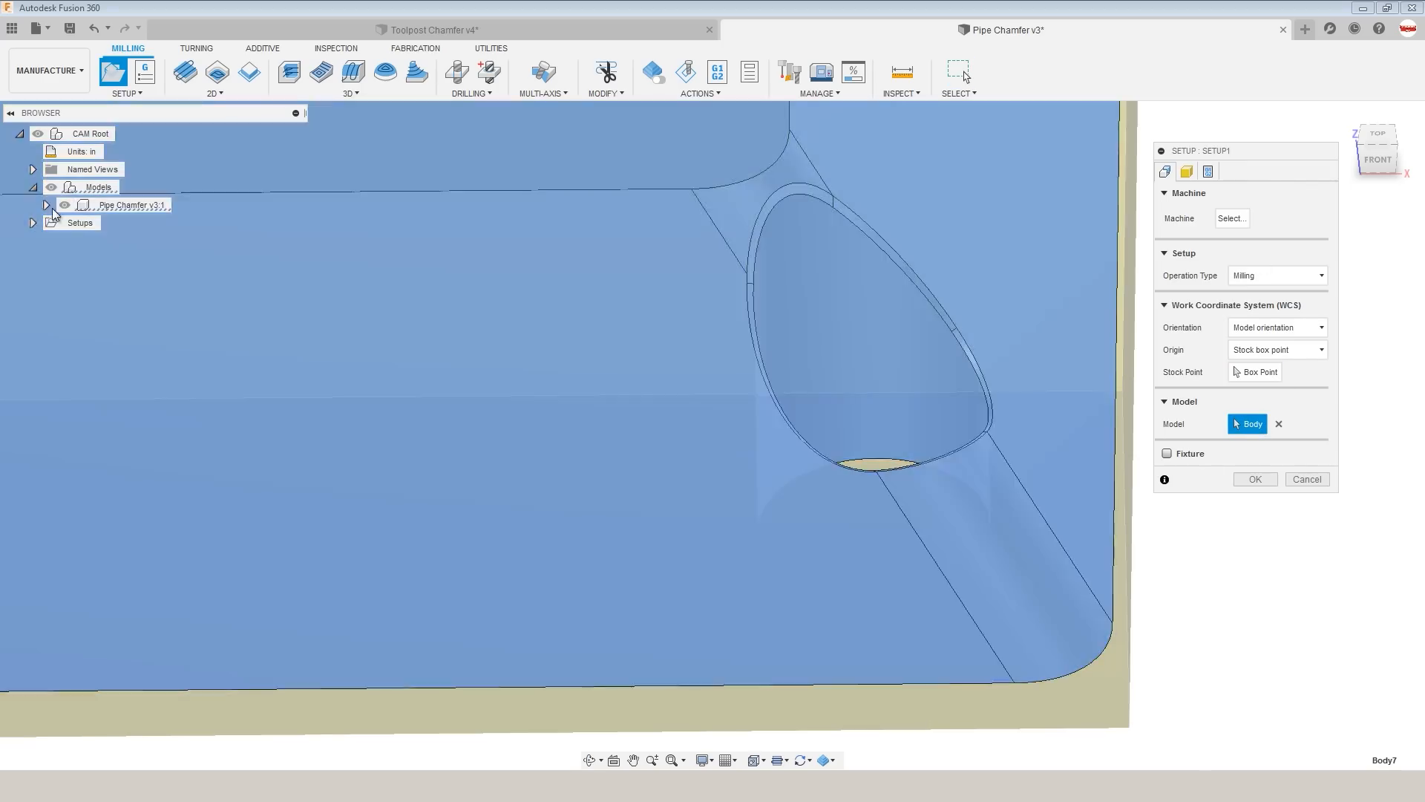
click(47, 205)
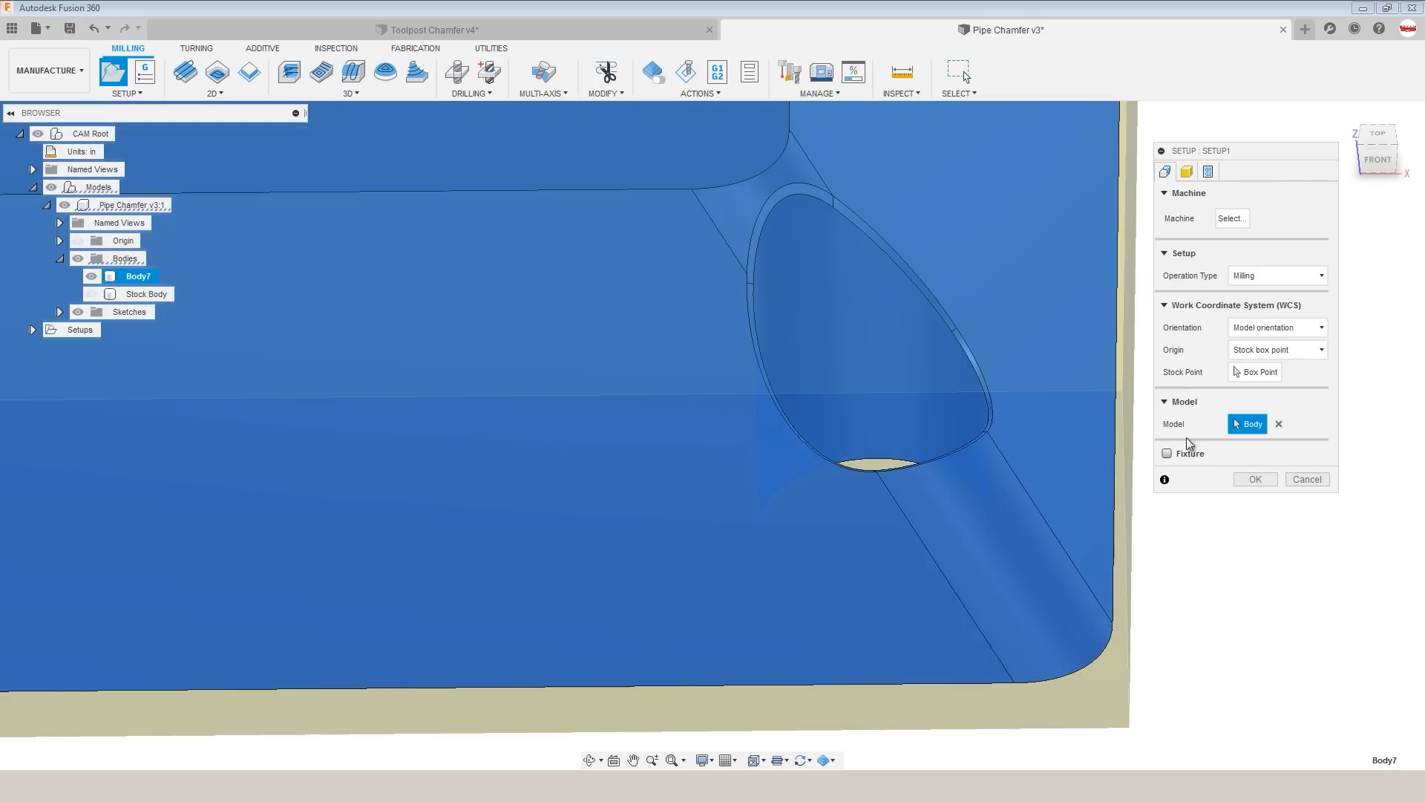
mouse_move(1248, 424)
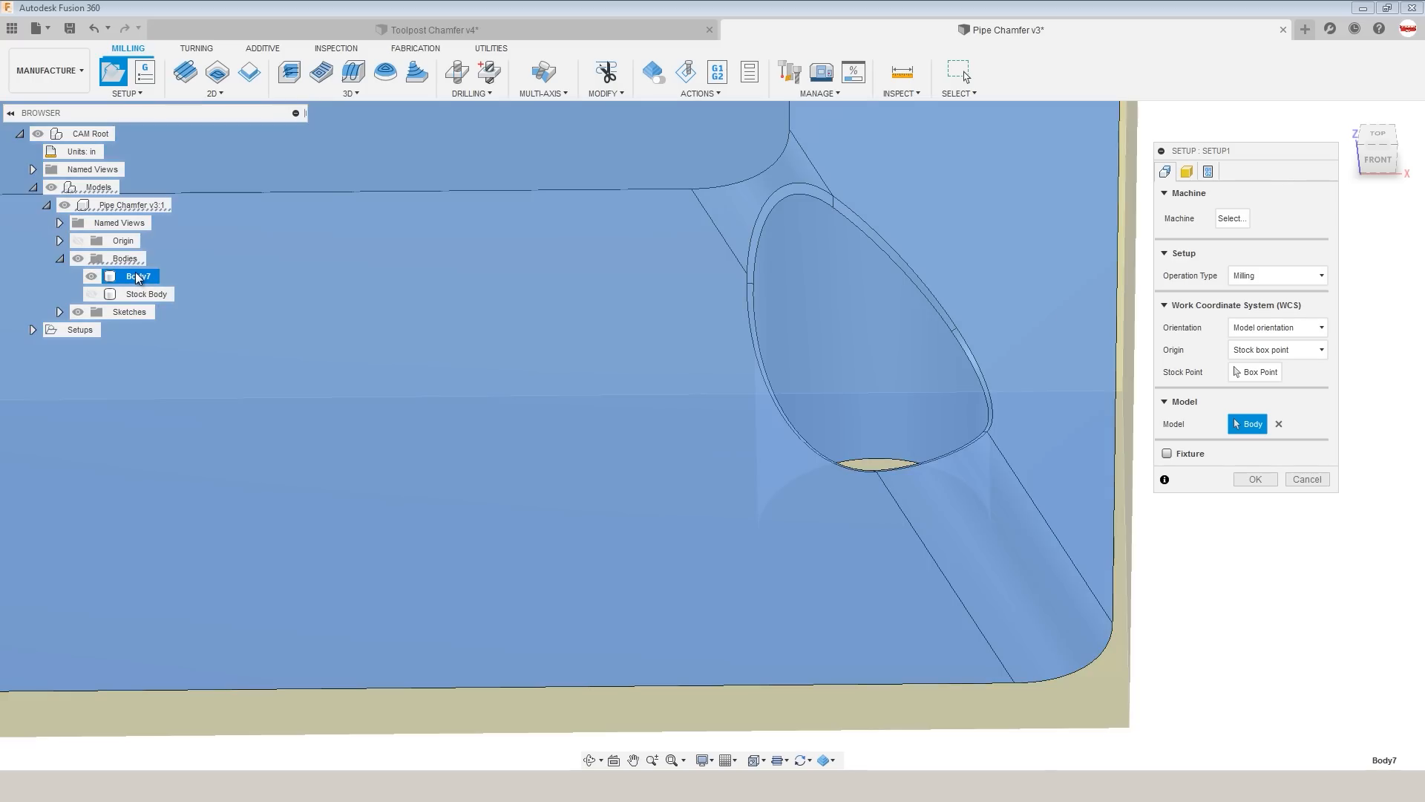
Set the setup stock to mode From solid using Stock Body, then hide Stock Body.
click(1187, 171)
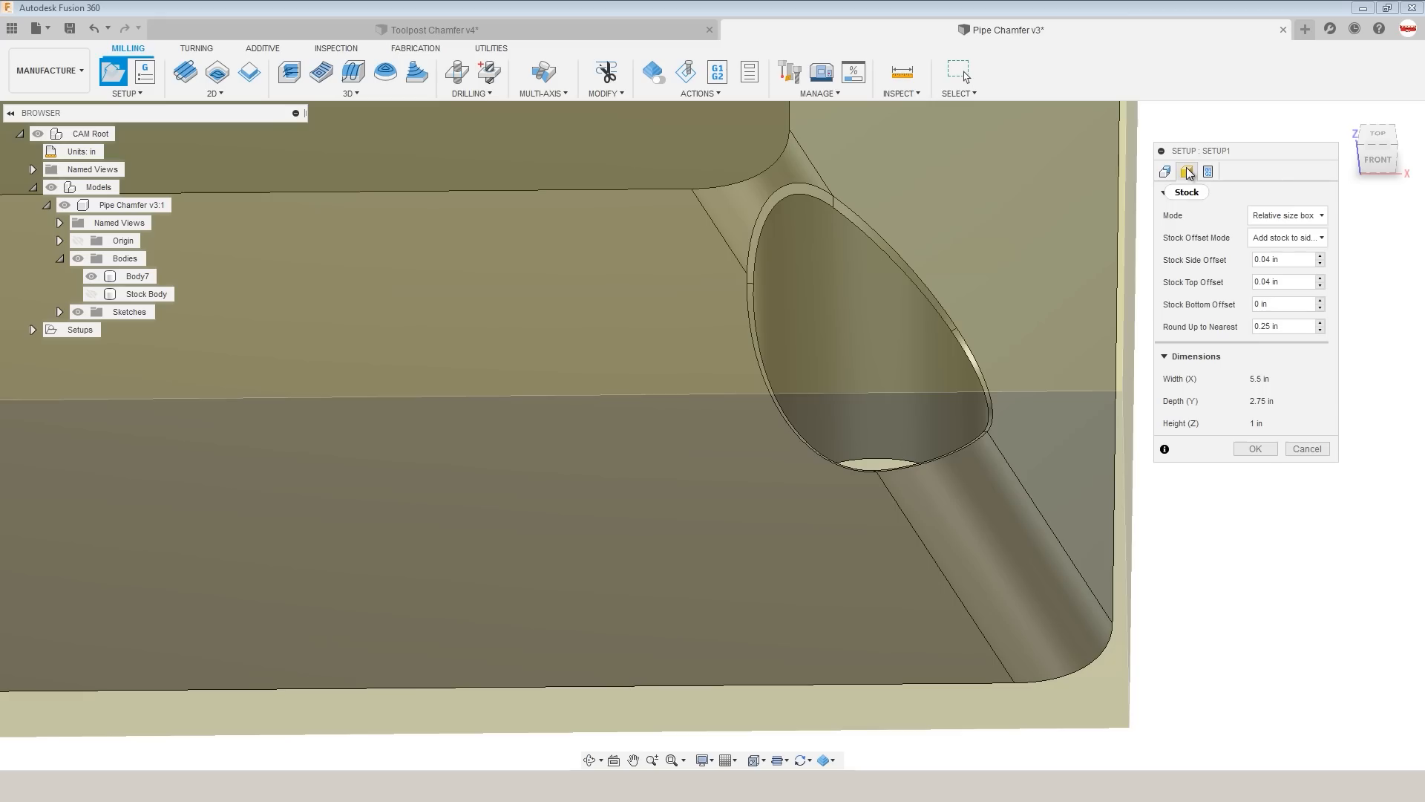
click(1284, 215)
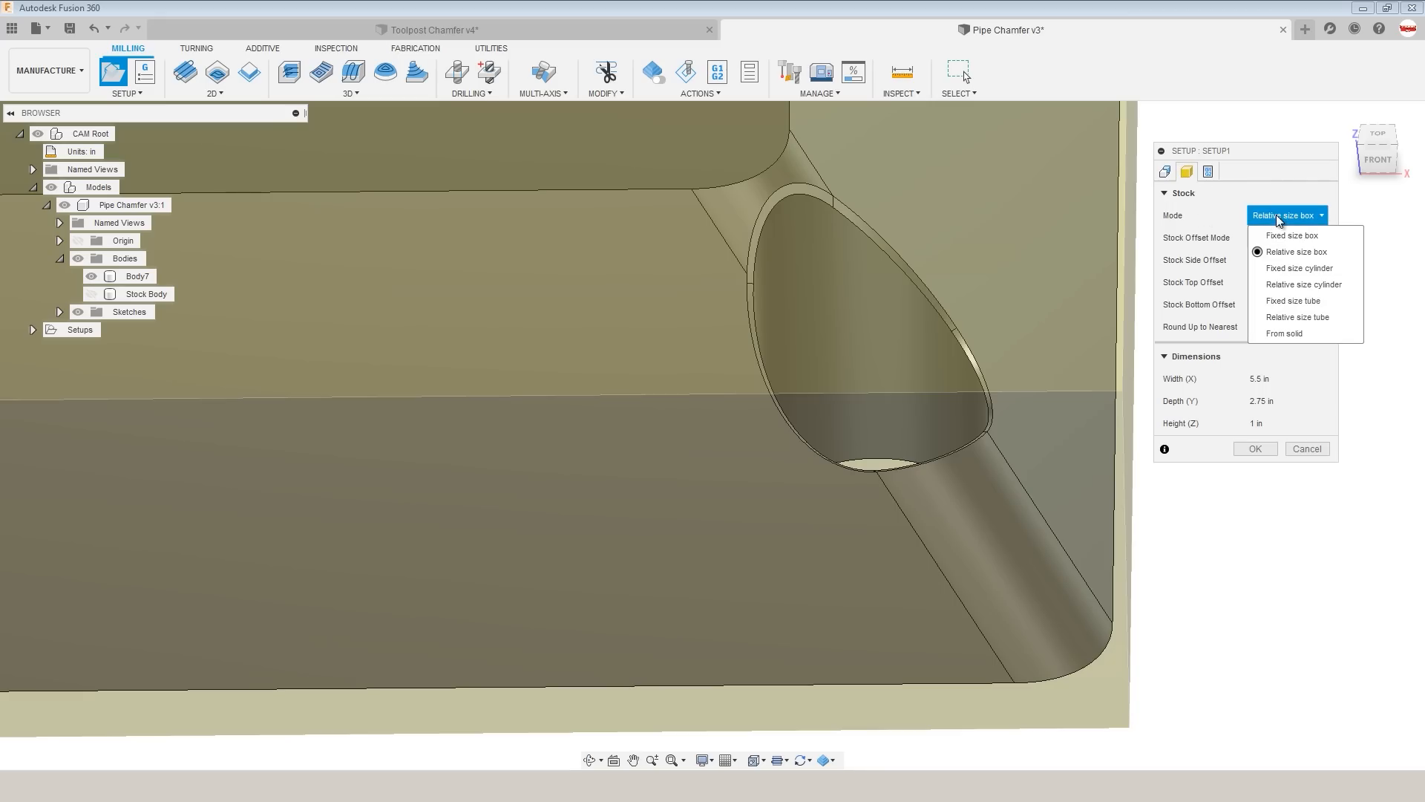
click(1285, 333)
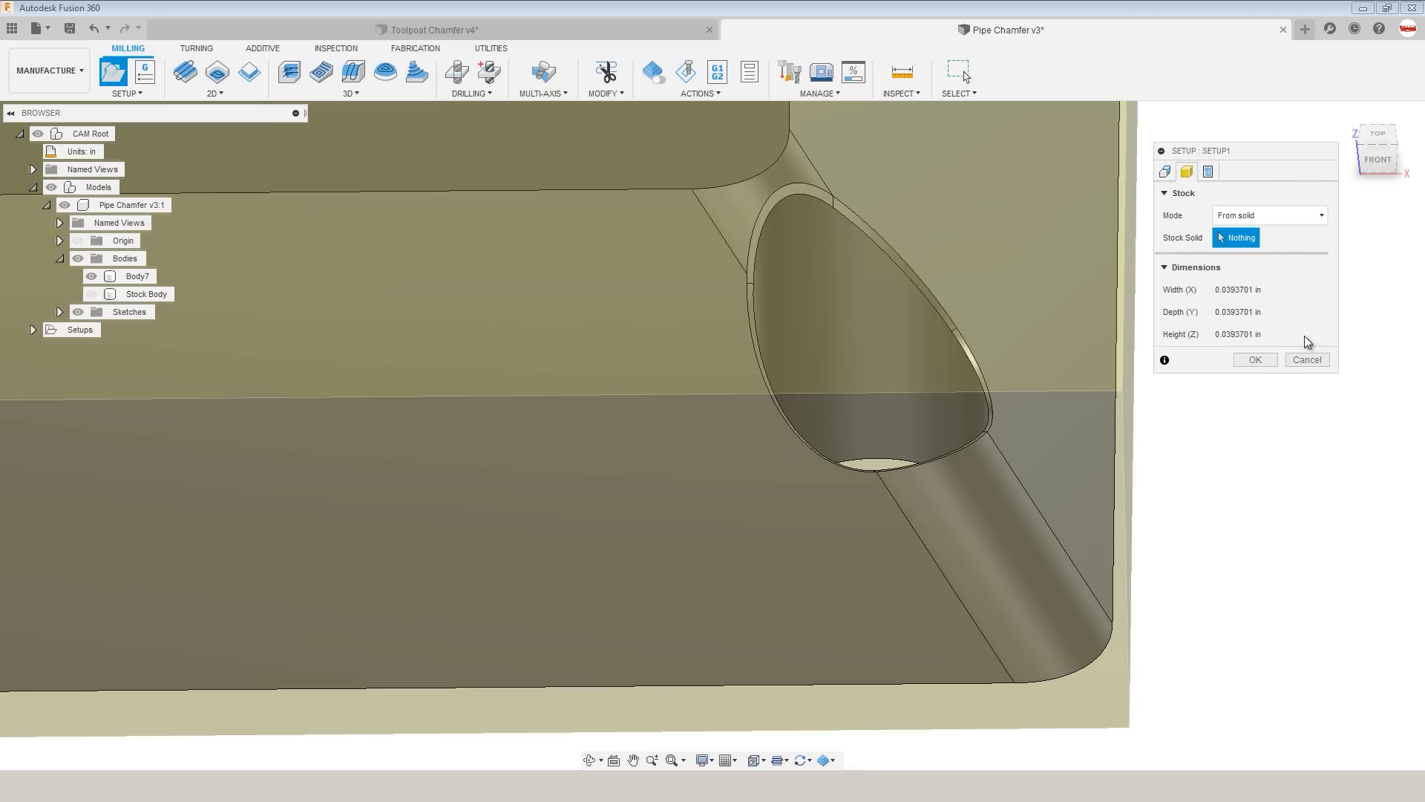
click(146, 294)
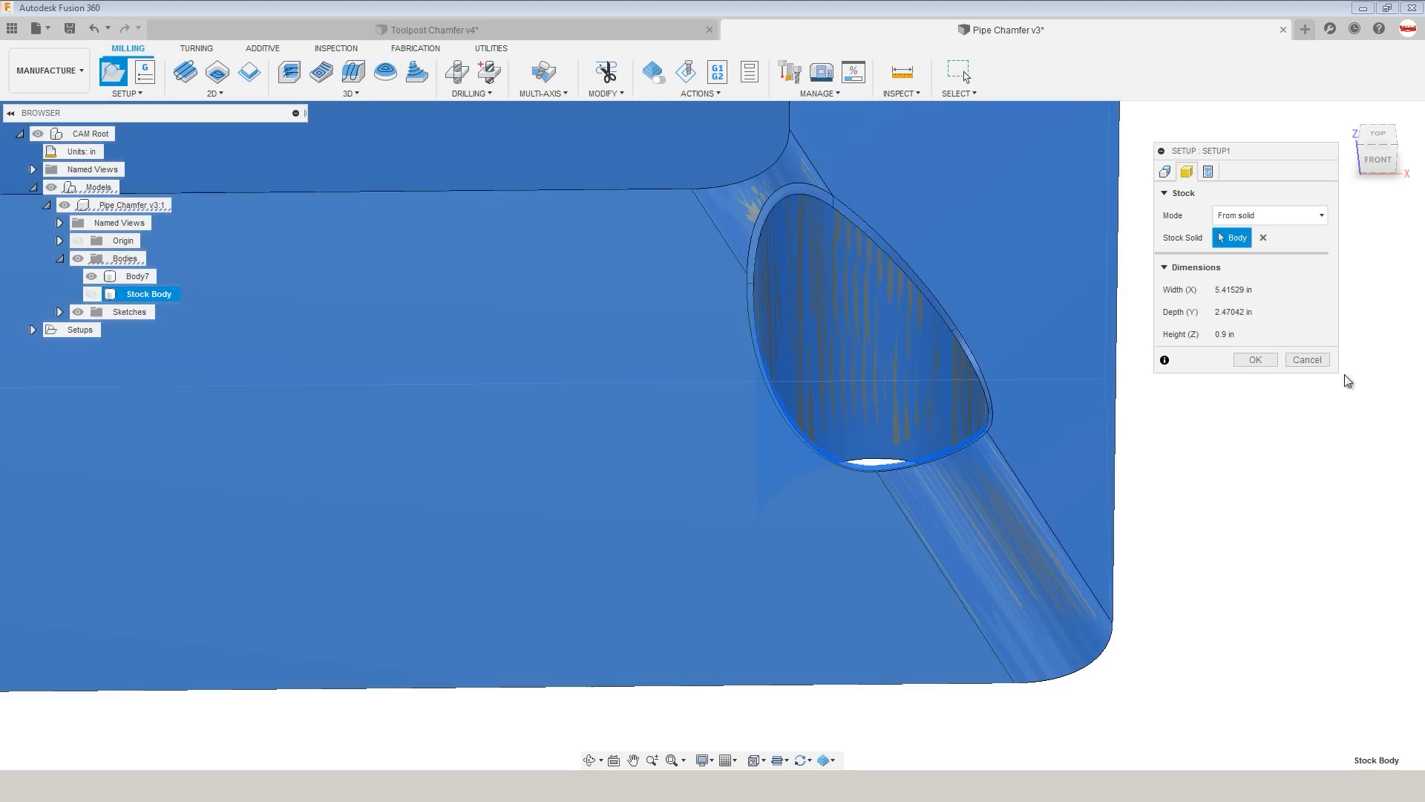
click(1254, 359)
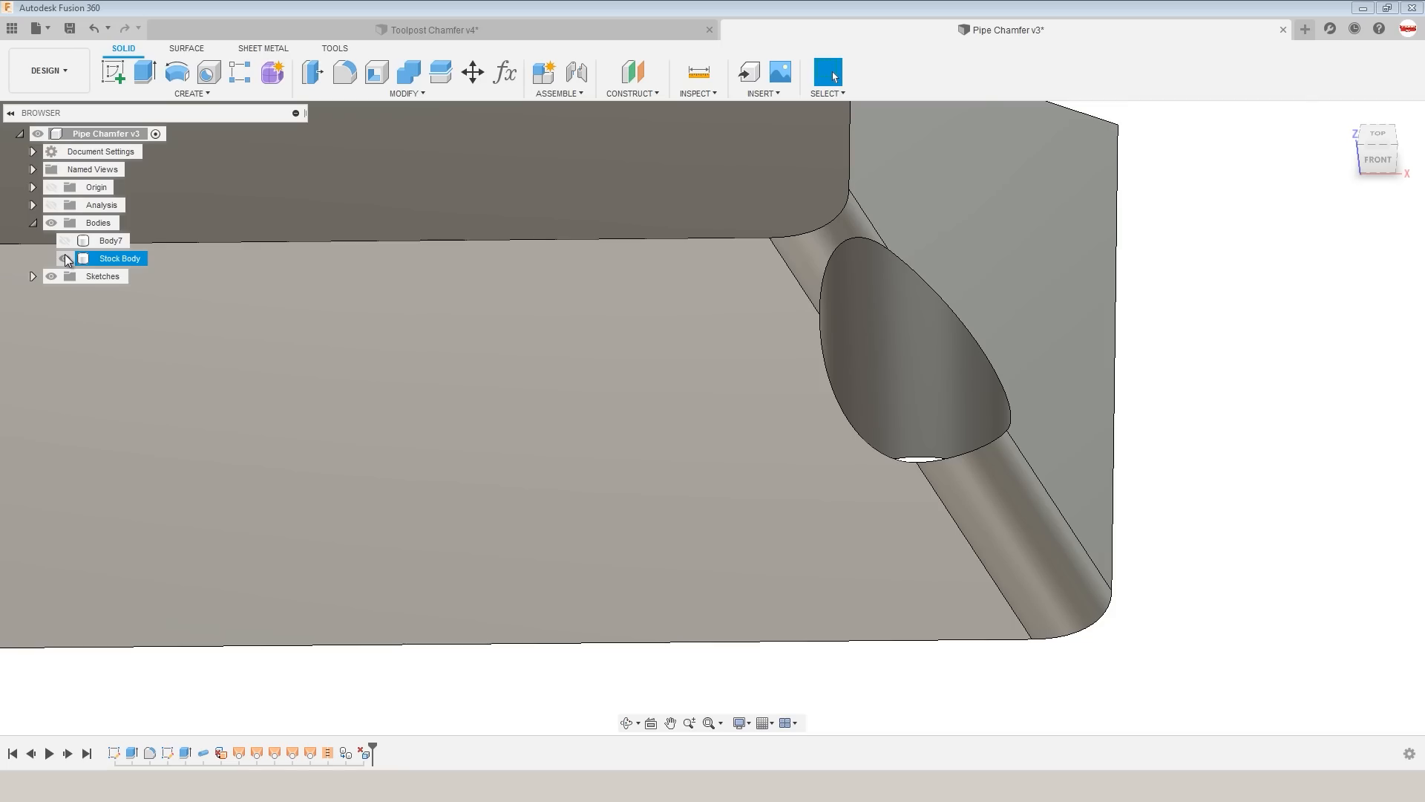
click(64, 257)
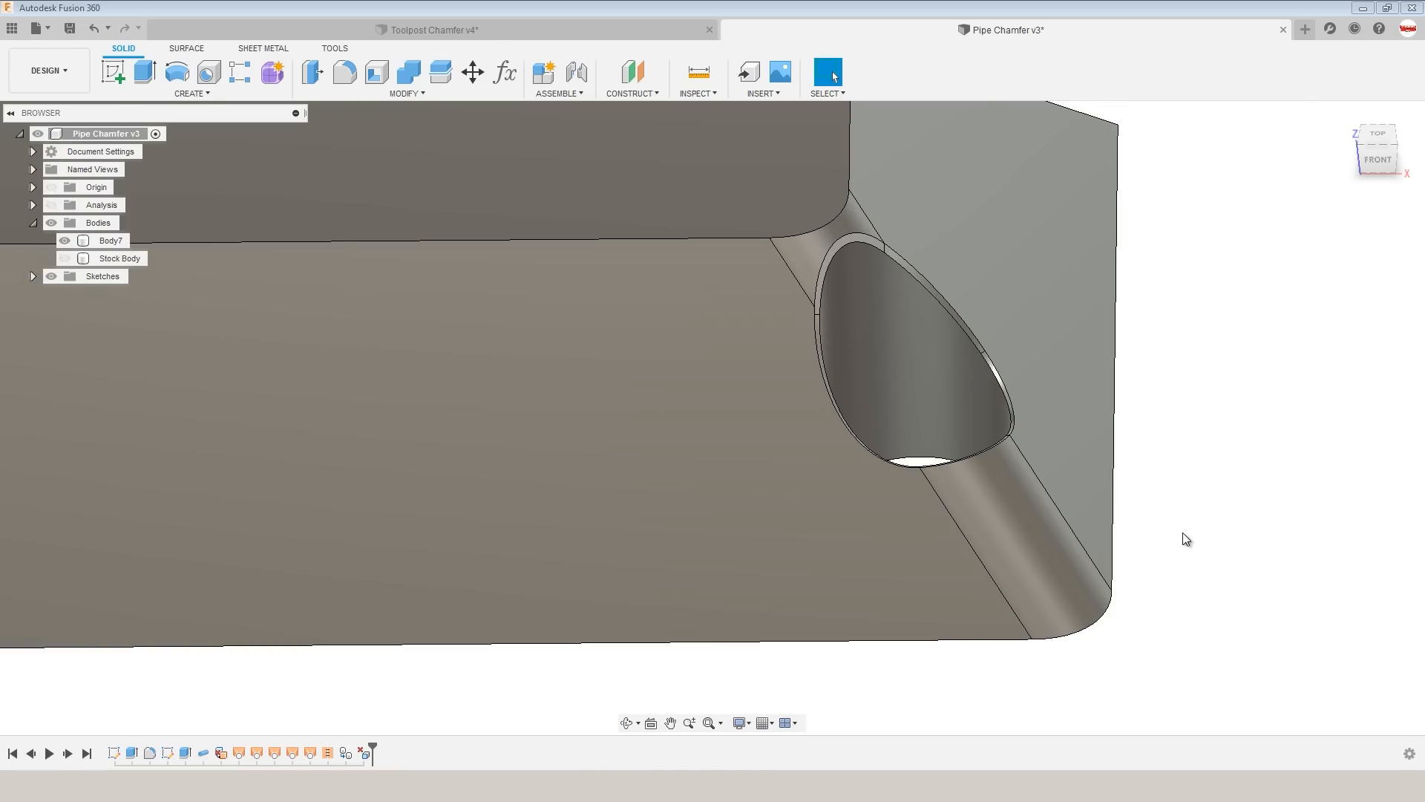
Generate Setup1 and expand it to reveal Blend1 (2), Trace4, Scallop4 and Morph1.
right_click(94, 348)
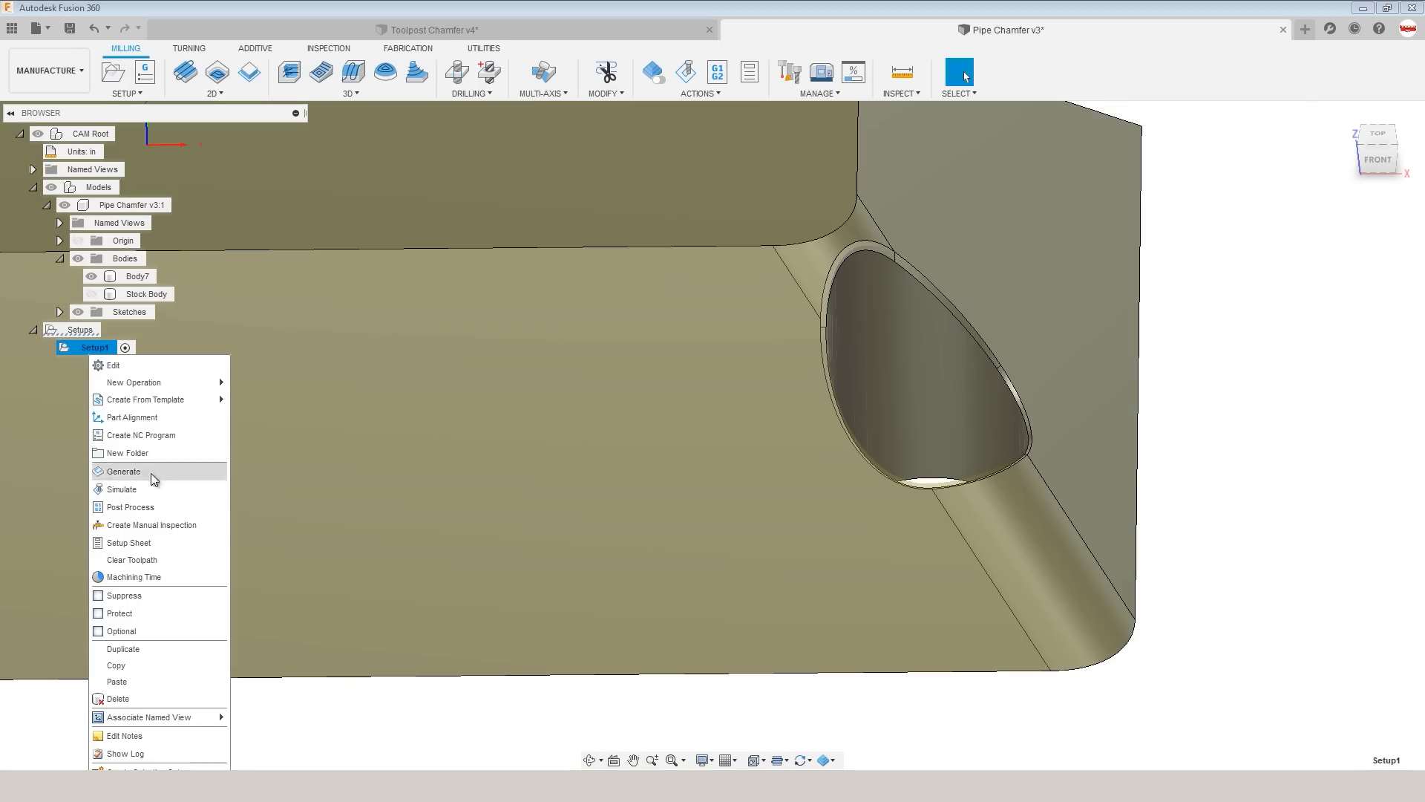
click(158, 676)
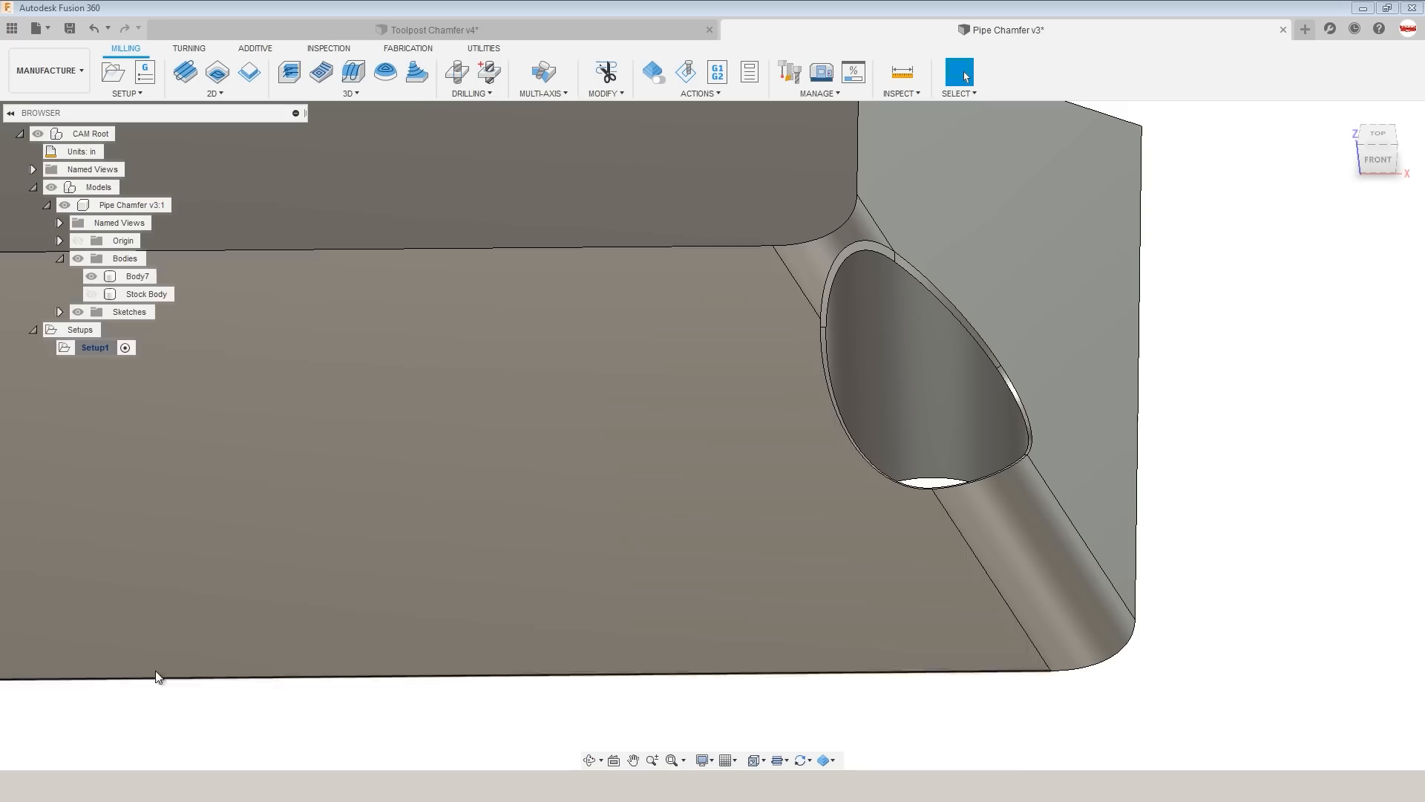
click(137, 275)
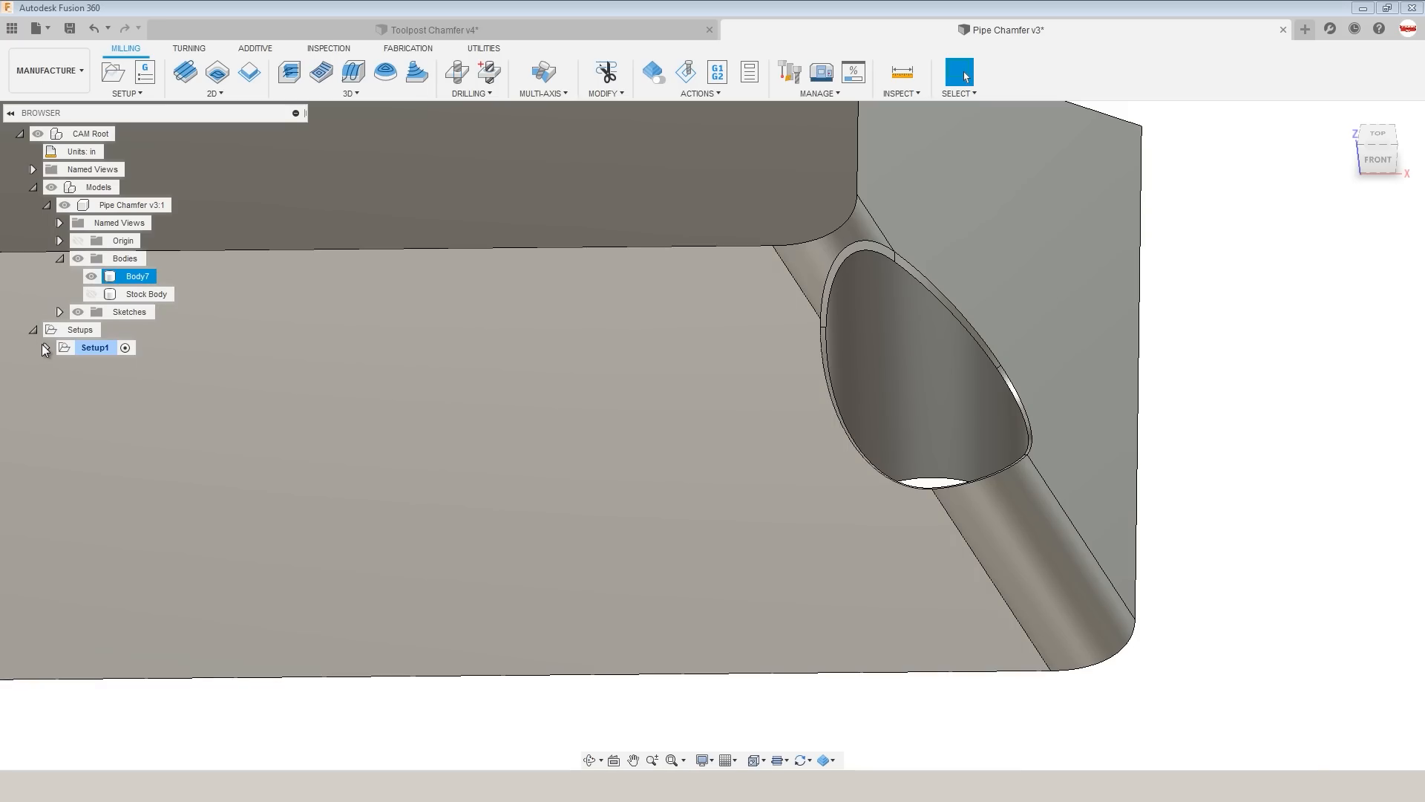
click(43, 348)
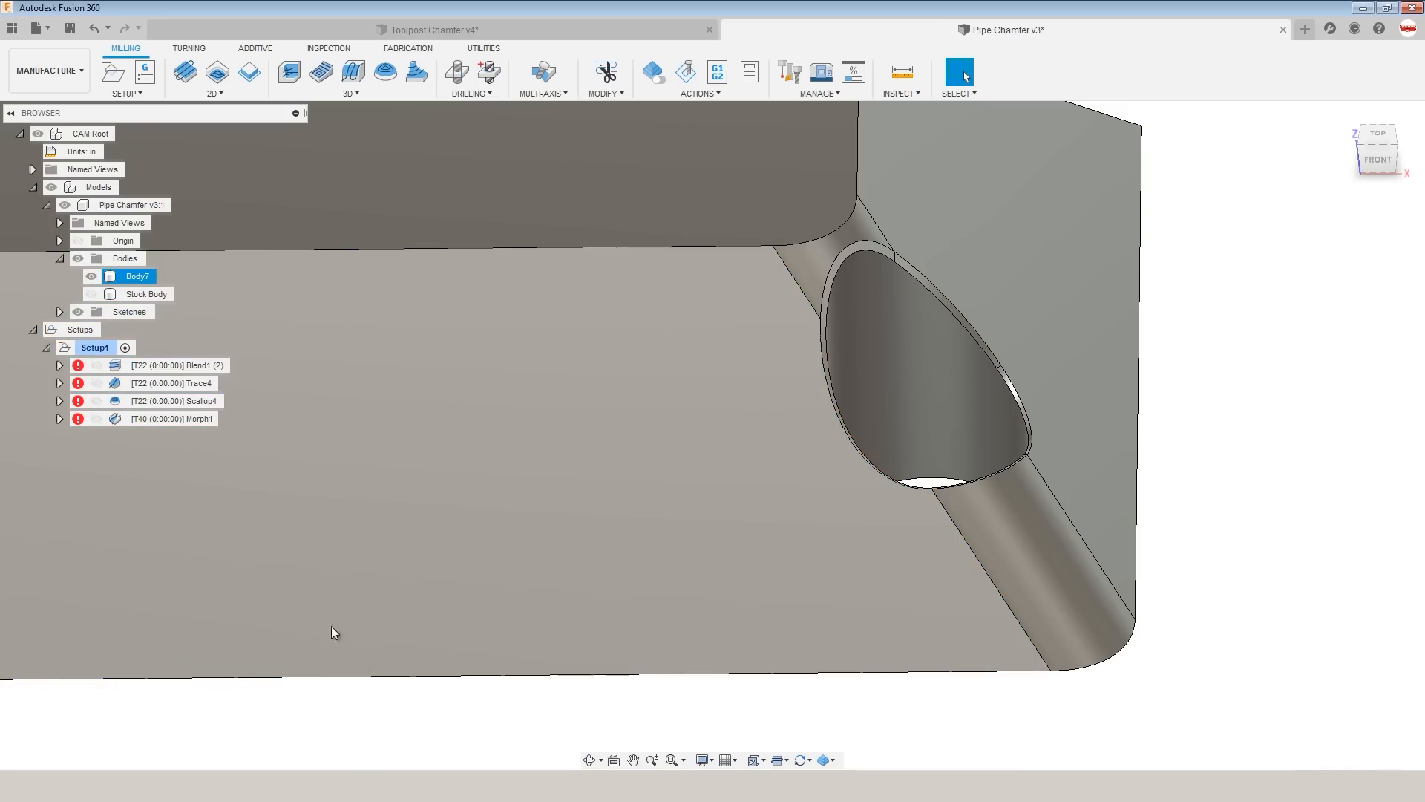
click(178, 364)
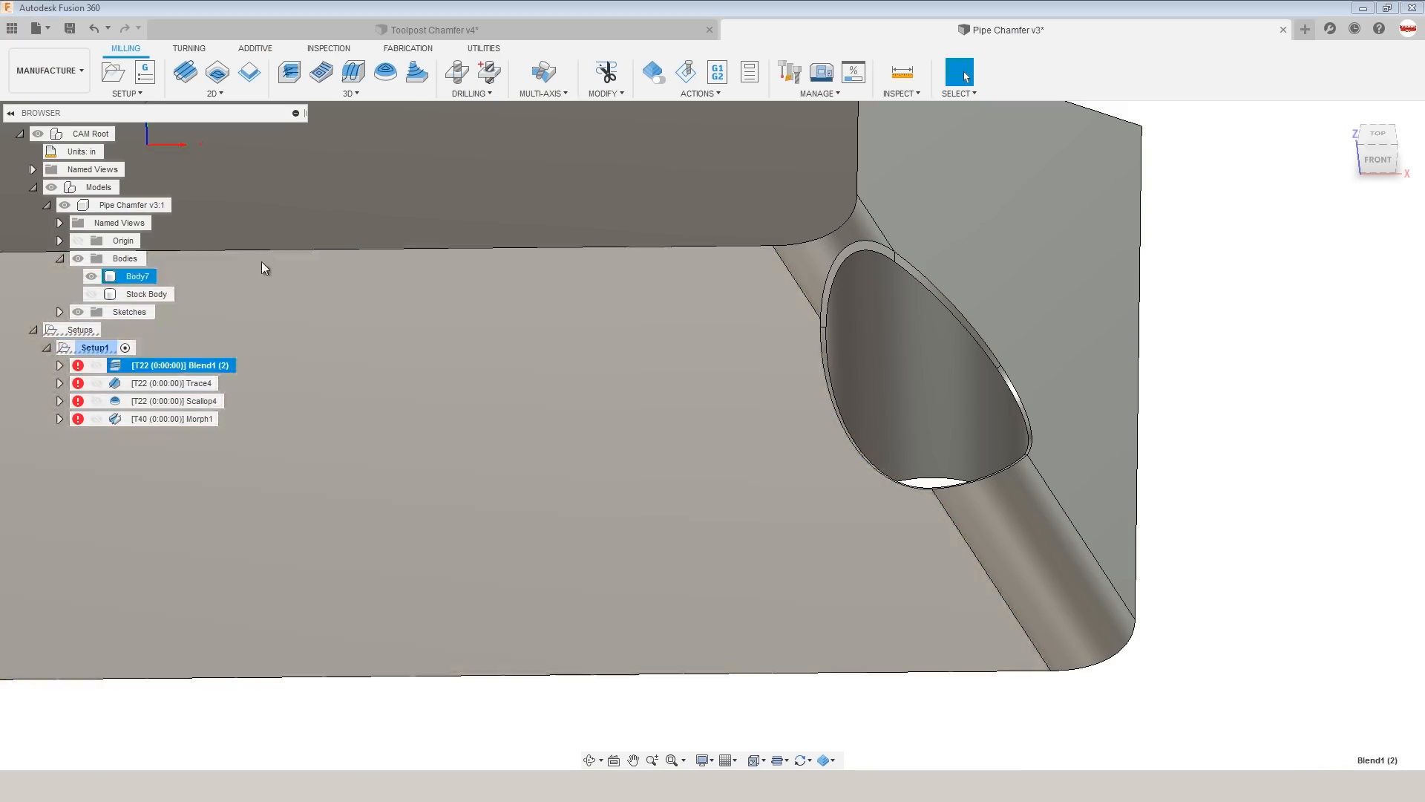
Add the hole's inner rim as a second drive curve in Blend1 (2) and regenerate it.
click(349, 71)
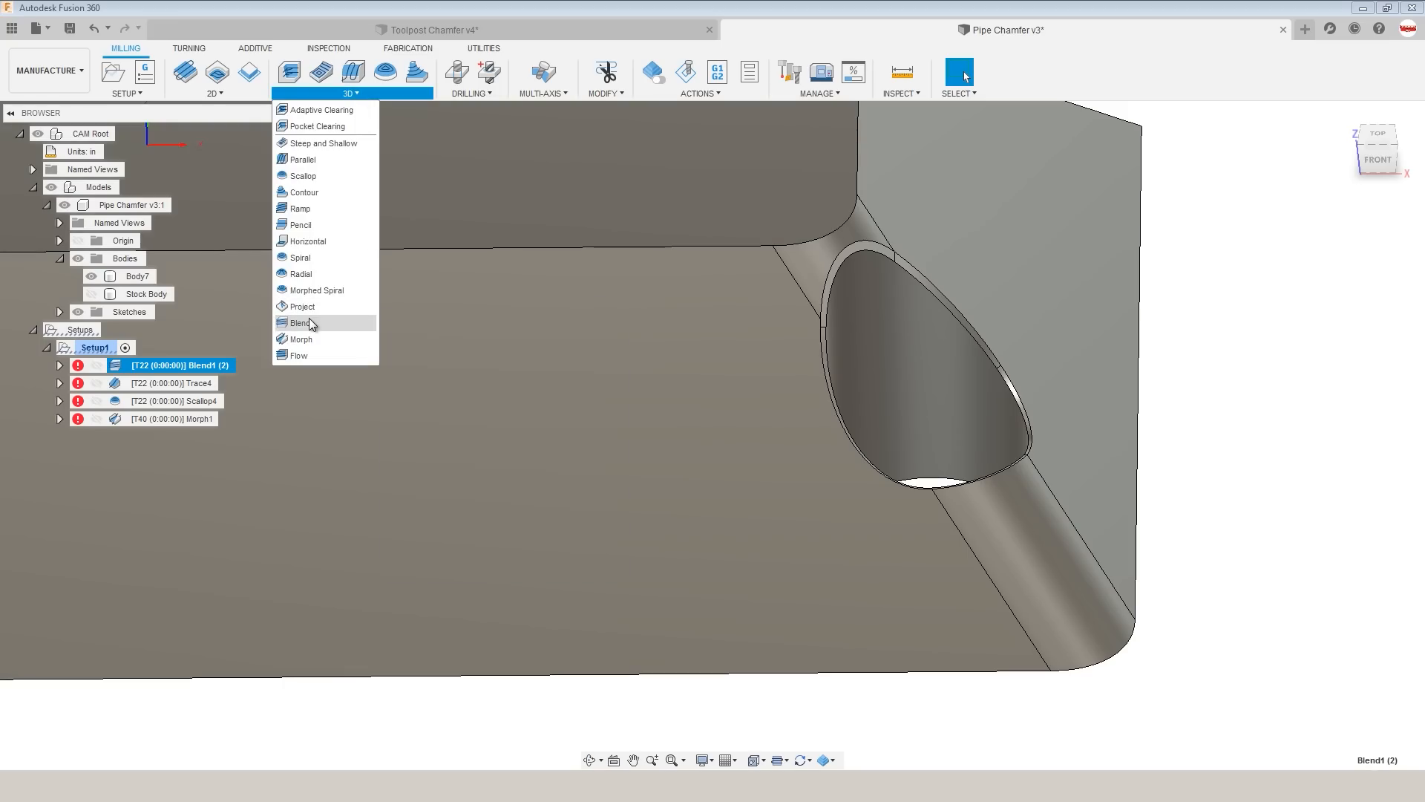
mouse_move(303, 323)
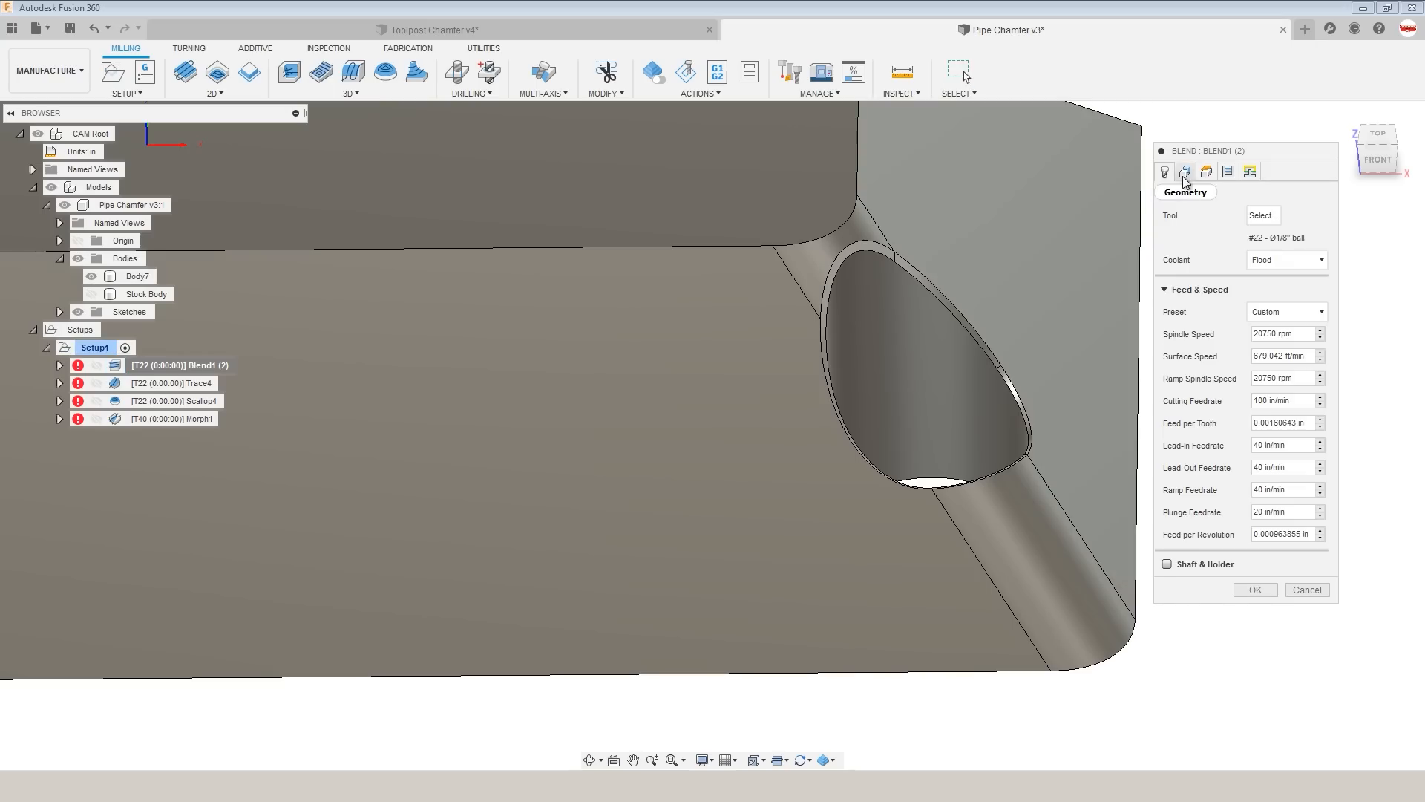
click(1185, 171)
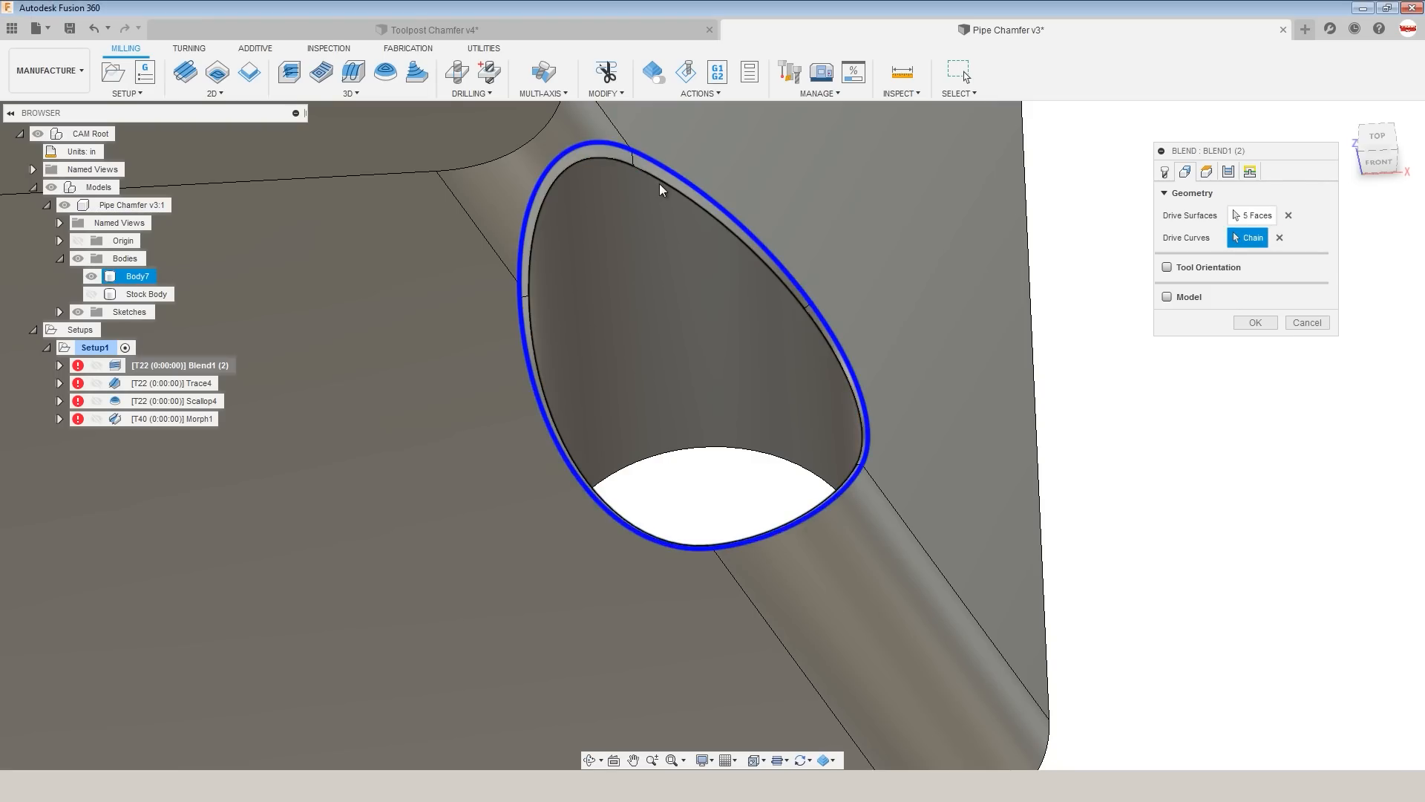
click(1229, 171)
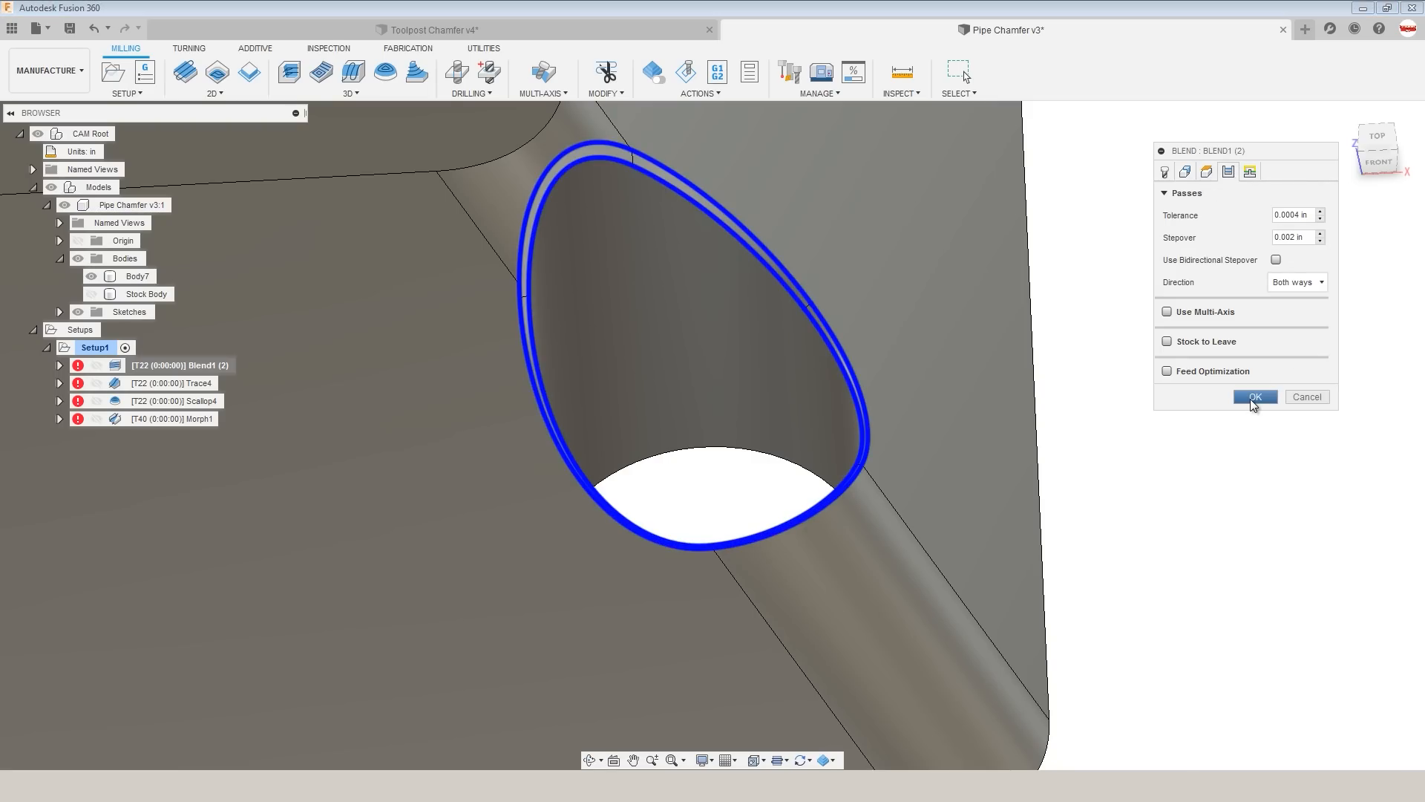
click(1254, 396)
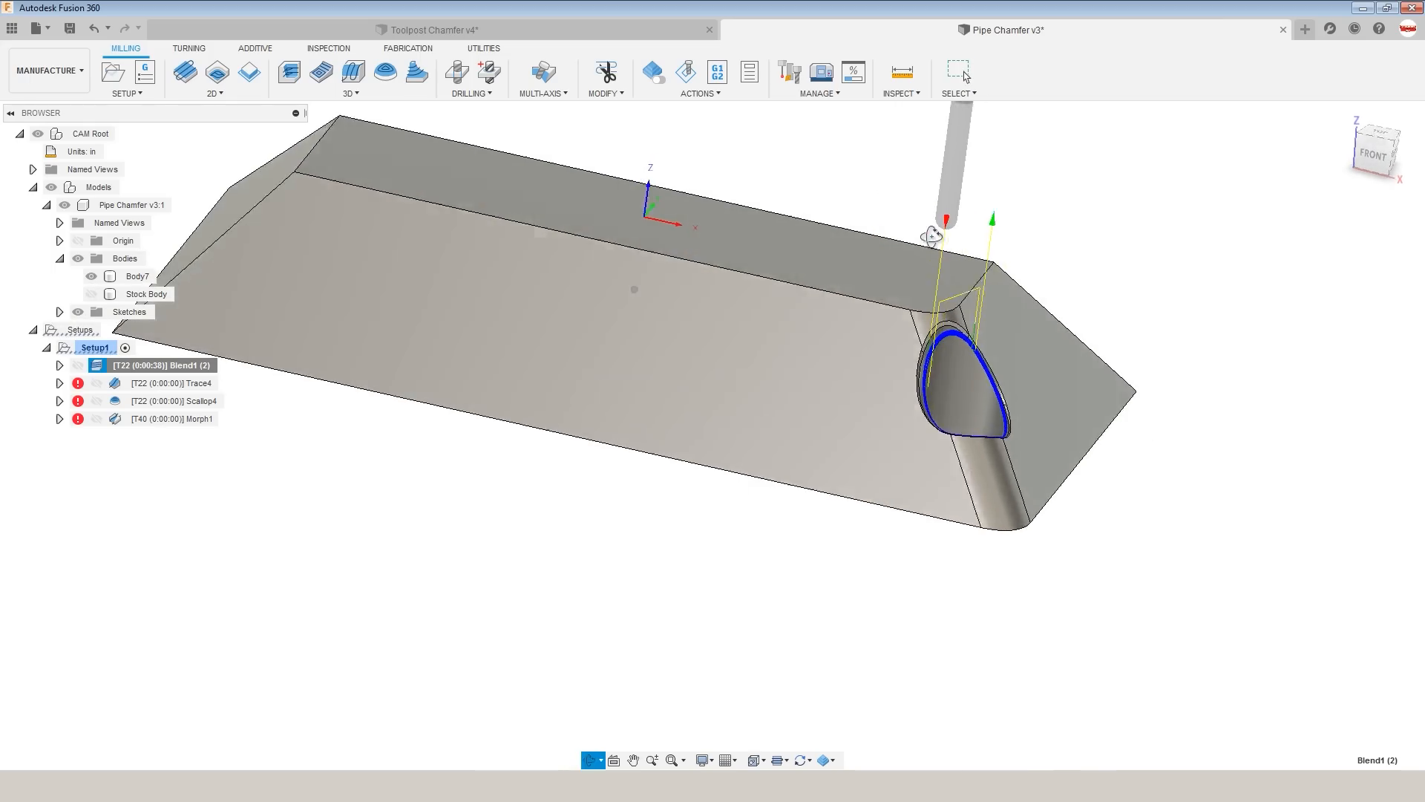
click(684, 72)
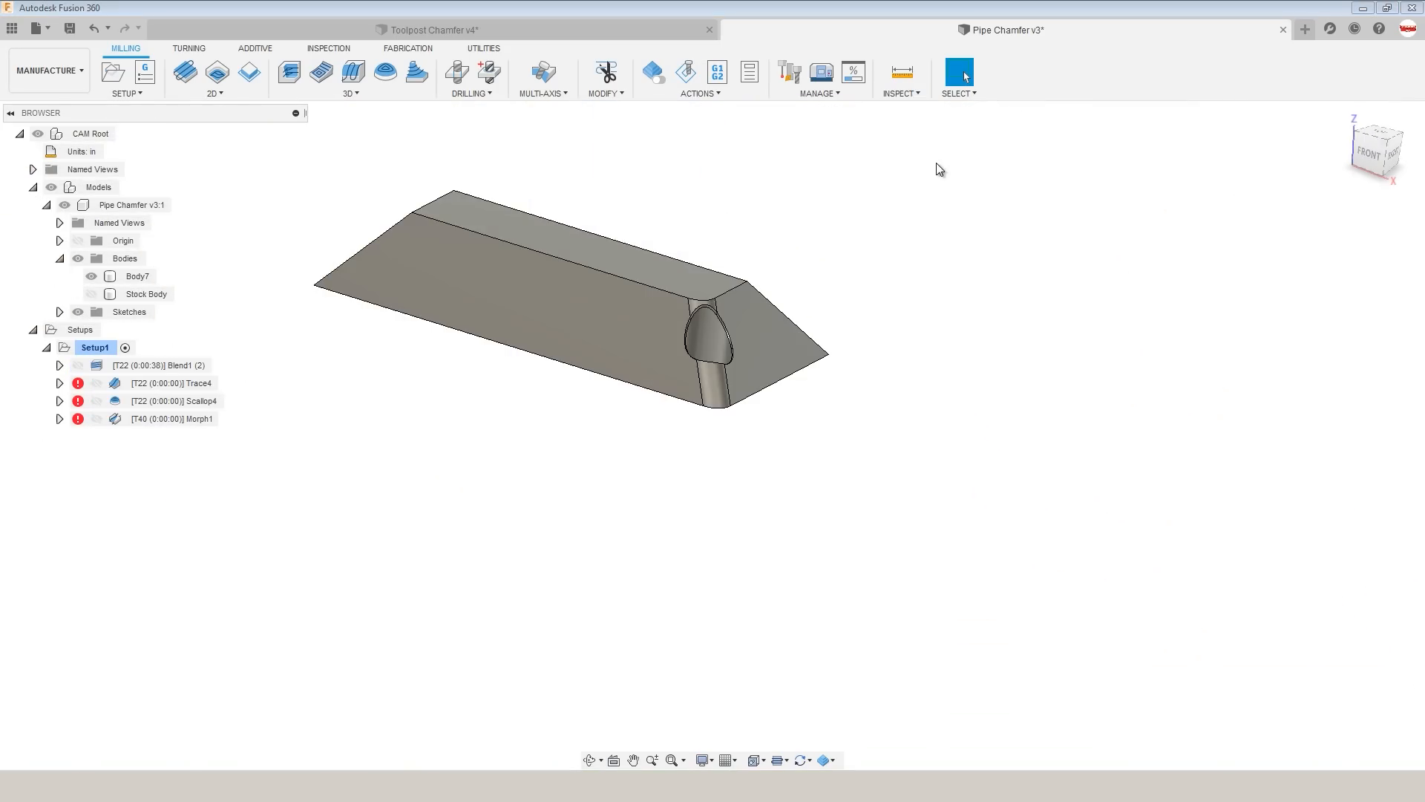
In Design, place a Plane at Angle of -45 degrees through the part's end edge.
click(958, 72)
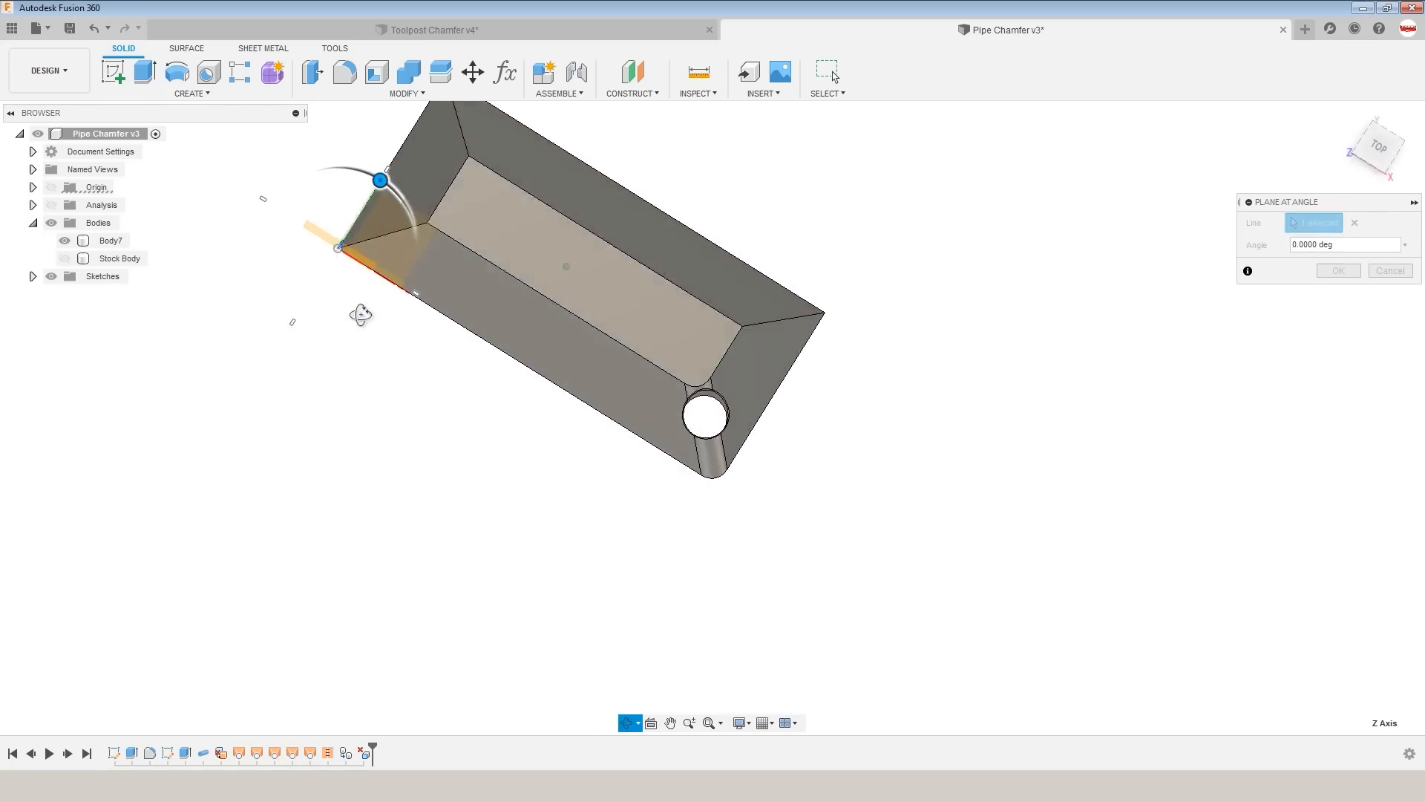
drag(380, 179, 413, 227)
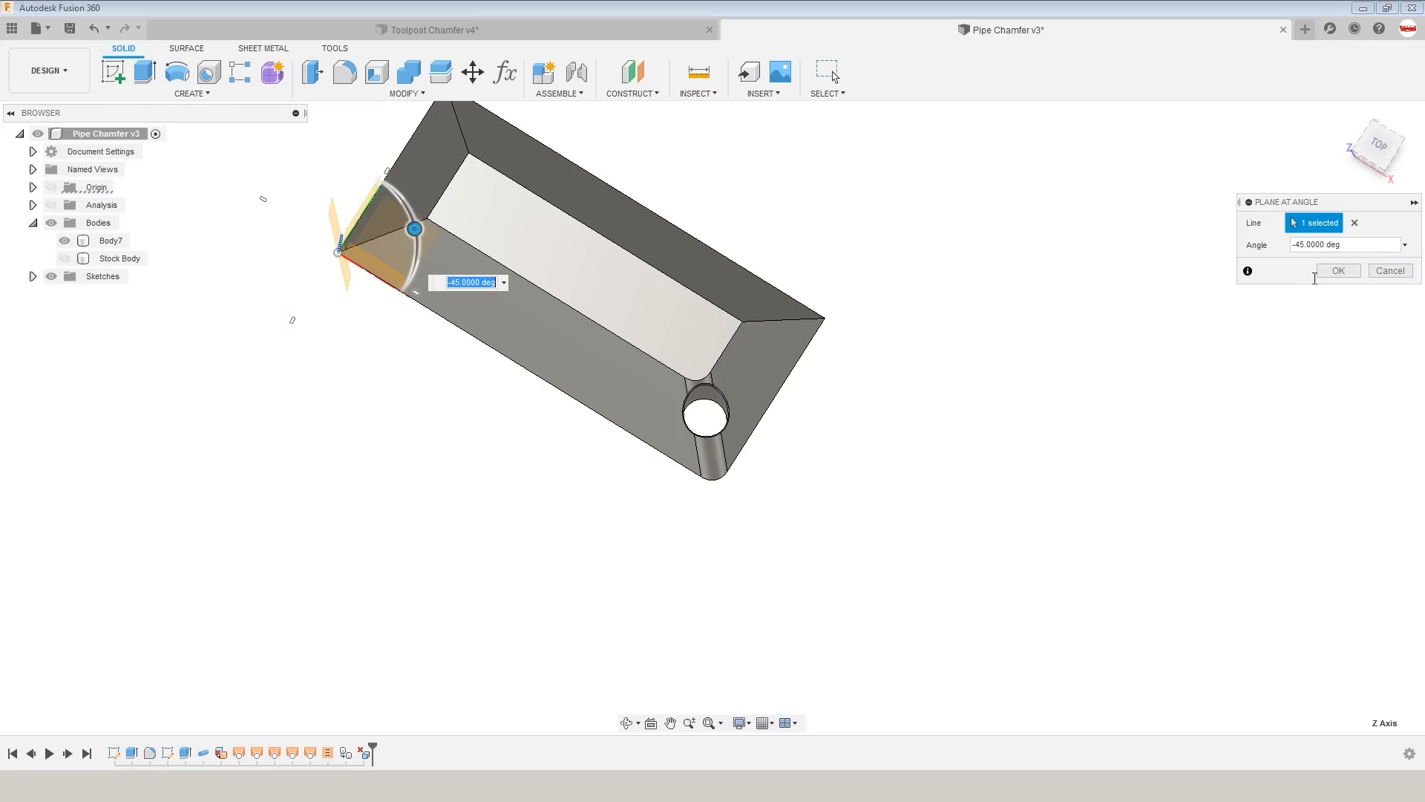
click(1337, 270)
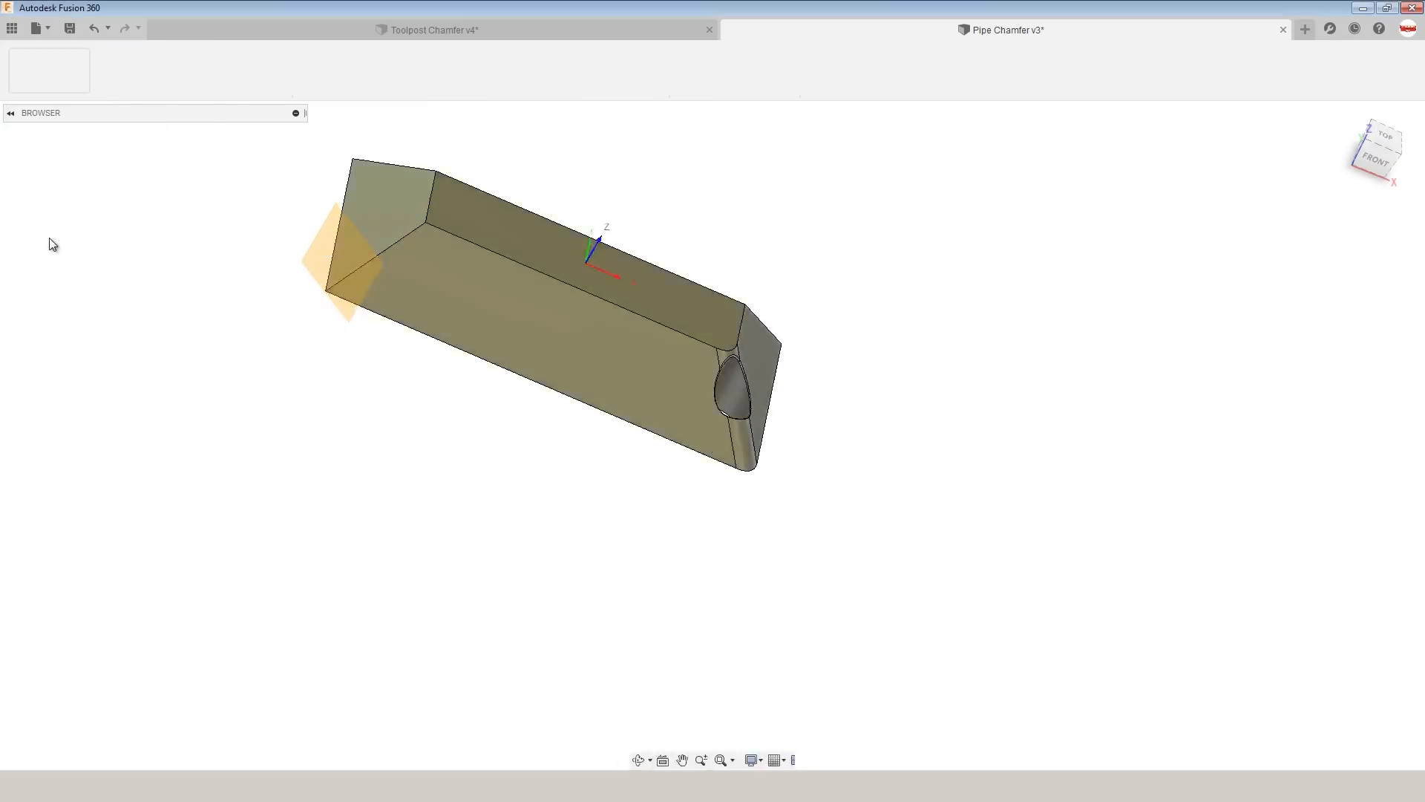
Run a Section Analysis on the angled plane, then return to Blend1 (2).
click(899, 93)
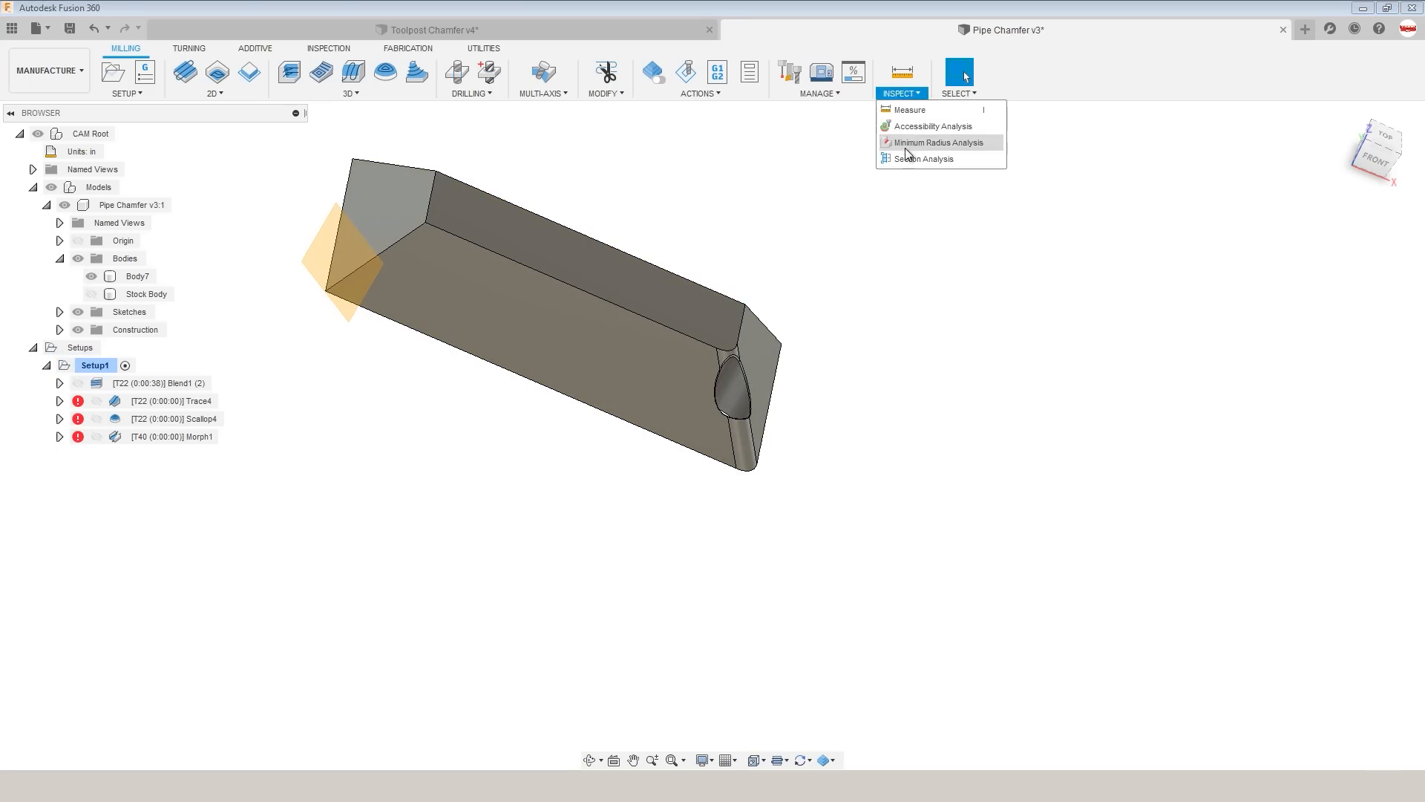
click(922, 158)
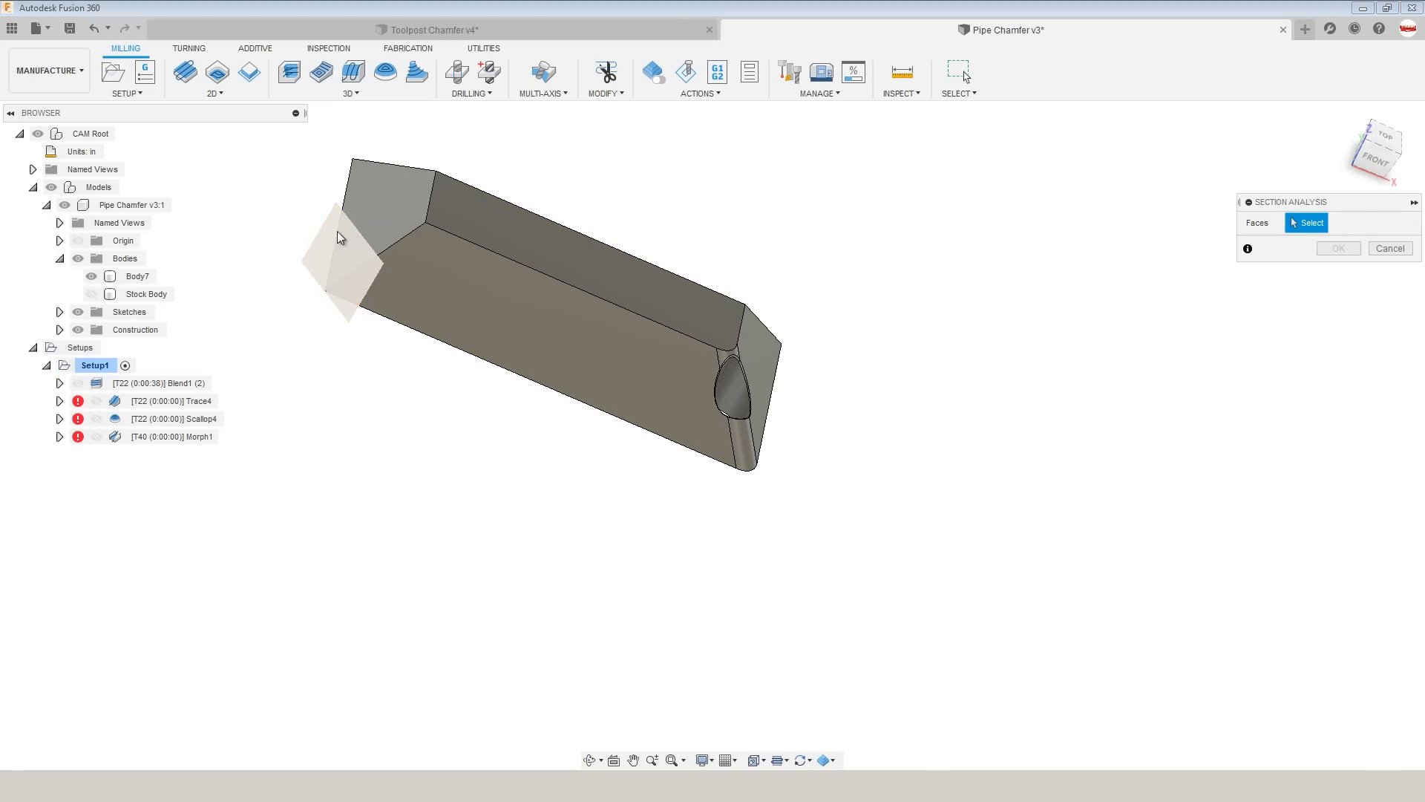
click(364, 264)
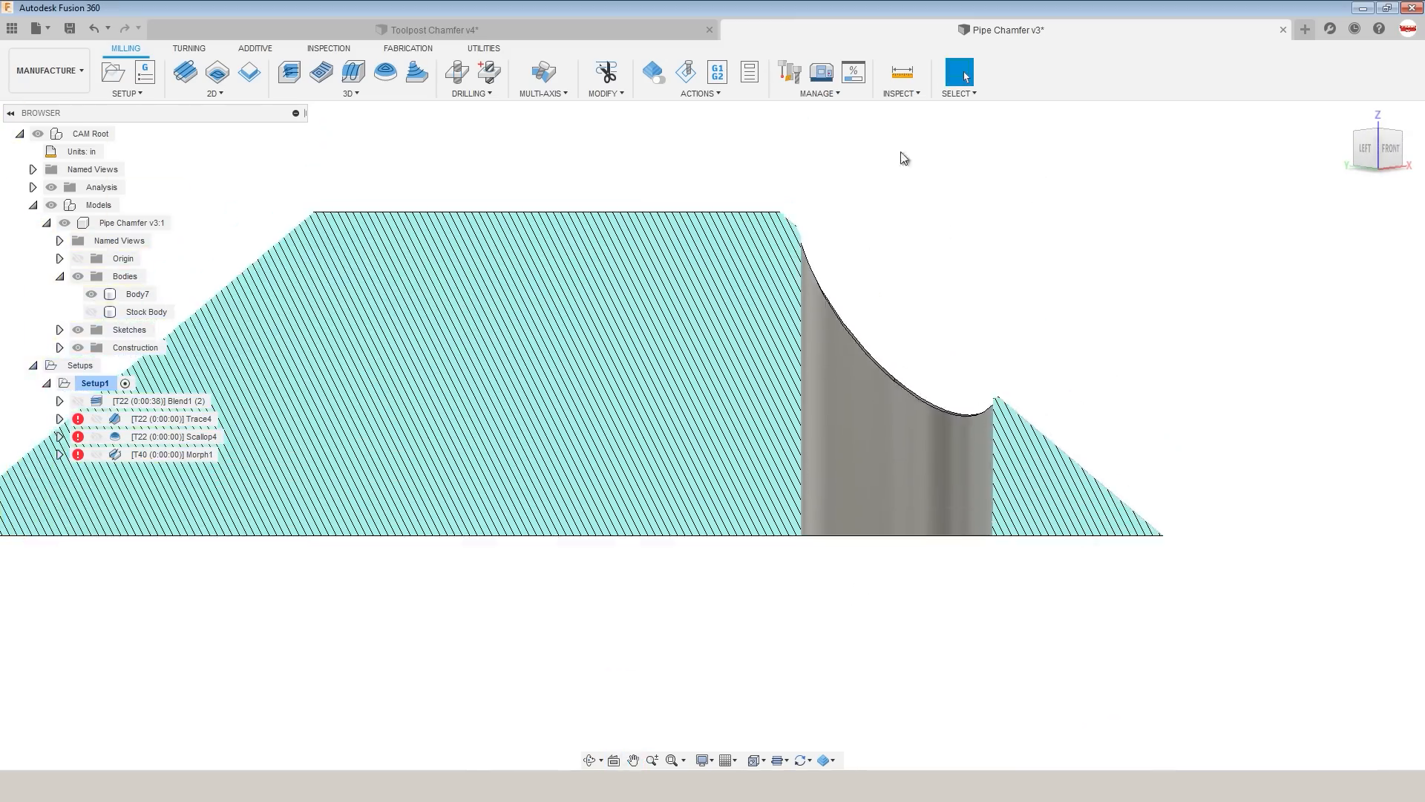
click(686, 71)
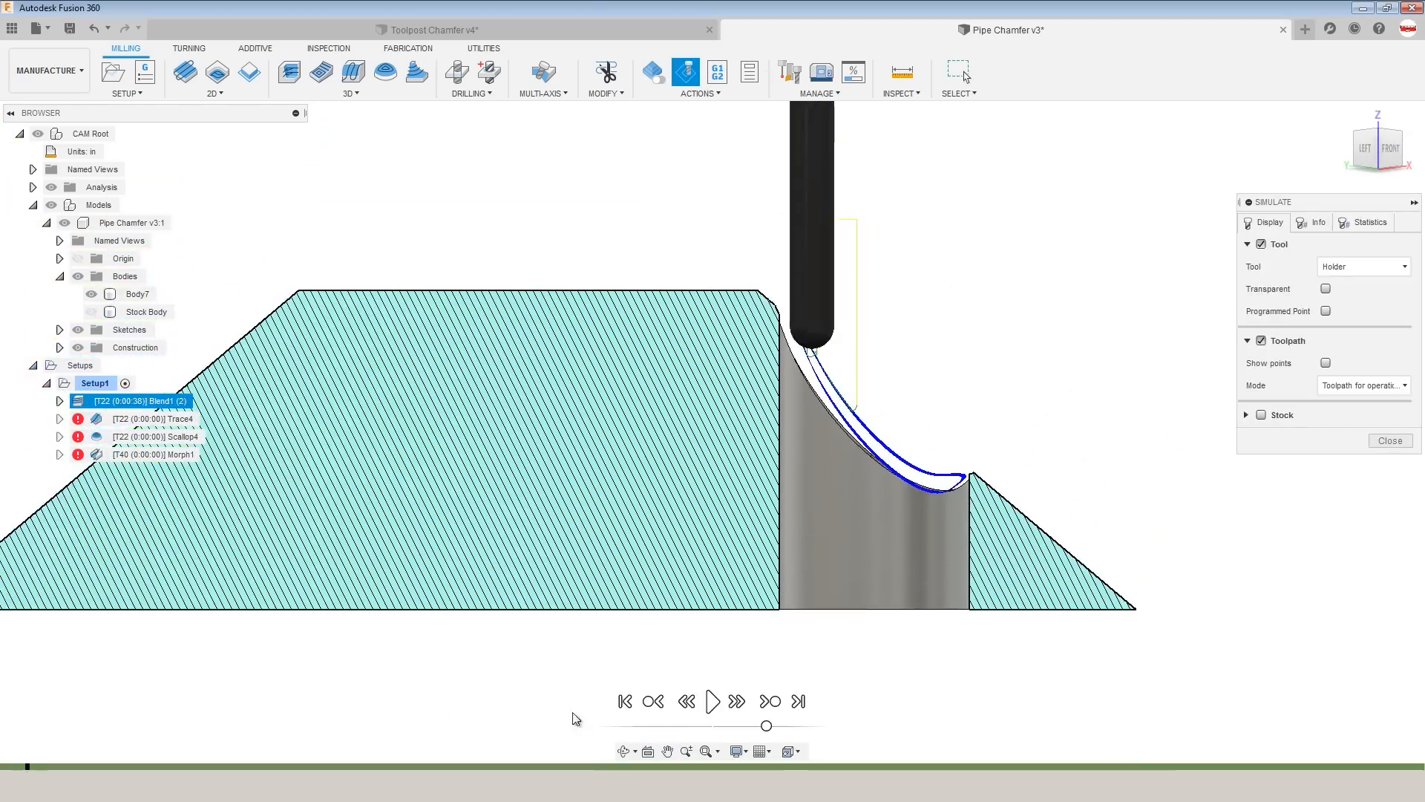
Simulate Blend1 (2) with Comparison colorization and 0.001 in tolerance, playing the cut.
click(713, 700)
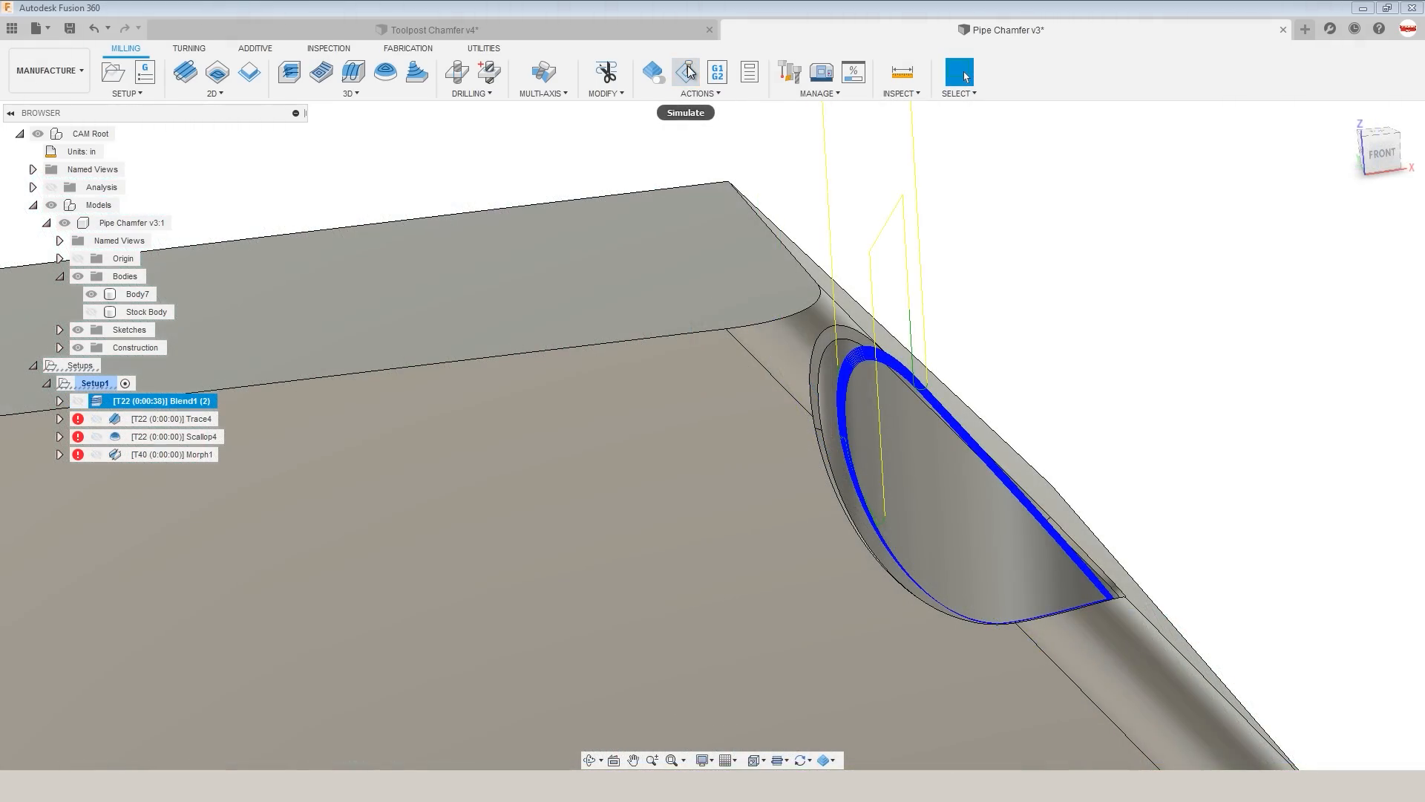
click(685, 72)
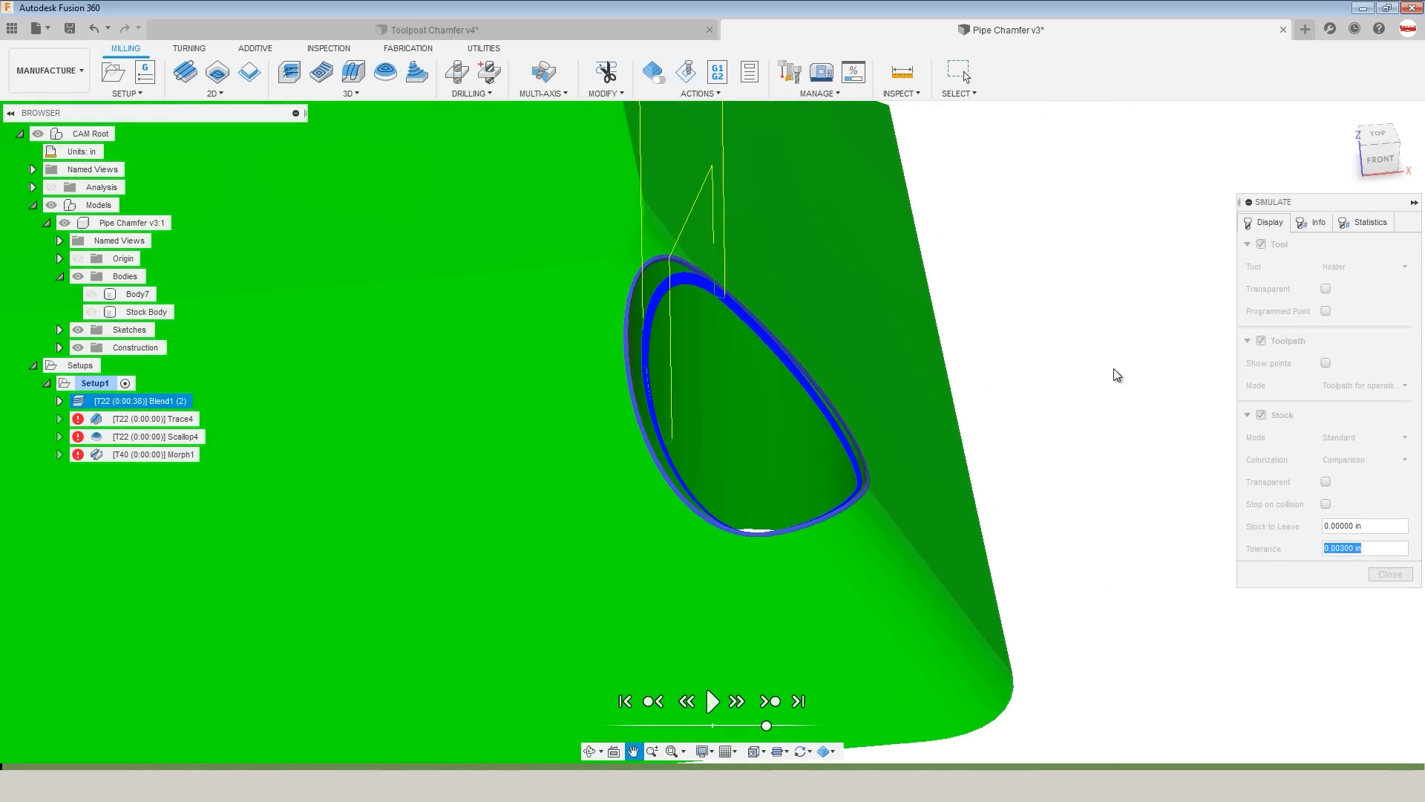
click(712, 700)
text(0.001)
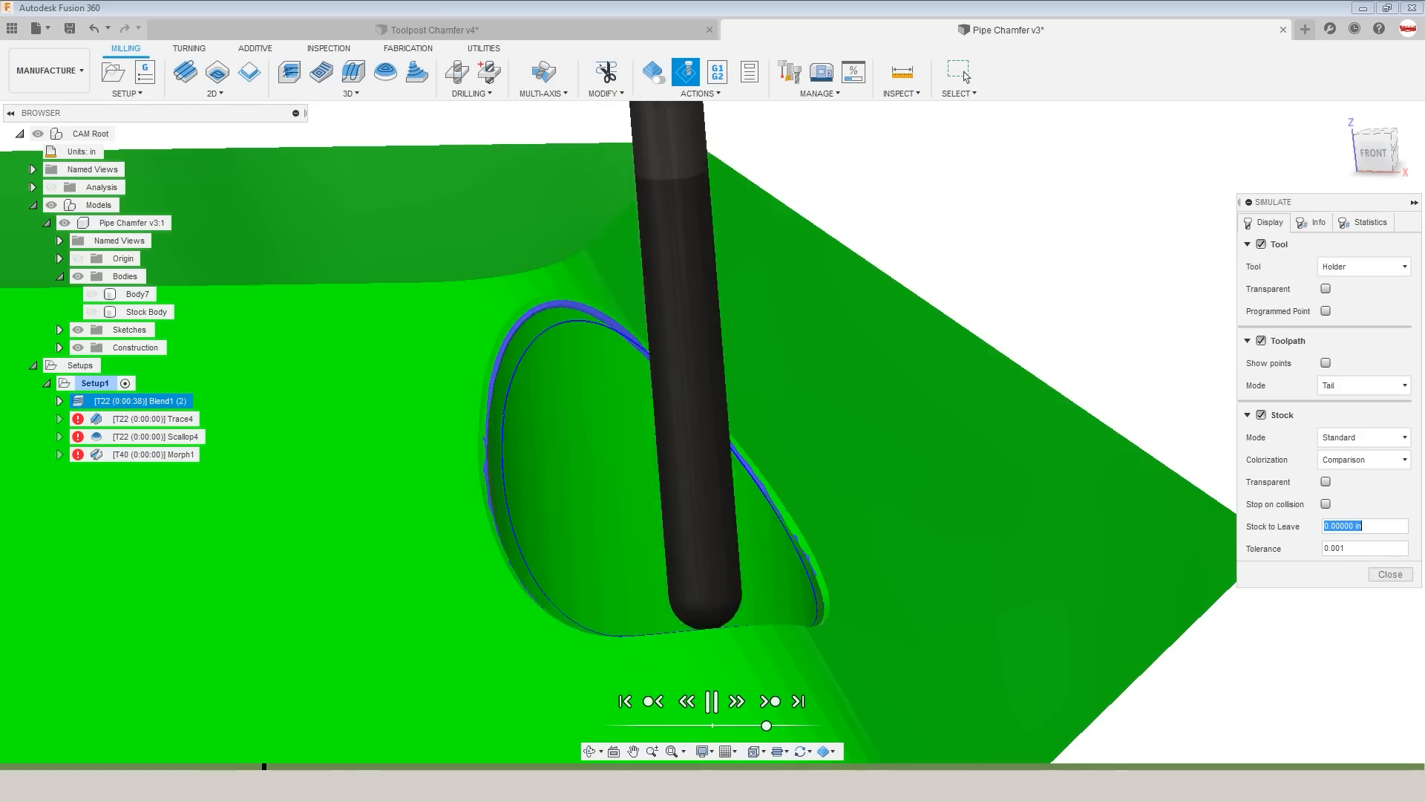
click(712, 700)
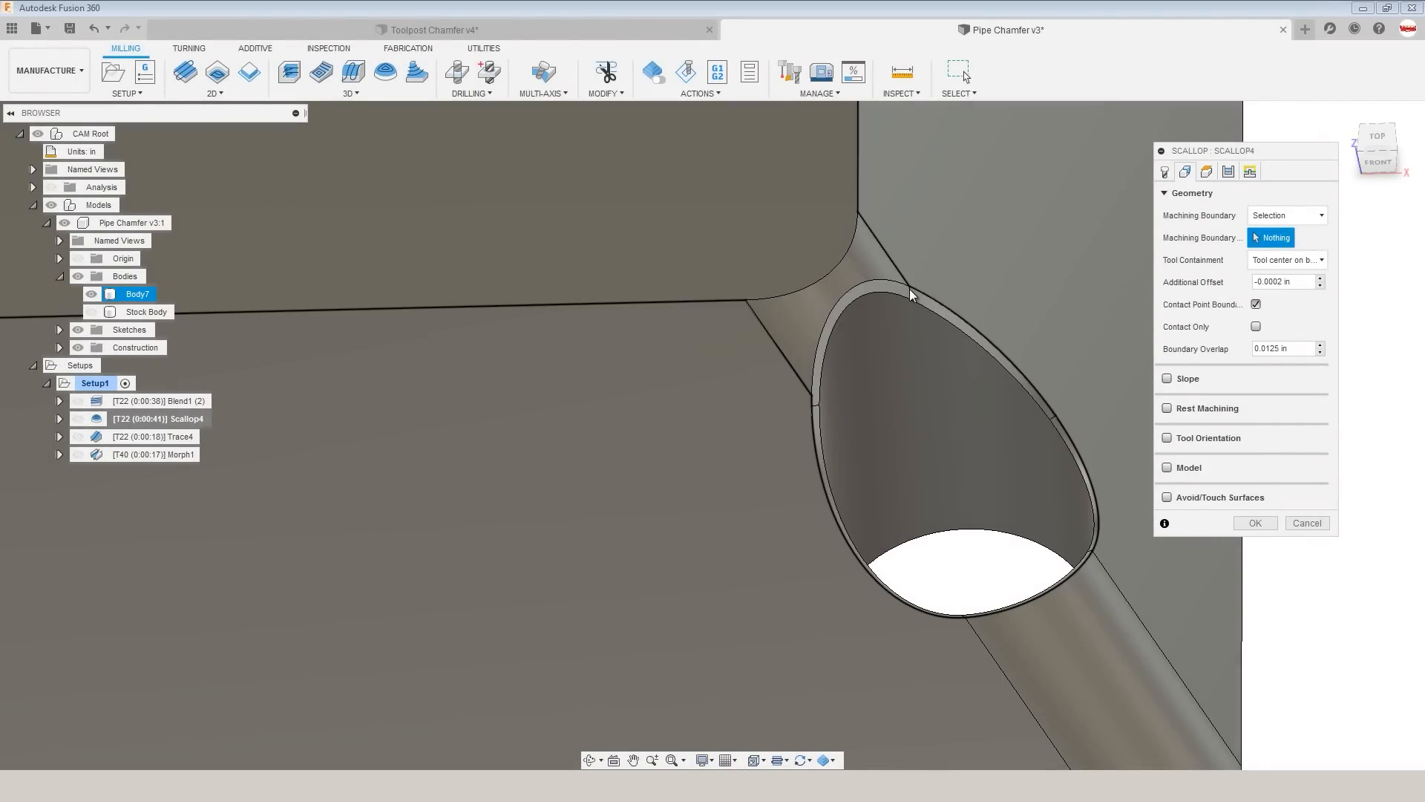
Set Scallop4's machining boundary to the hole's two edge chains, check Passes tolerance, regenerate.
click(912, 294)
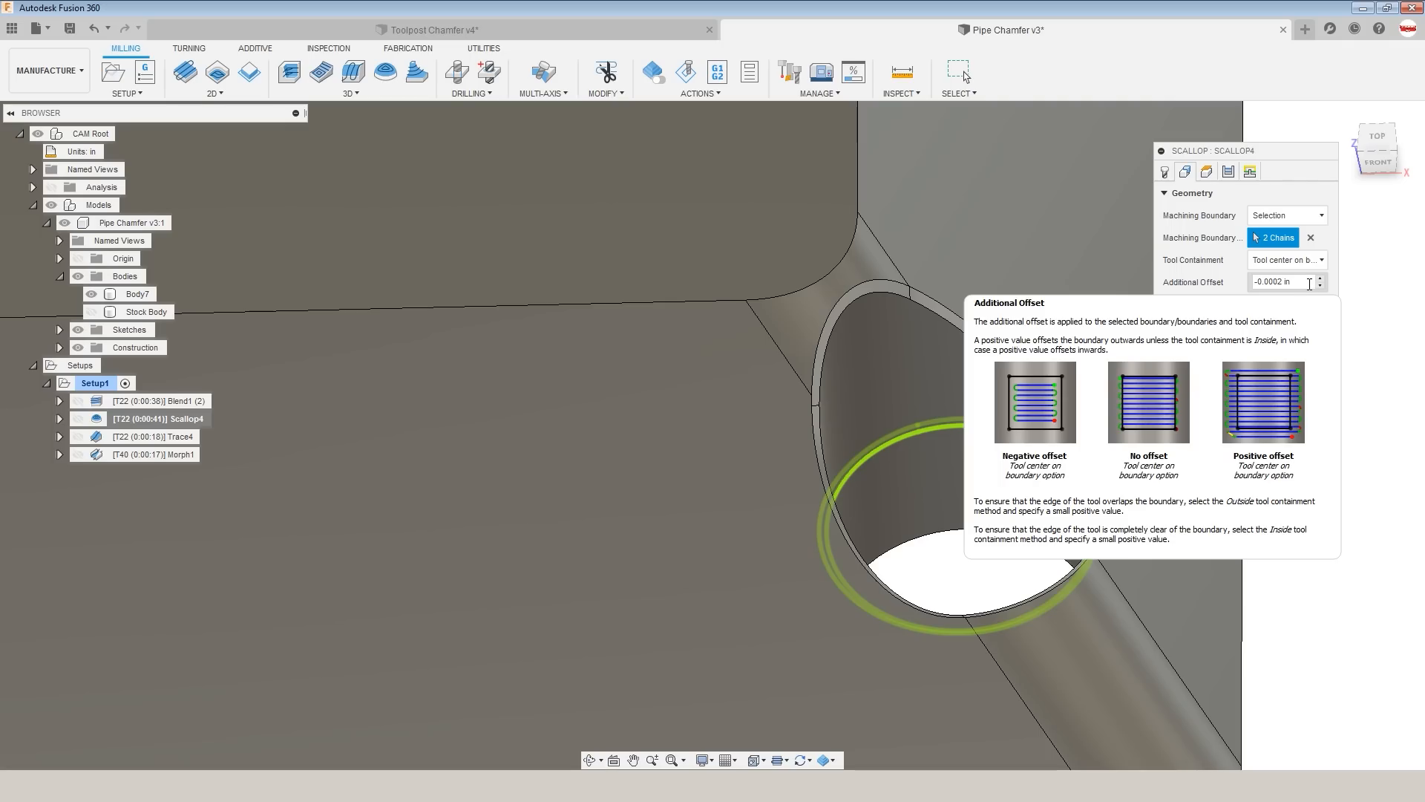
mouse_move(1301, 279)
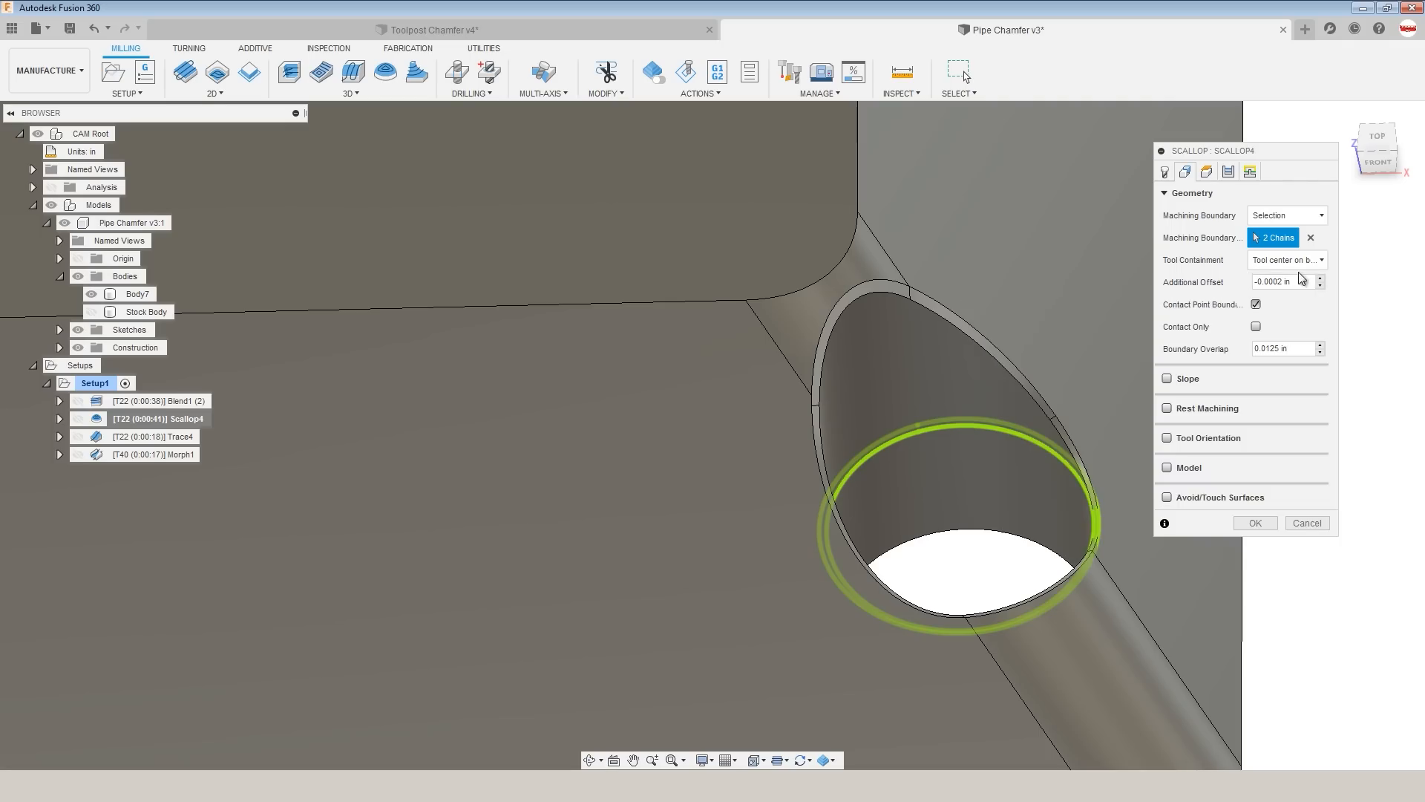
click(1185, 170)
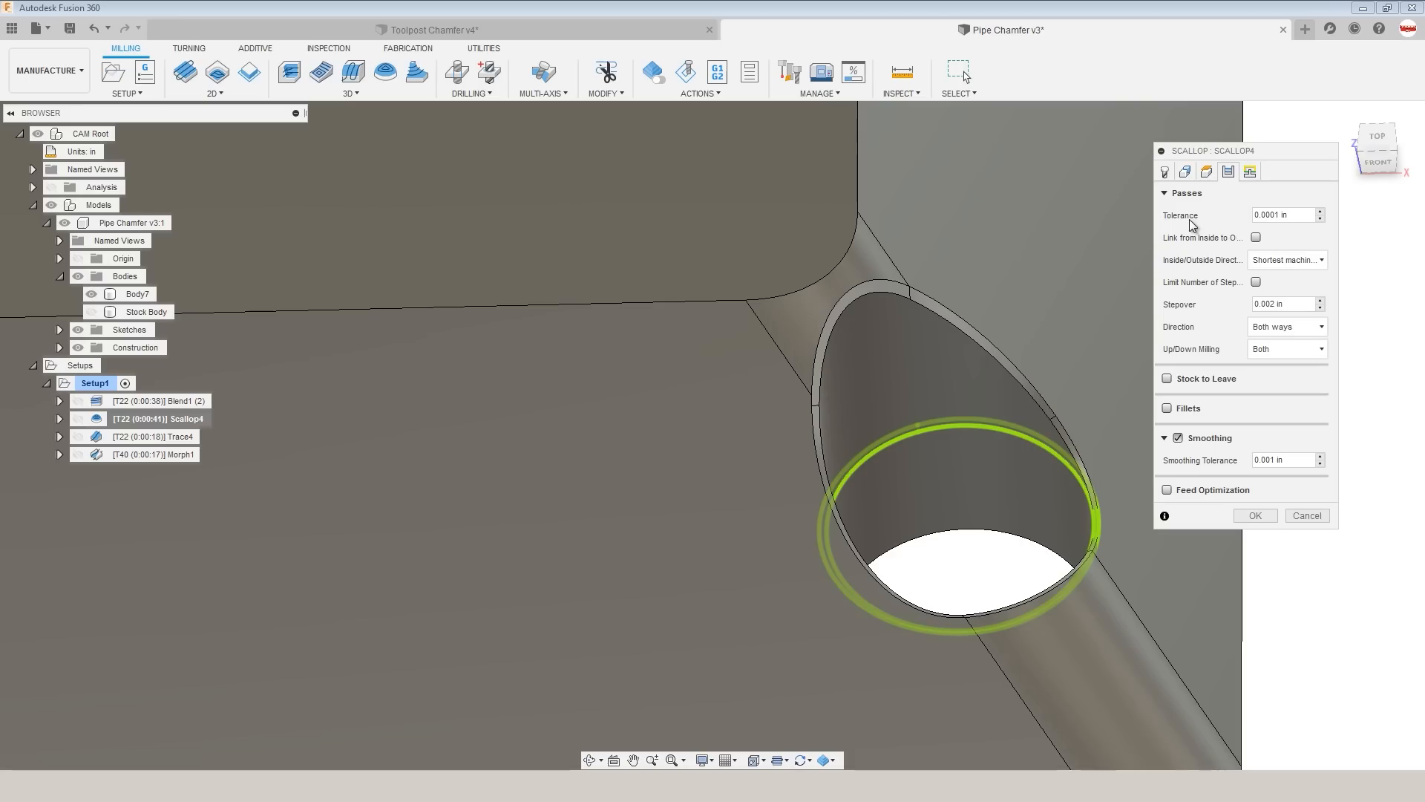
mouse_move(1203, 215)
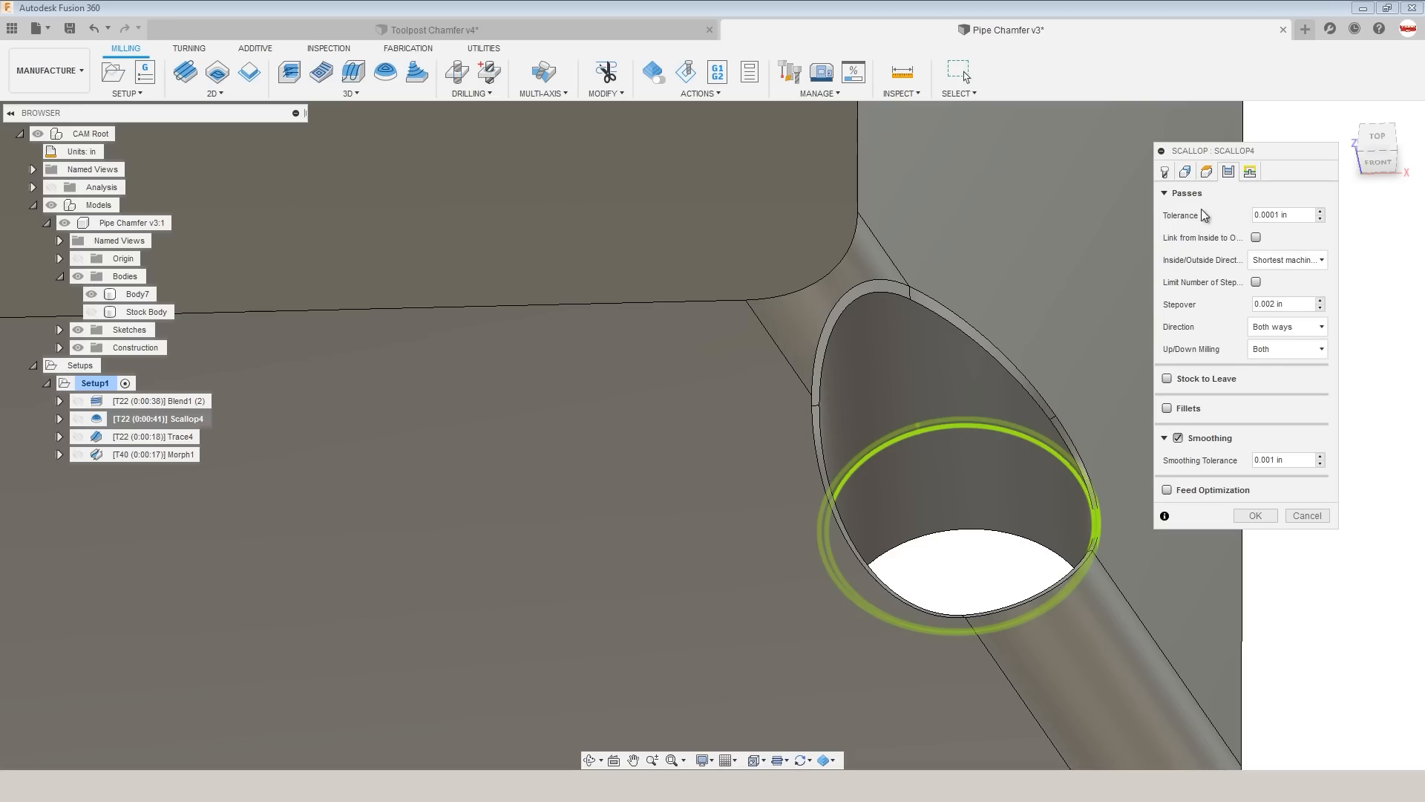
mouse_move(1212, 229)
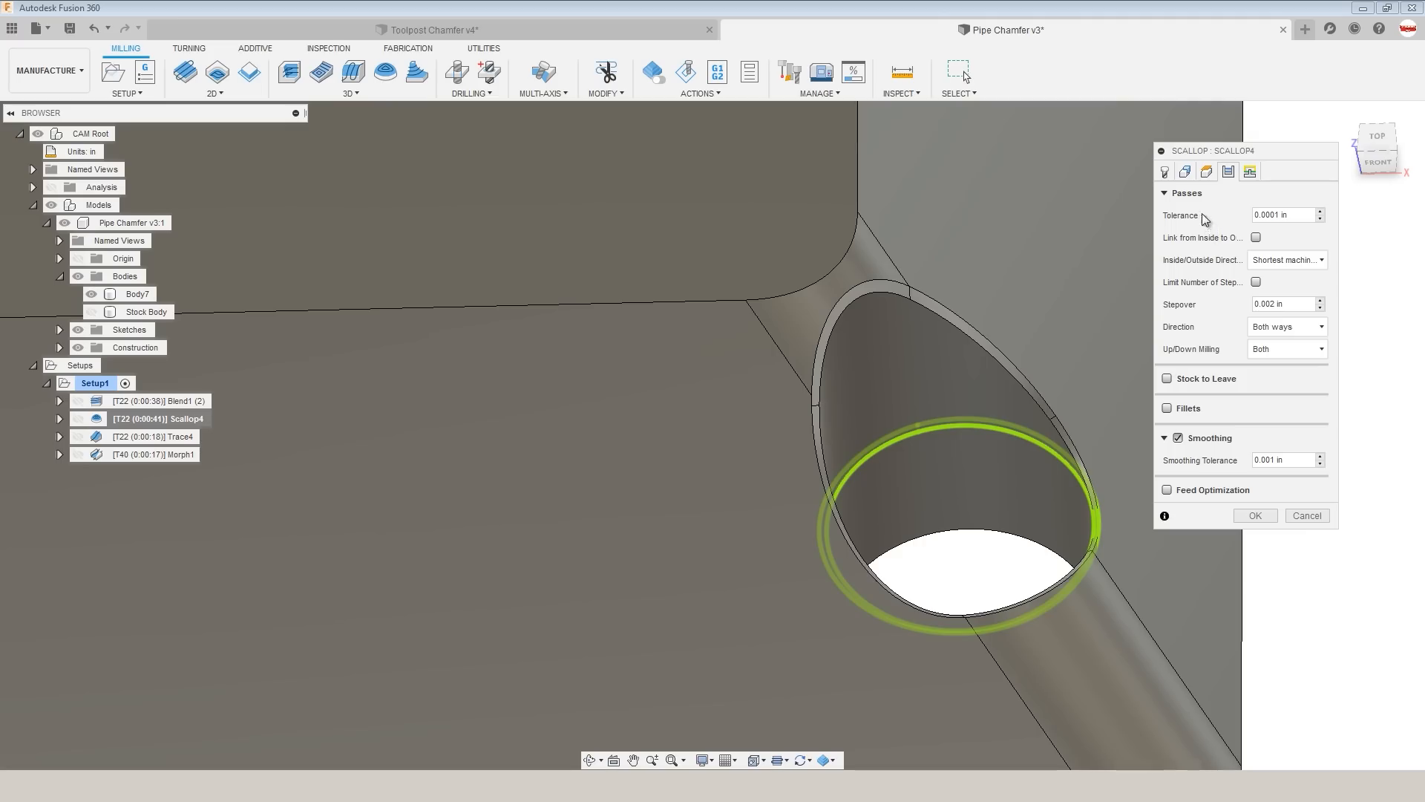
click(1281, 215)
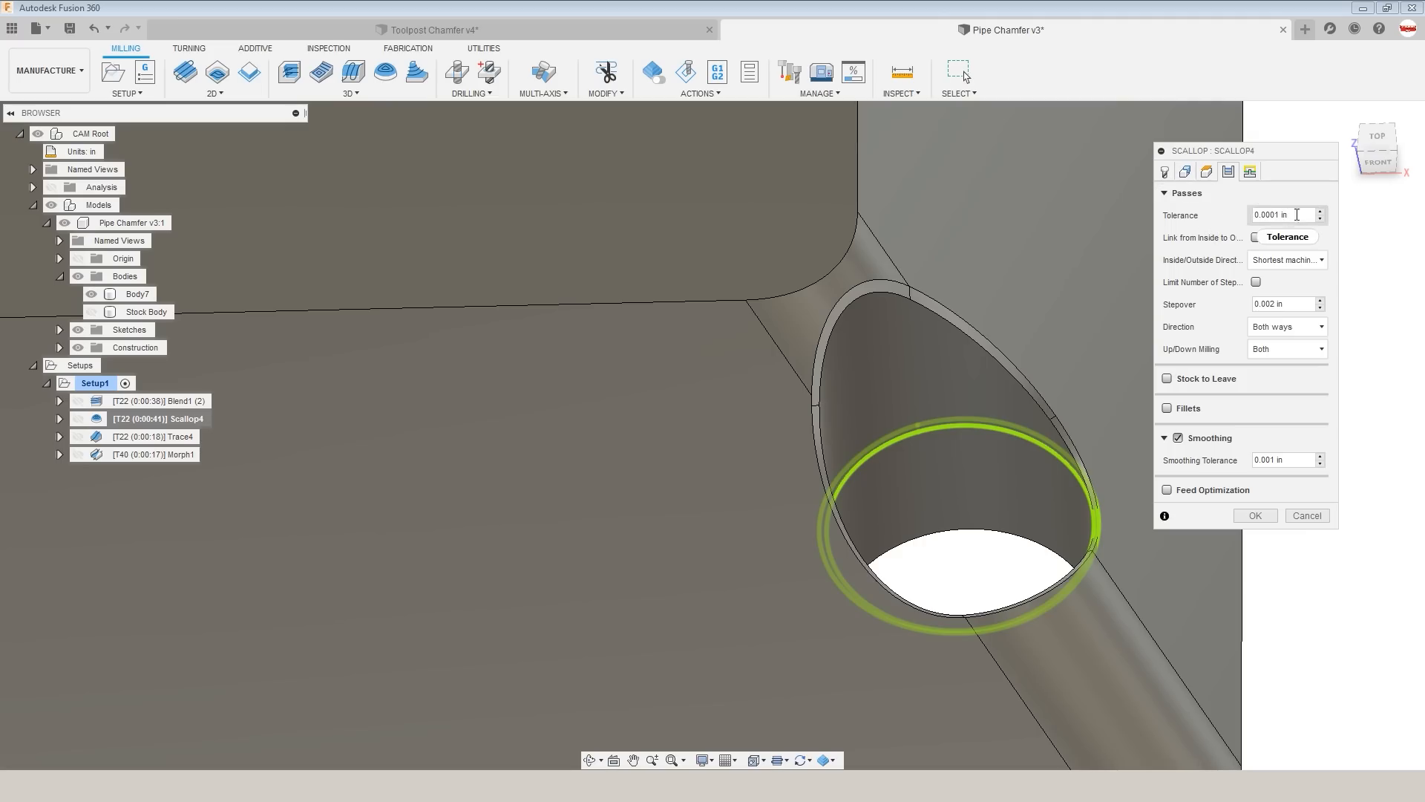
click(1185, 171)
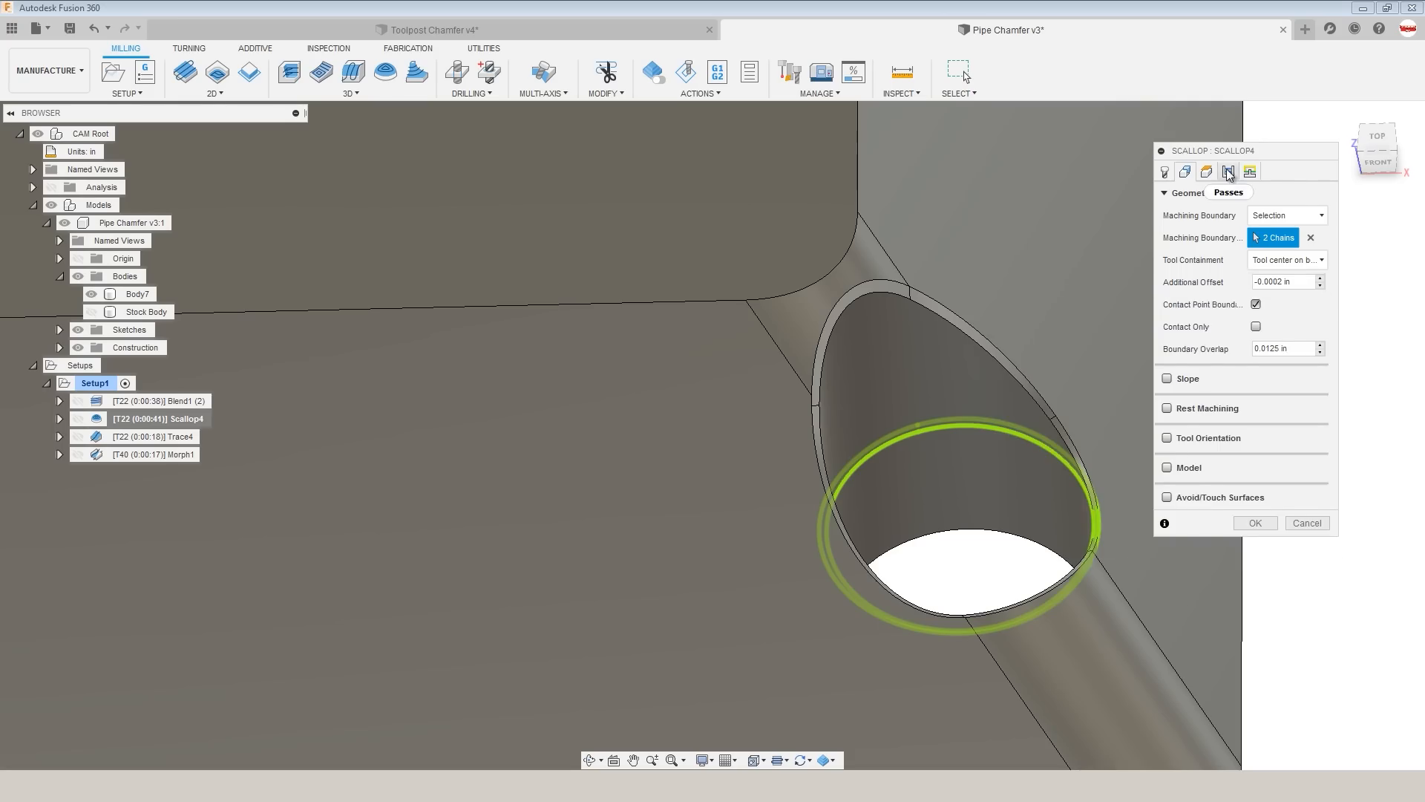
click(1183, 171)
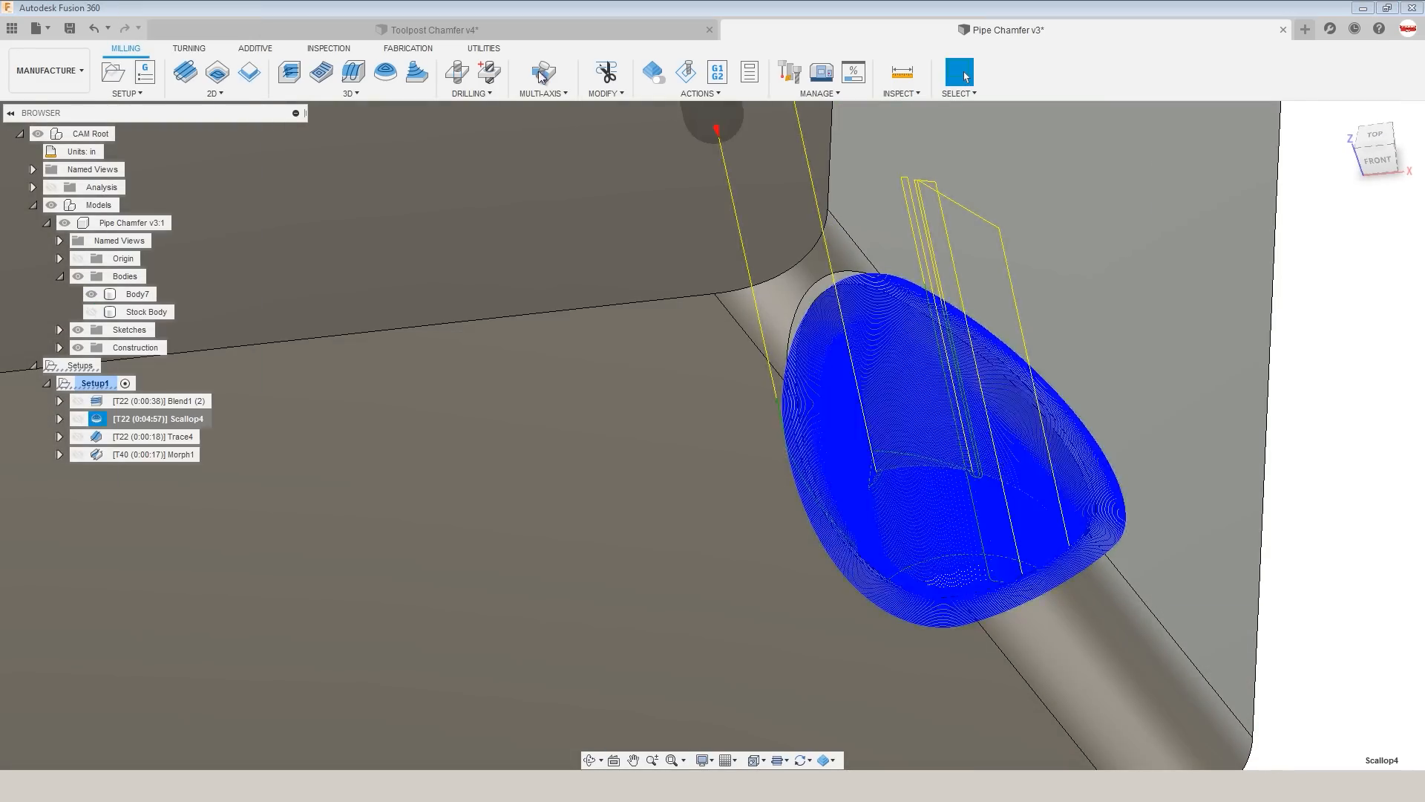
double_click(156, 418)
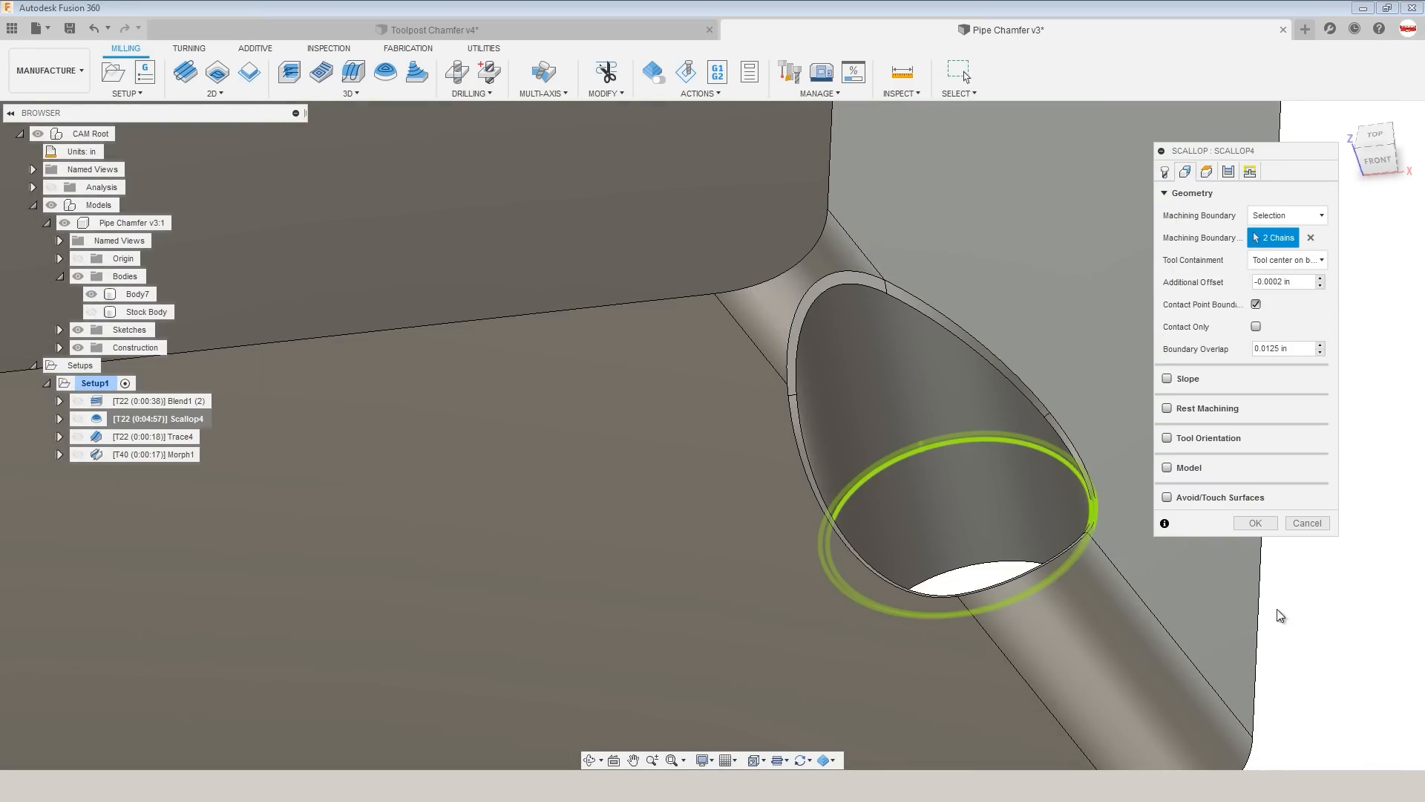
click(1254, 522)
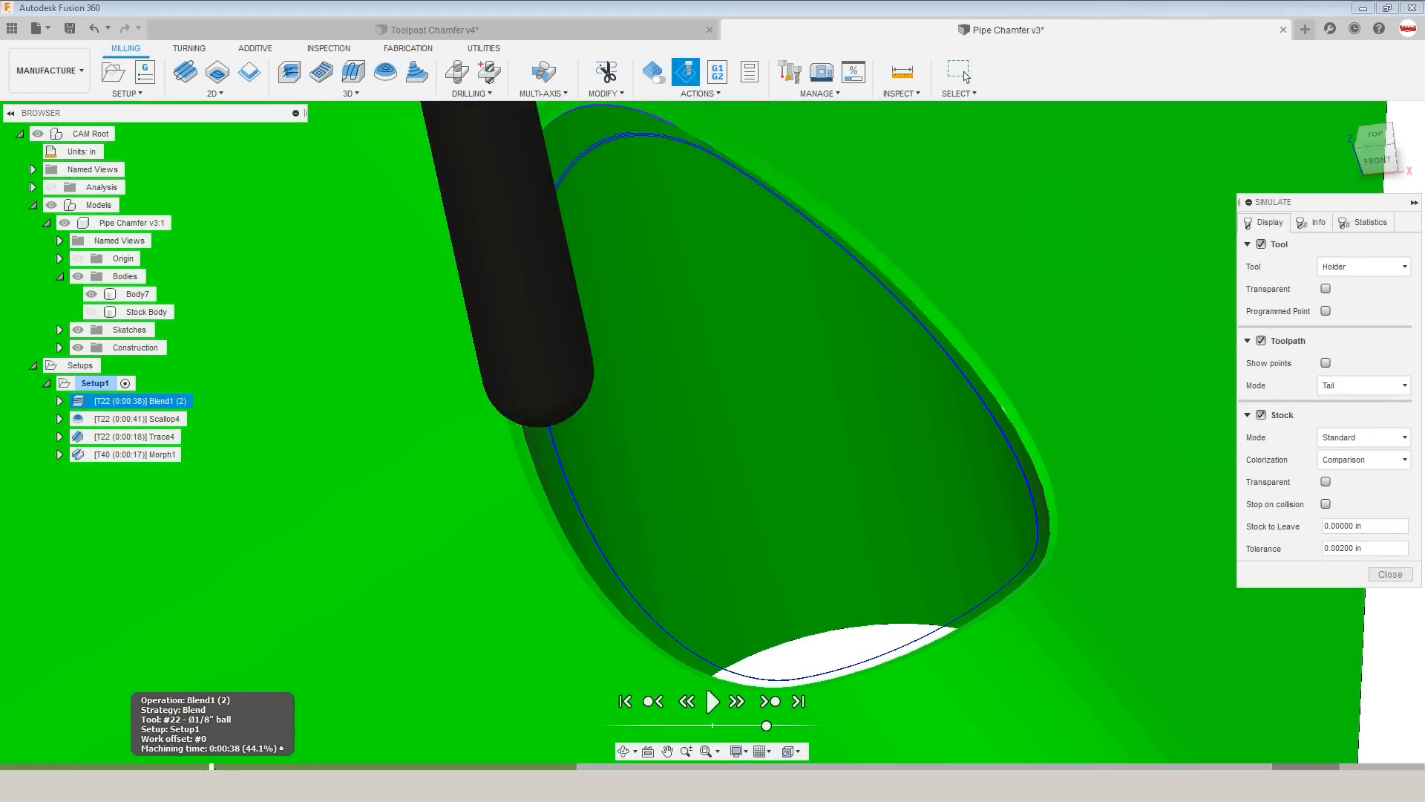
Close the simulation and display Blend1 (2)'s toolpath band, then Trace4's.
click(1388, 574)
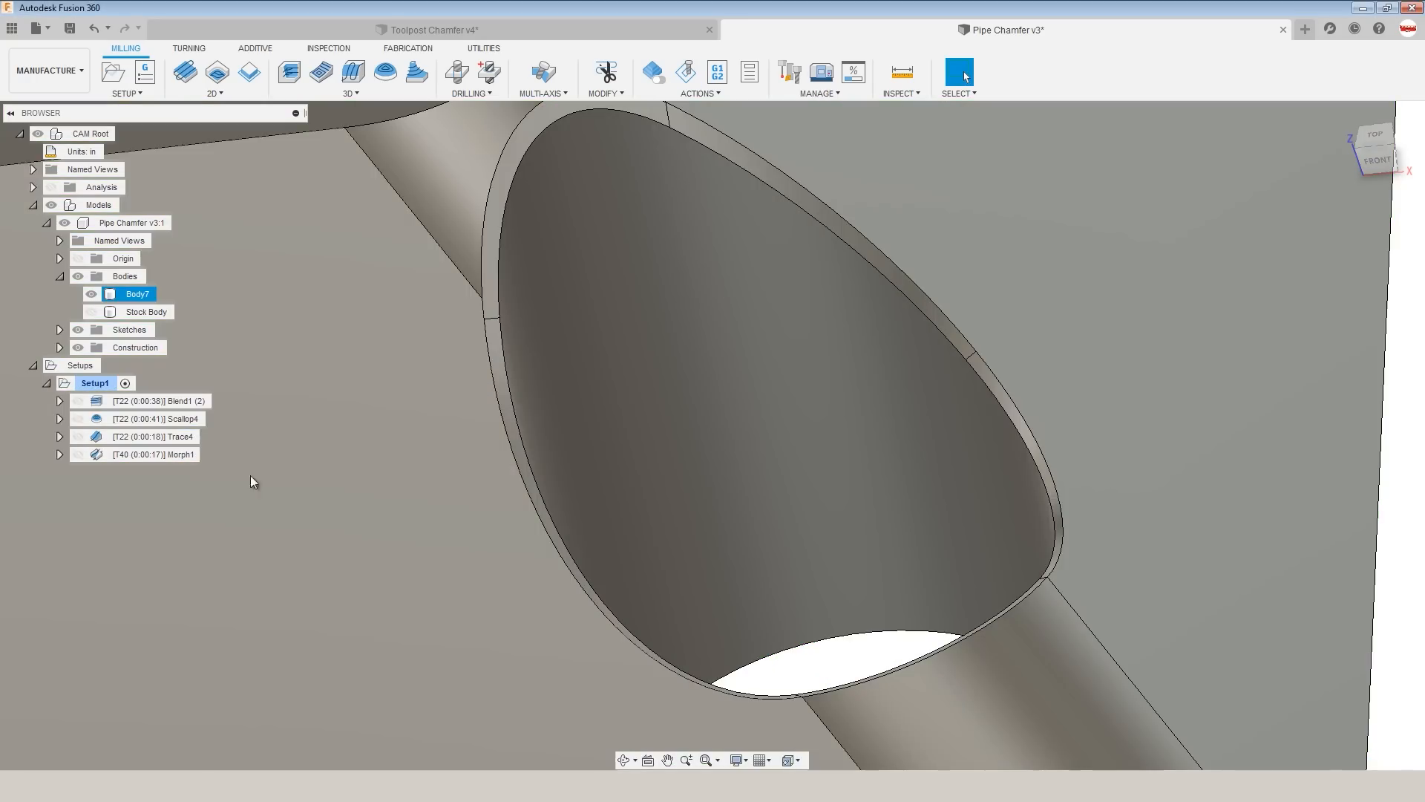
click(141, 417)
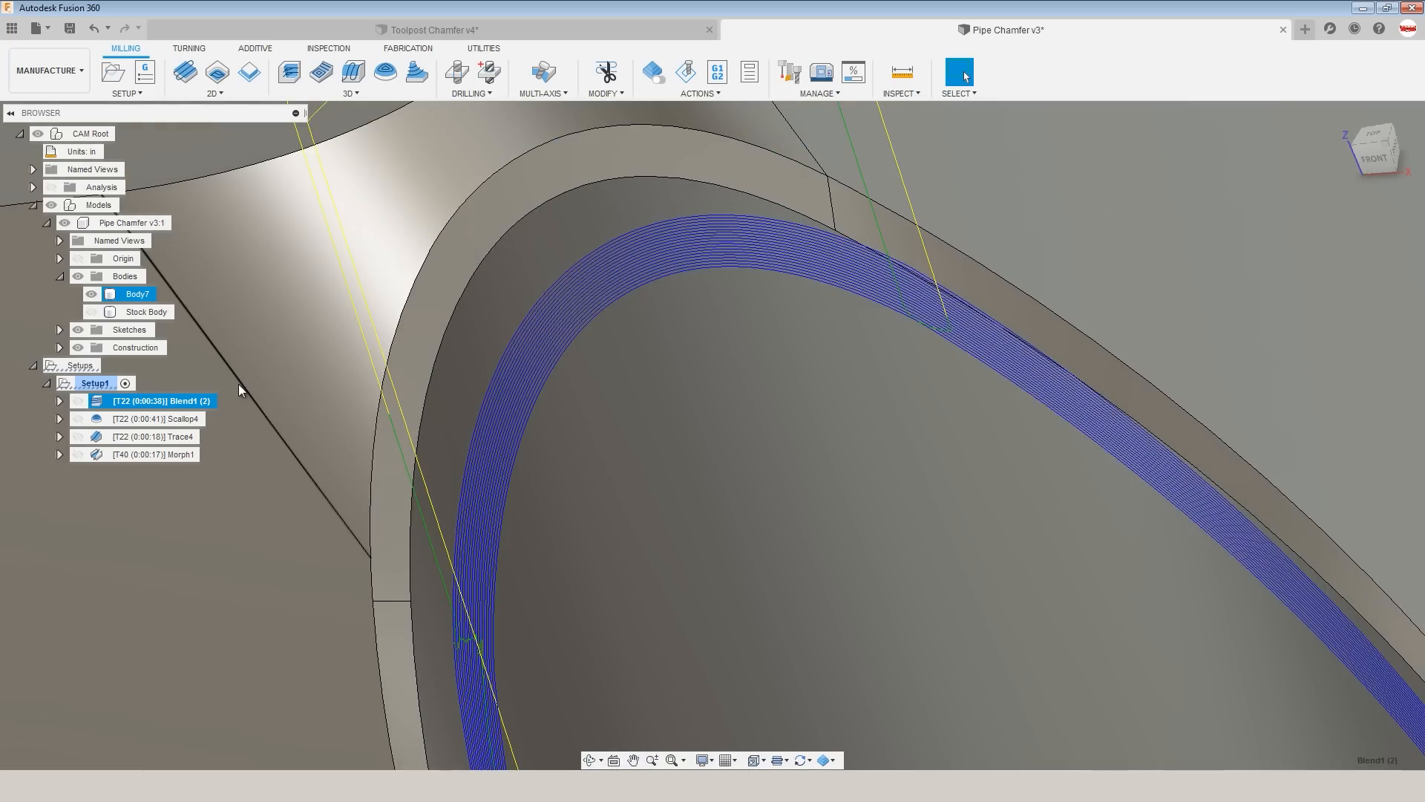
click(155, 437)
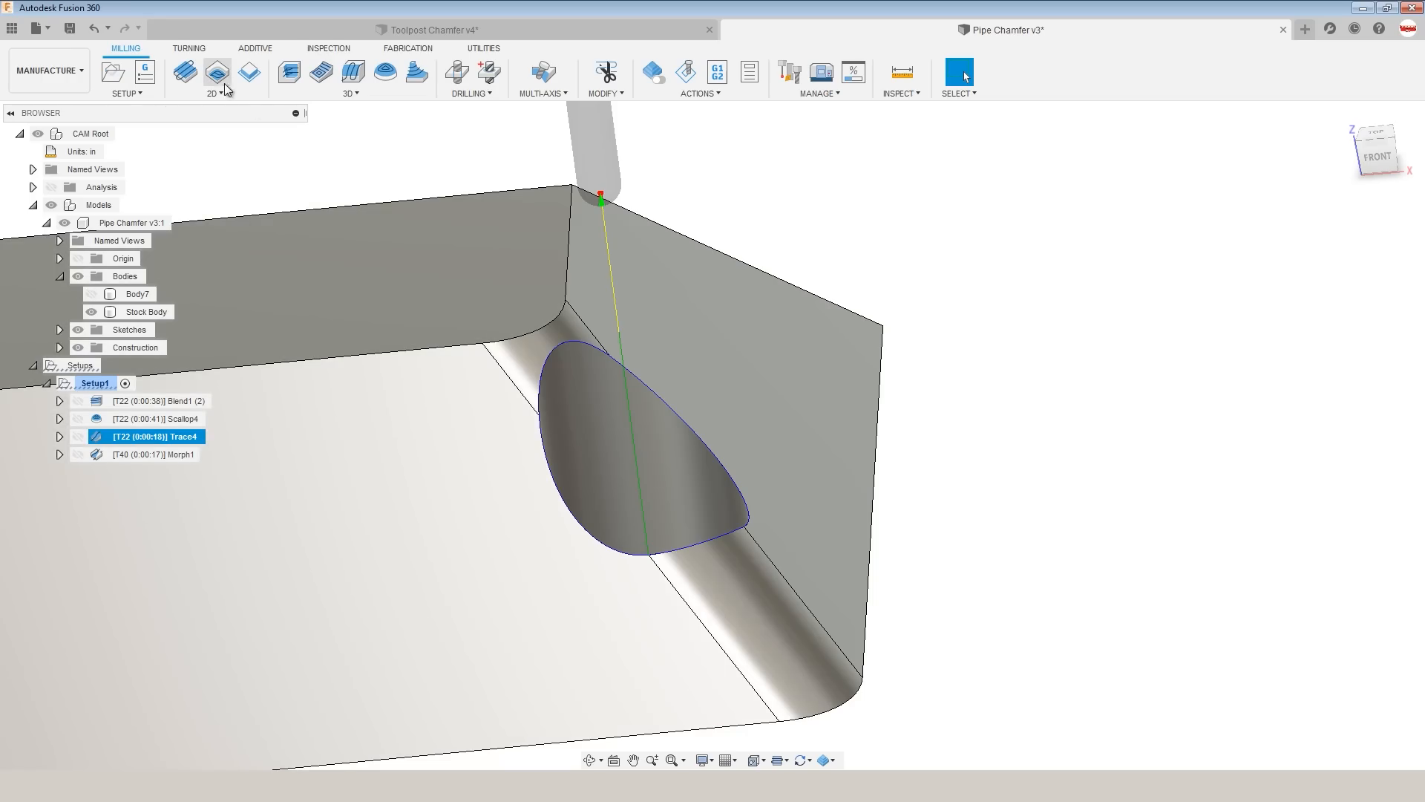
Select Trace4 under Setup1 and launch its toolpath simulation.
click(215, 77)
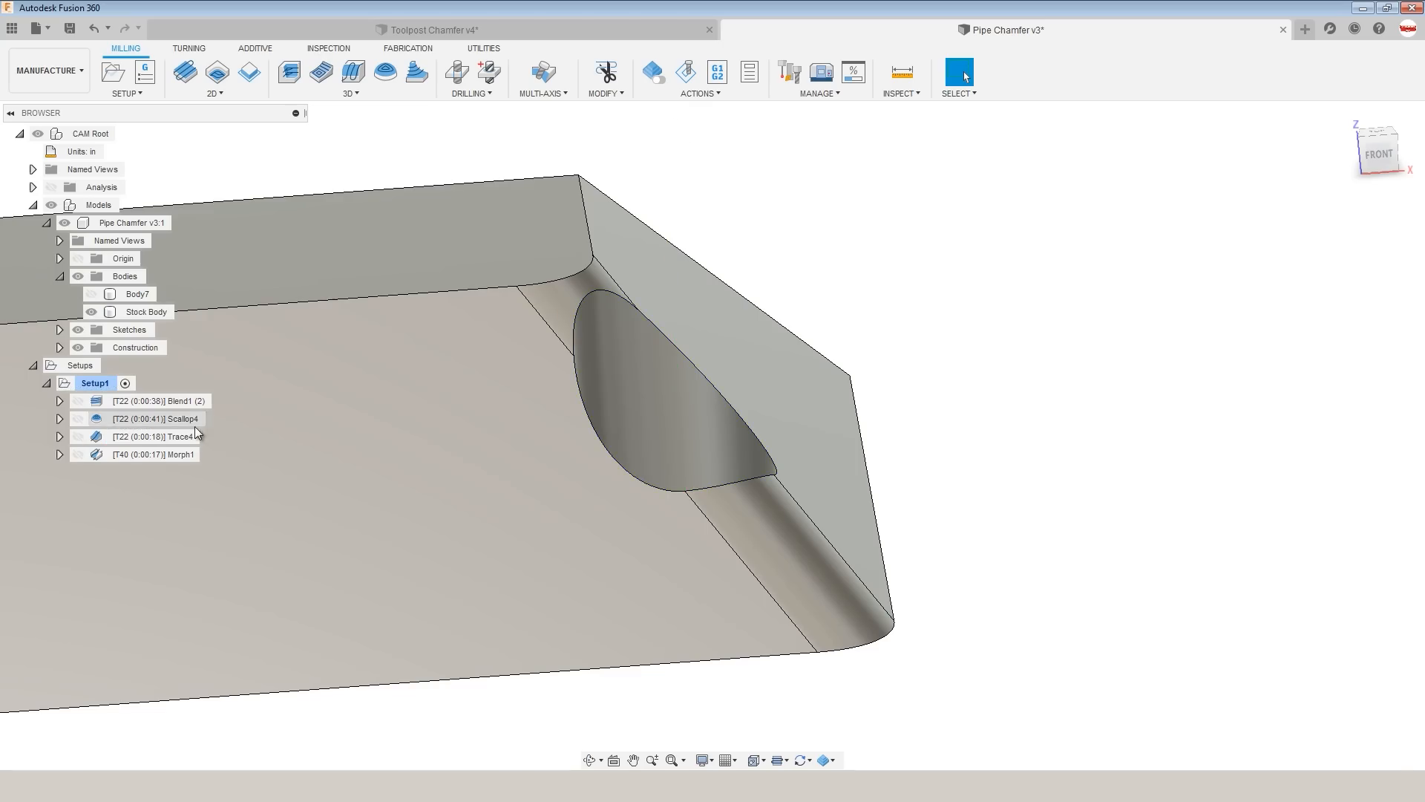
click(157, 437)
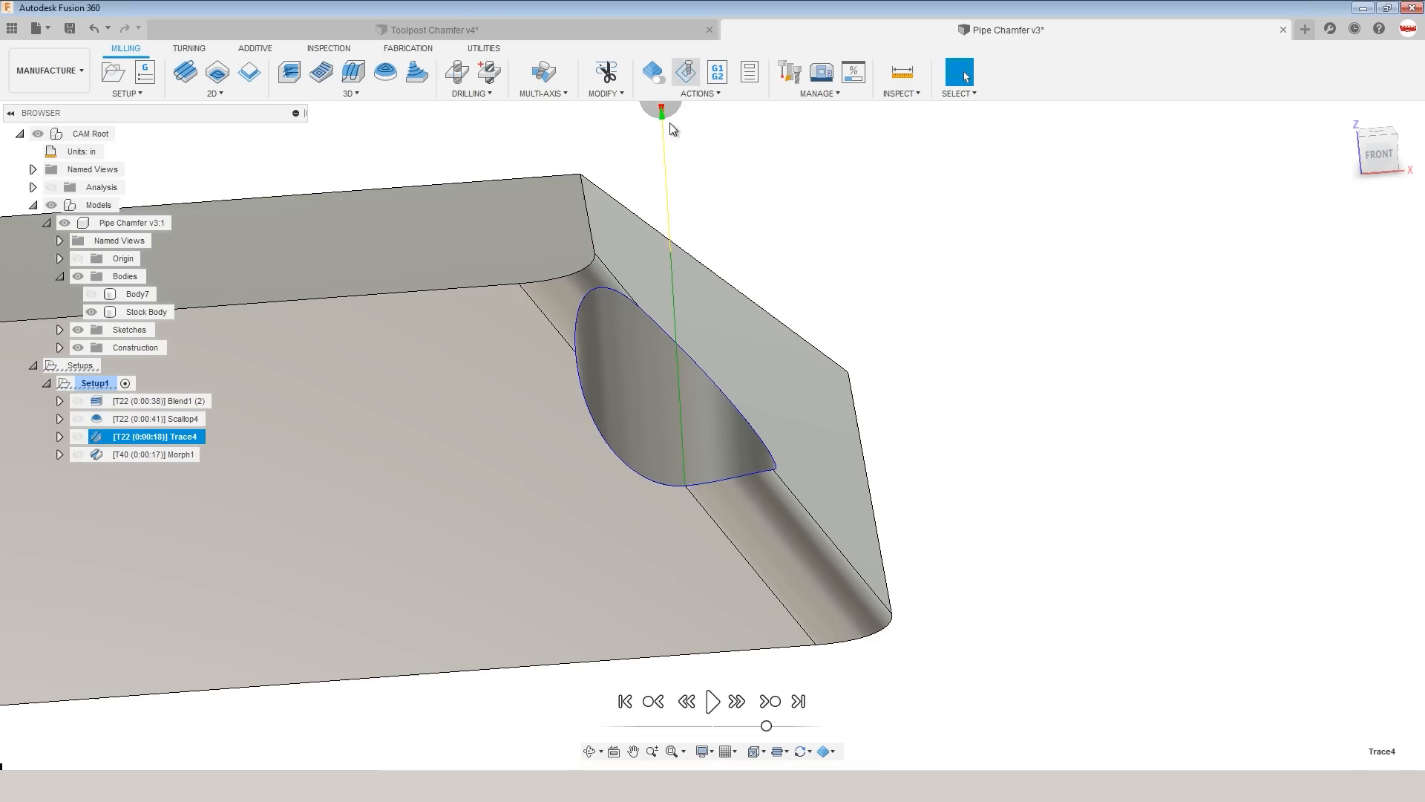
click(653, 72)
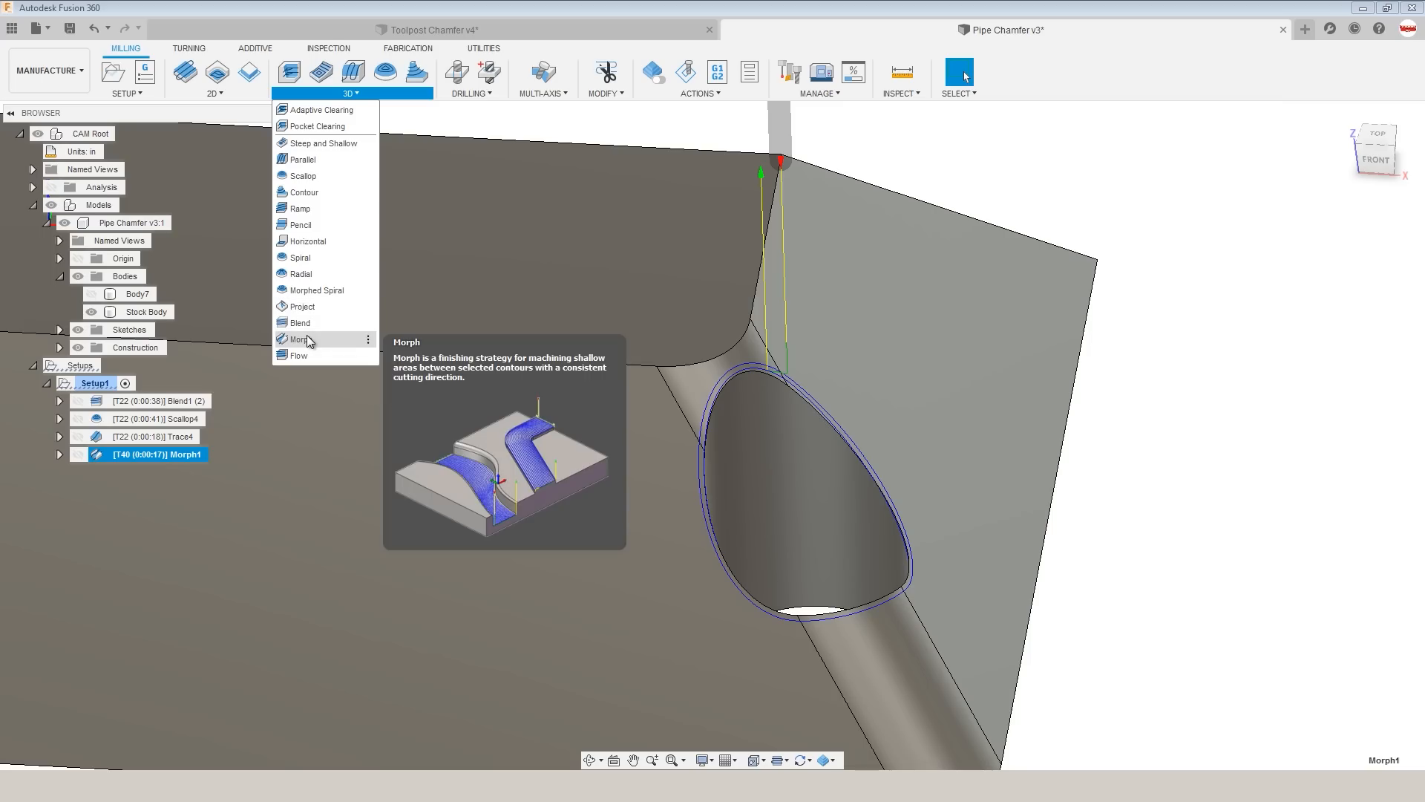
Create a Morph operation guided by the S-curve edge and the straight slot edge (2 chains).
click(299, 338)
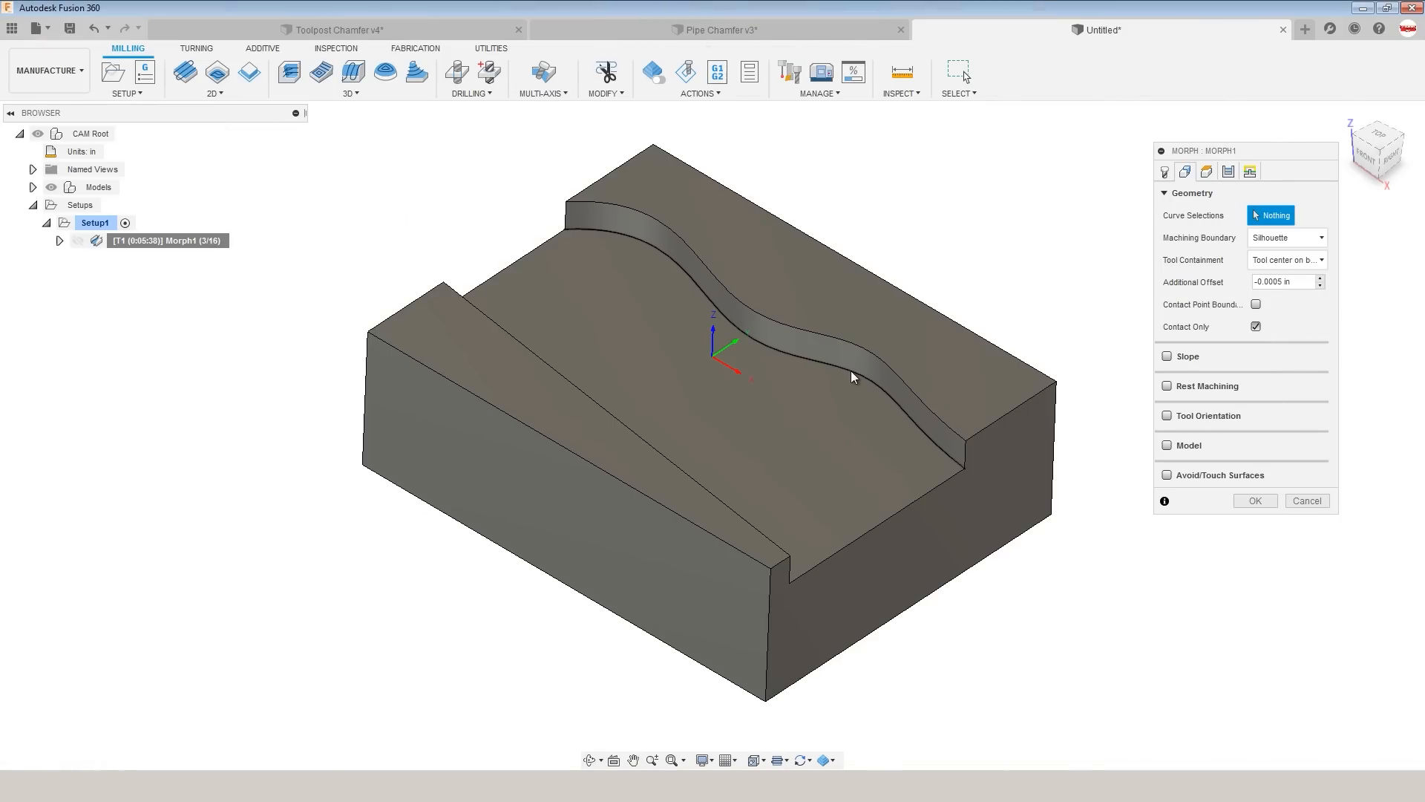
click(854, 377)
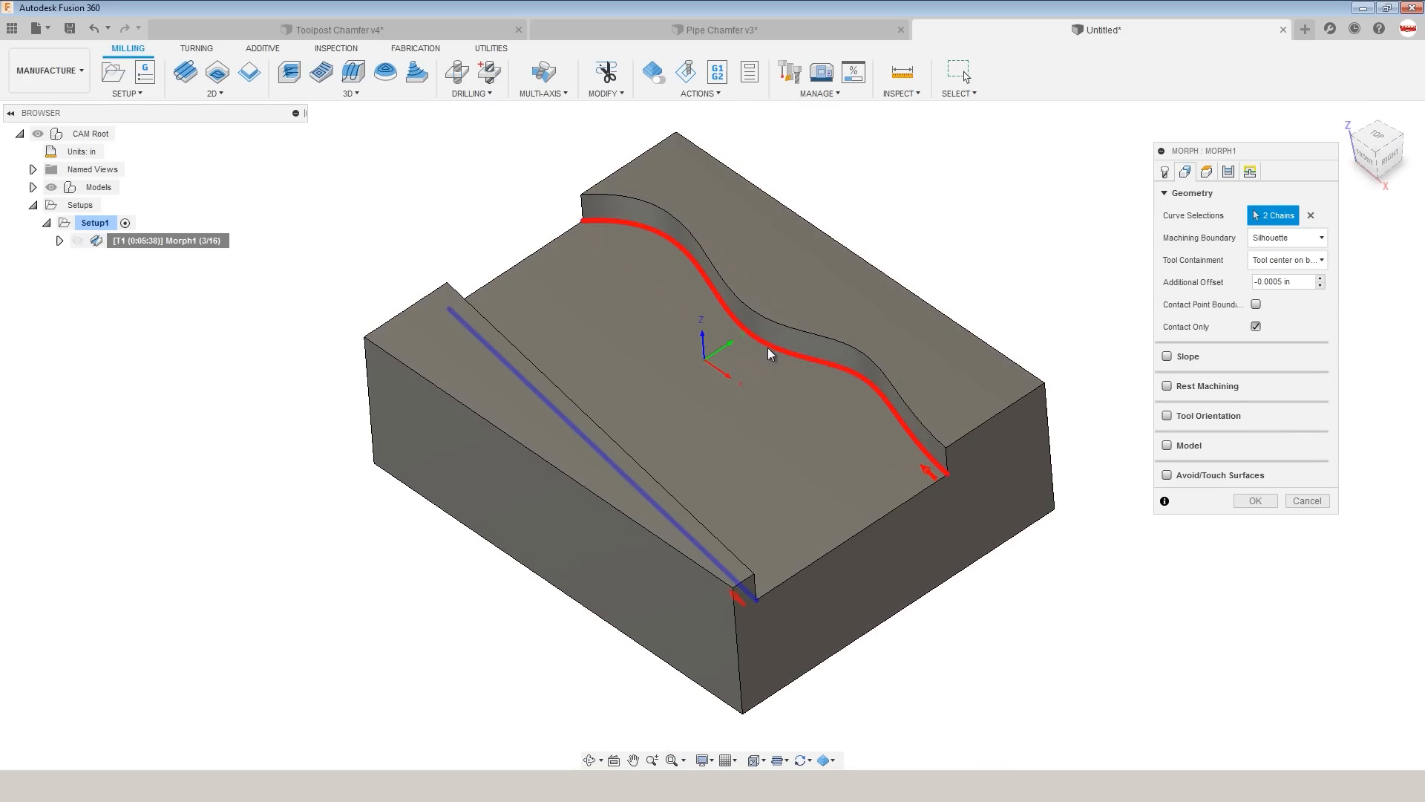
click(1185, 171)
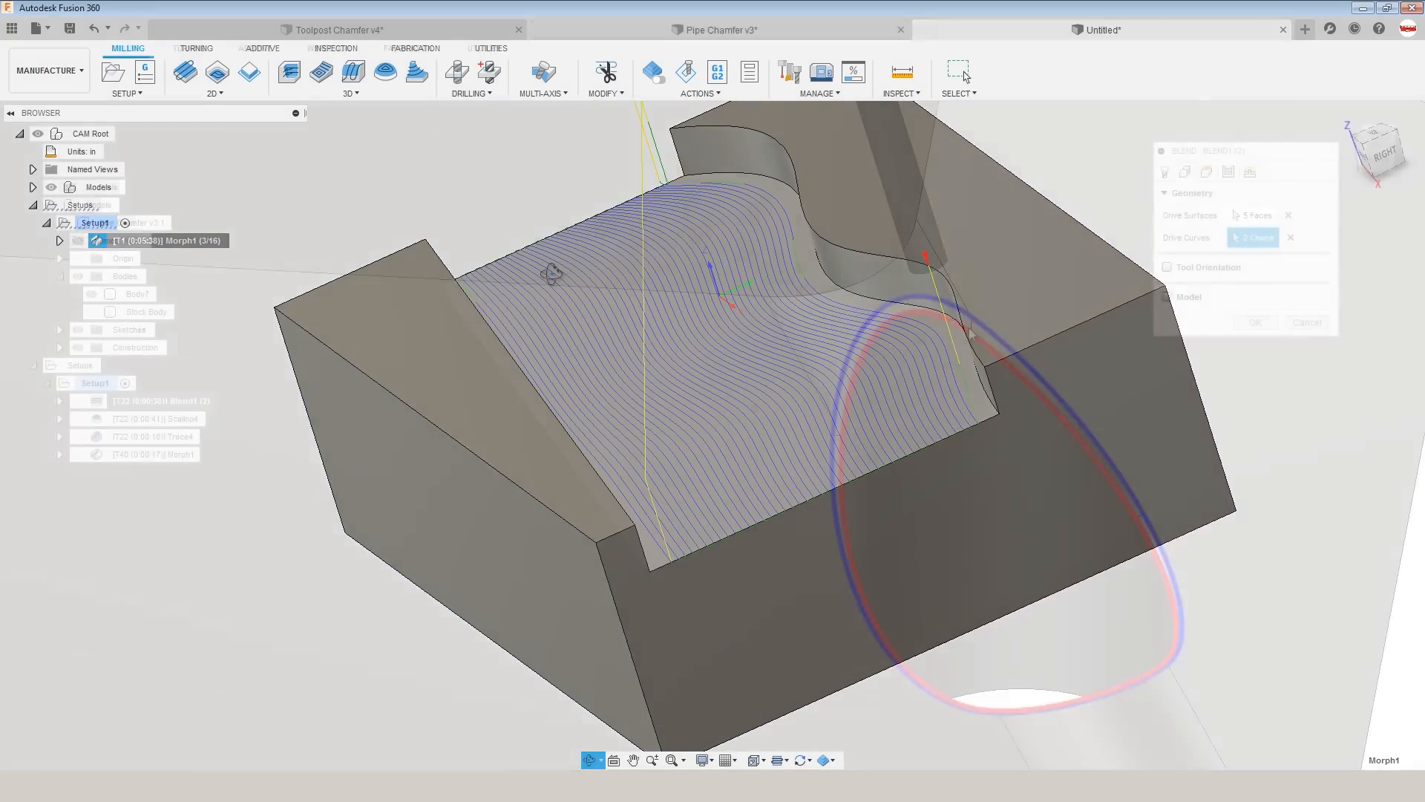
click(714, 29)
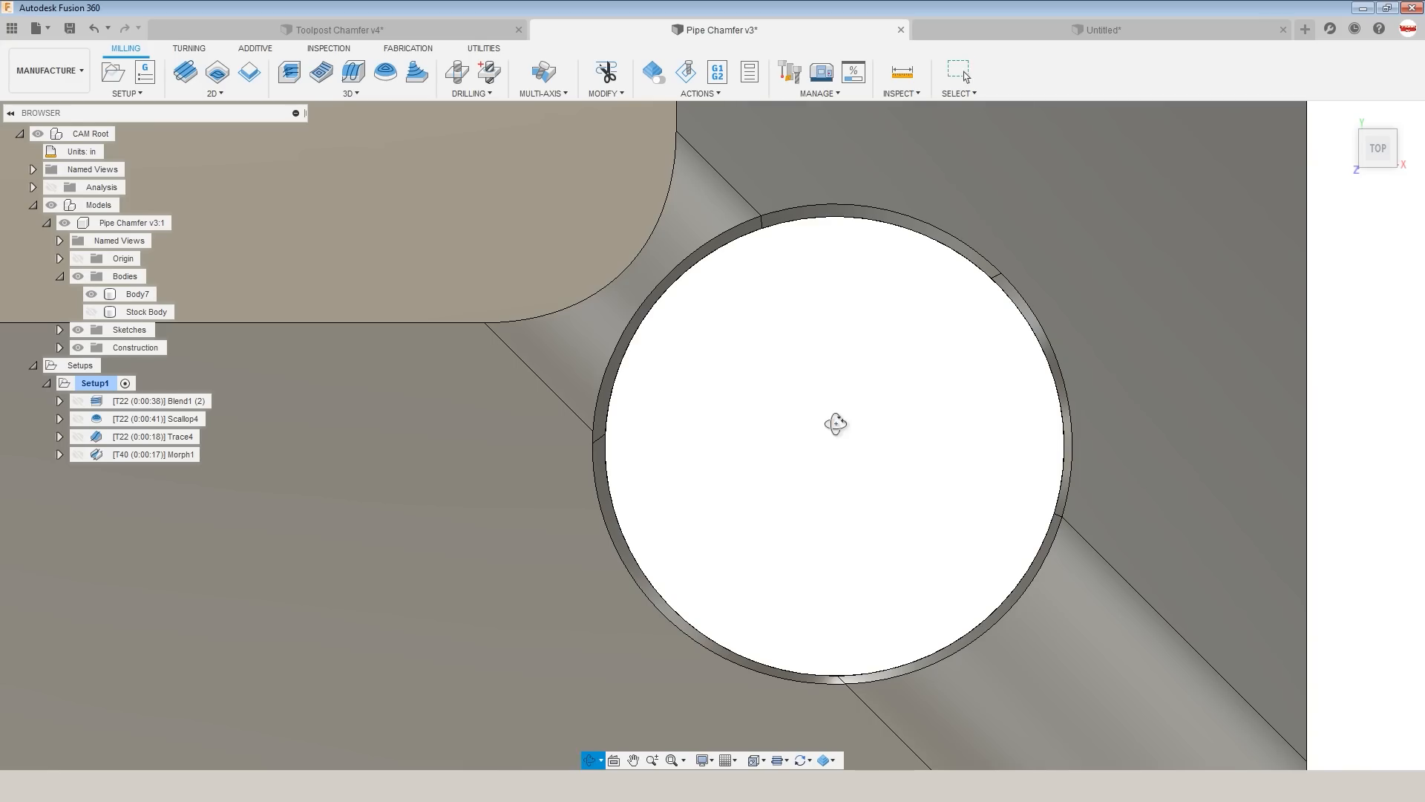
Orbit Pipe Chamfer v3 to a front-corner view showing the hole's curved wall.
drag(834, 422, 884, 352)
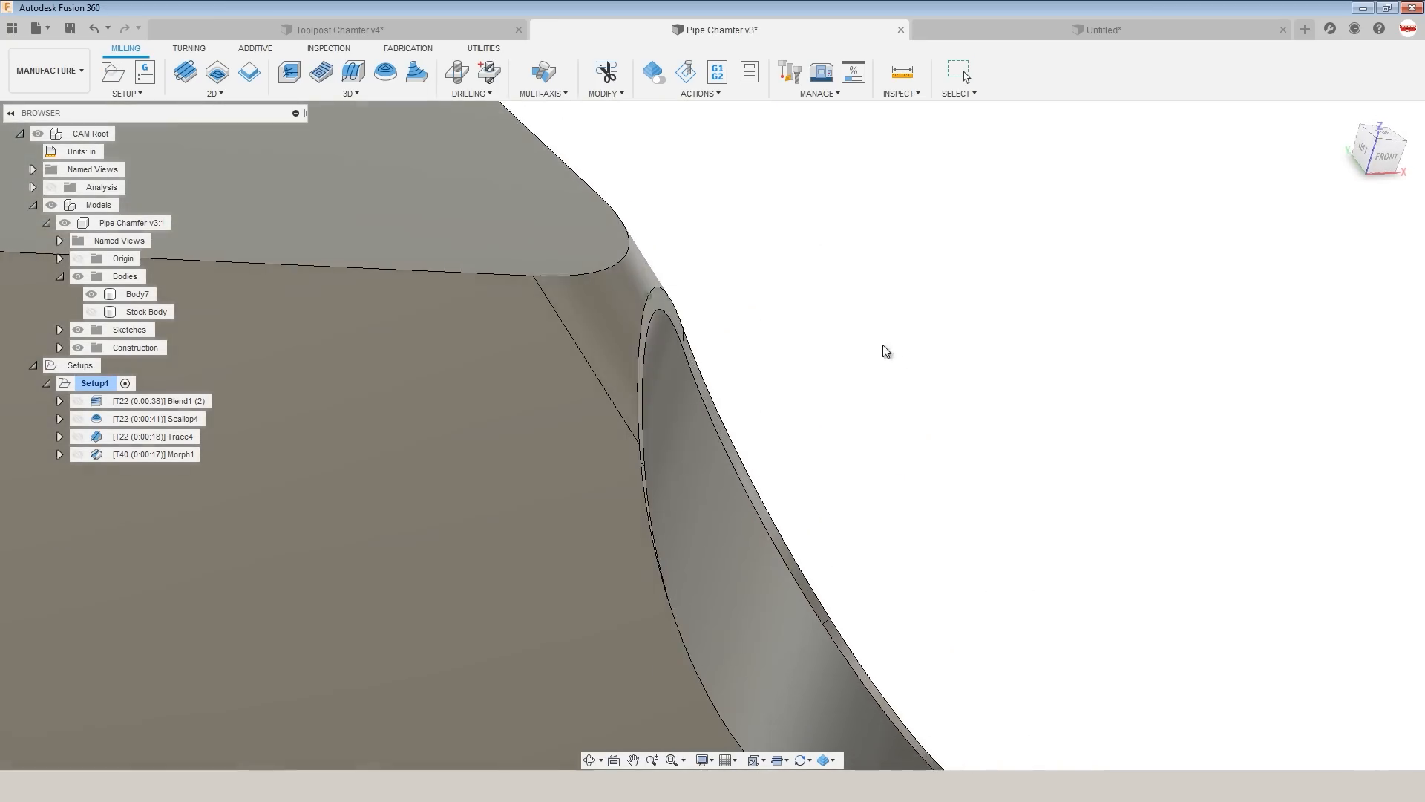